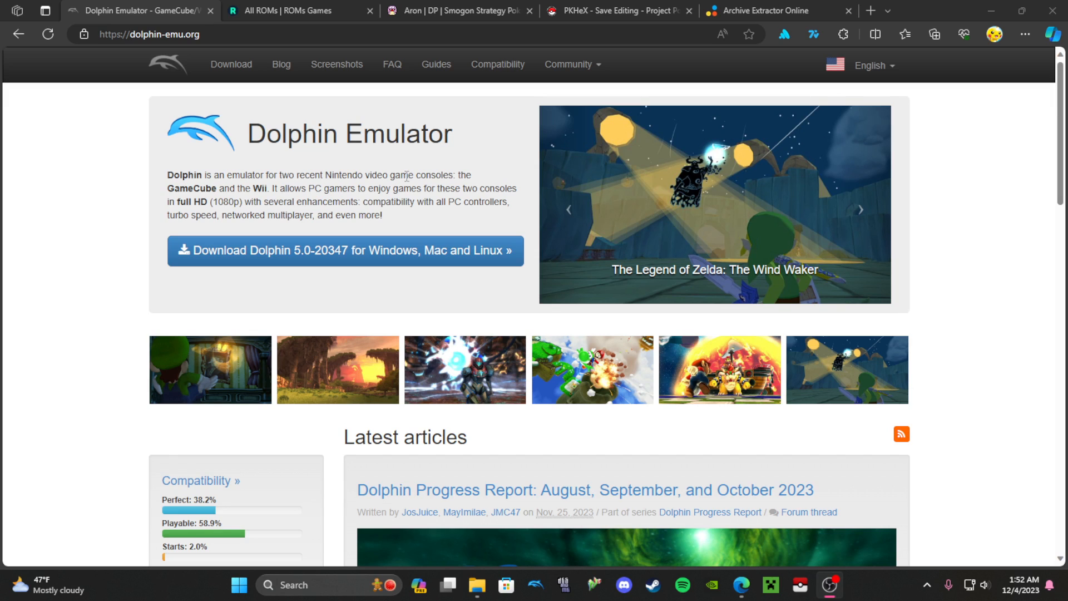
{"action": "mouse_move", "coordinate": [942, 325]}
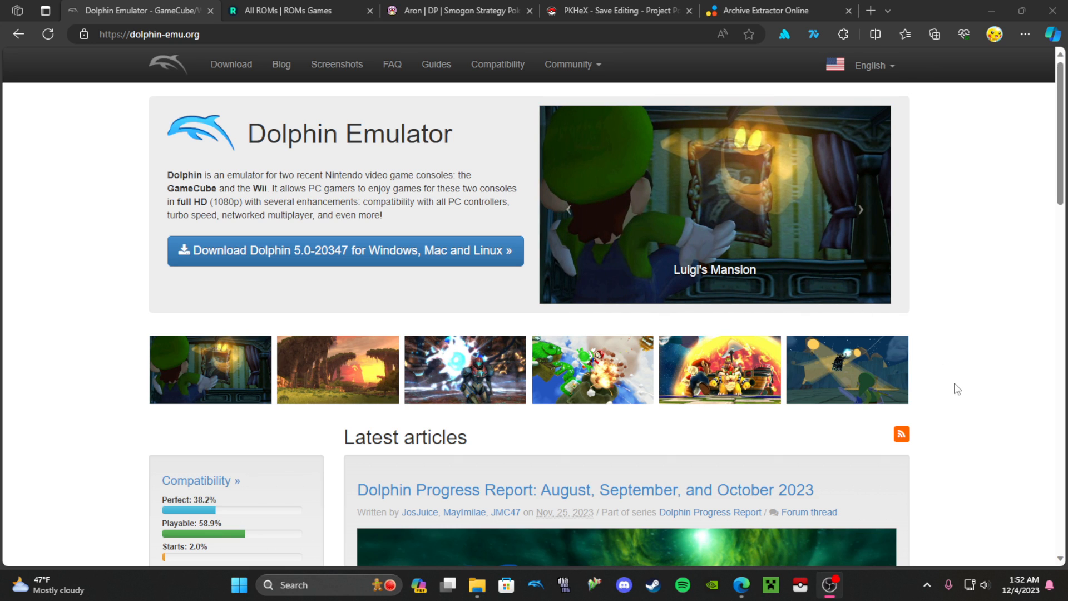
{"action": "mouse_move", "coordinate": [984, 296]}
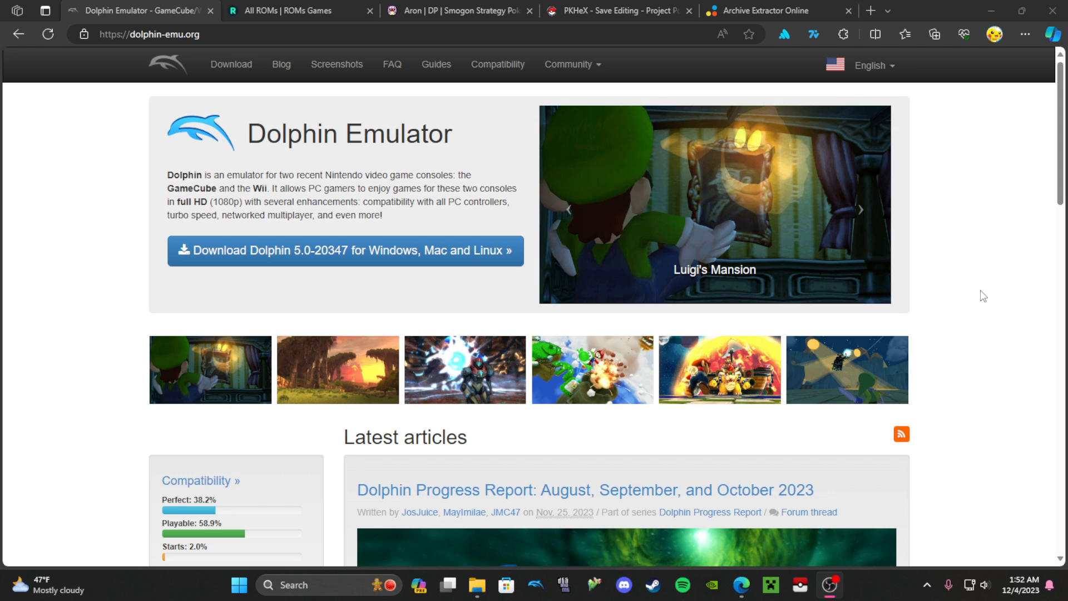
{"action": "mouse_move", "coordinate": [948, 289]}
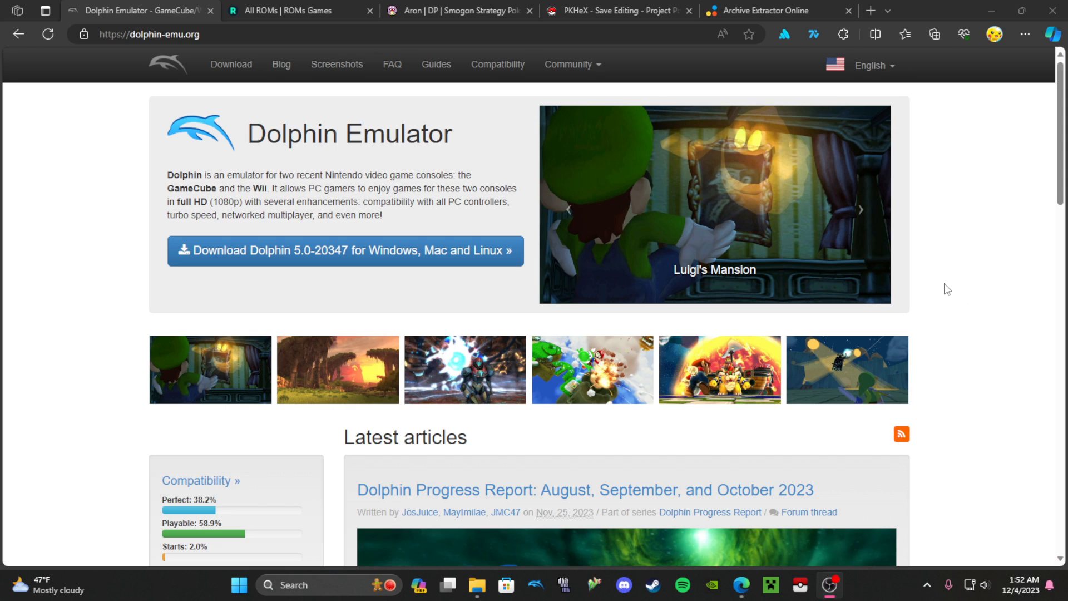
{"action": "mouse_move", "coordinate": [370, 210]}
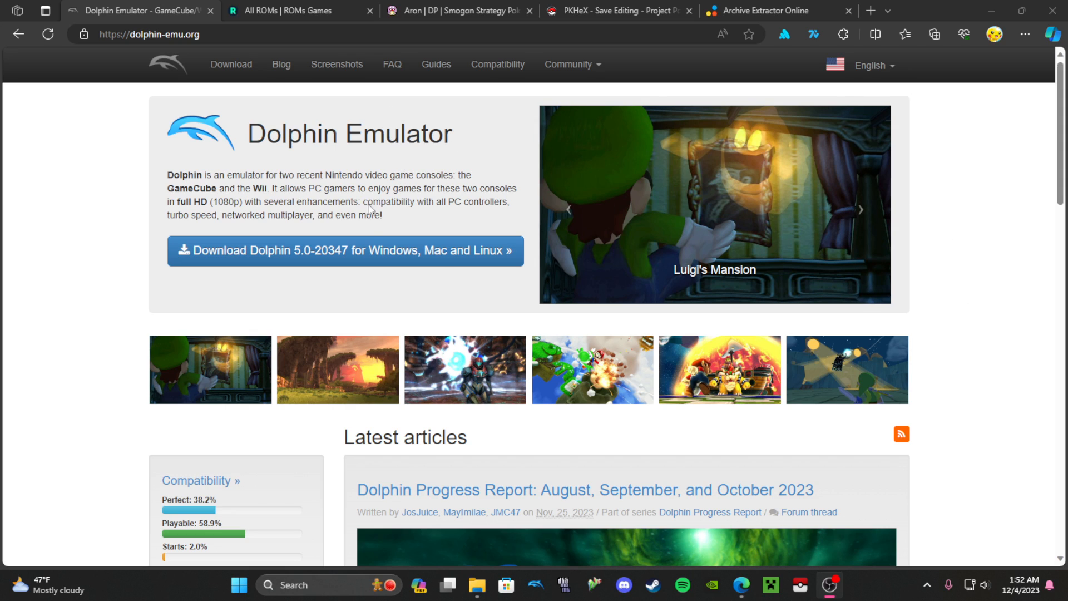
{"action": "mouse_move", "coordinate": [398, 269]}
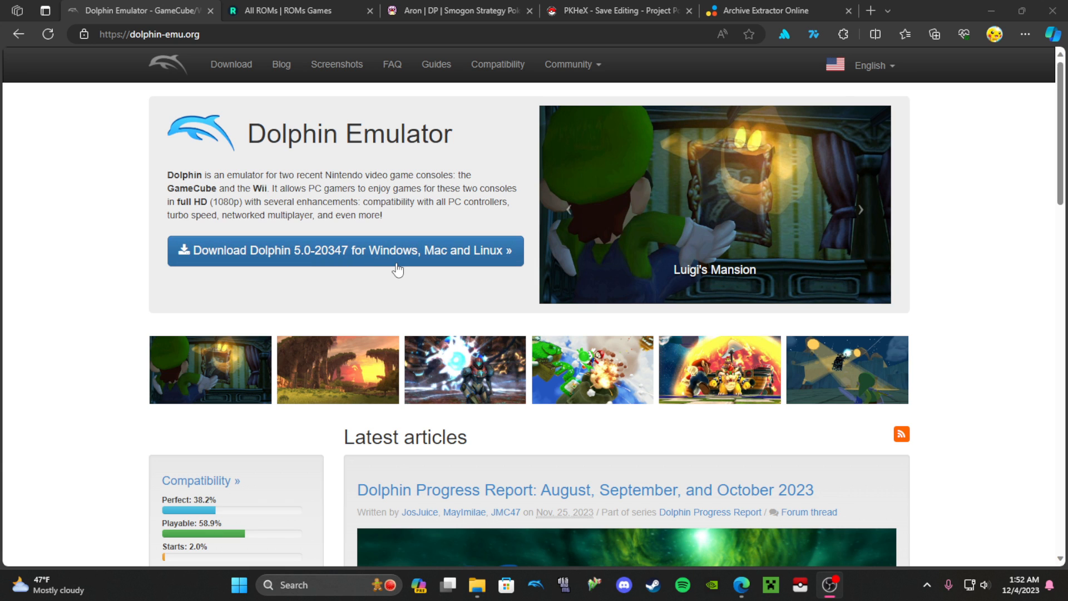
{"action": "mouse_move", "coordinate": [506, 223]}
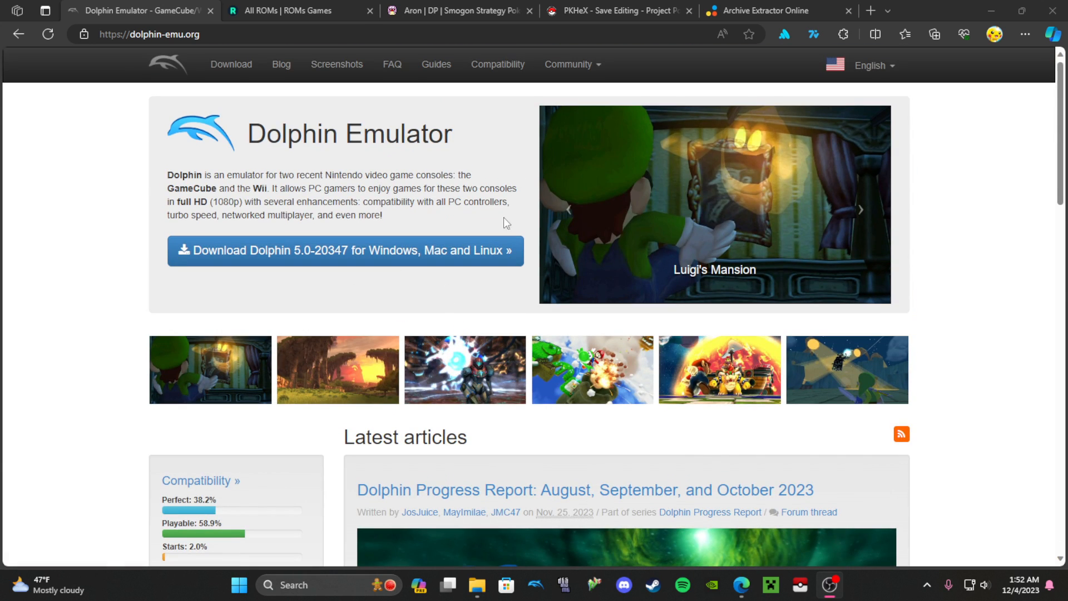
- Switch to the ROMs Games site and browse its main page
{"action": "scroll", "scroll_direction": "down", "scroll_amount": 3}
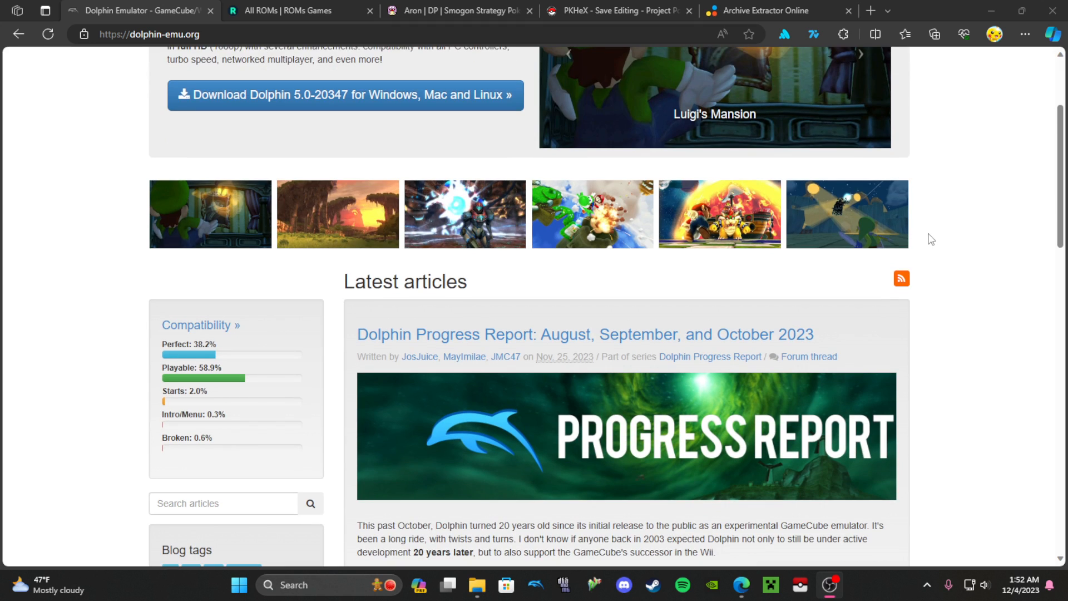
{"action": "scroll", "scroll_direction": "down", "scroll_amount": 3}
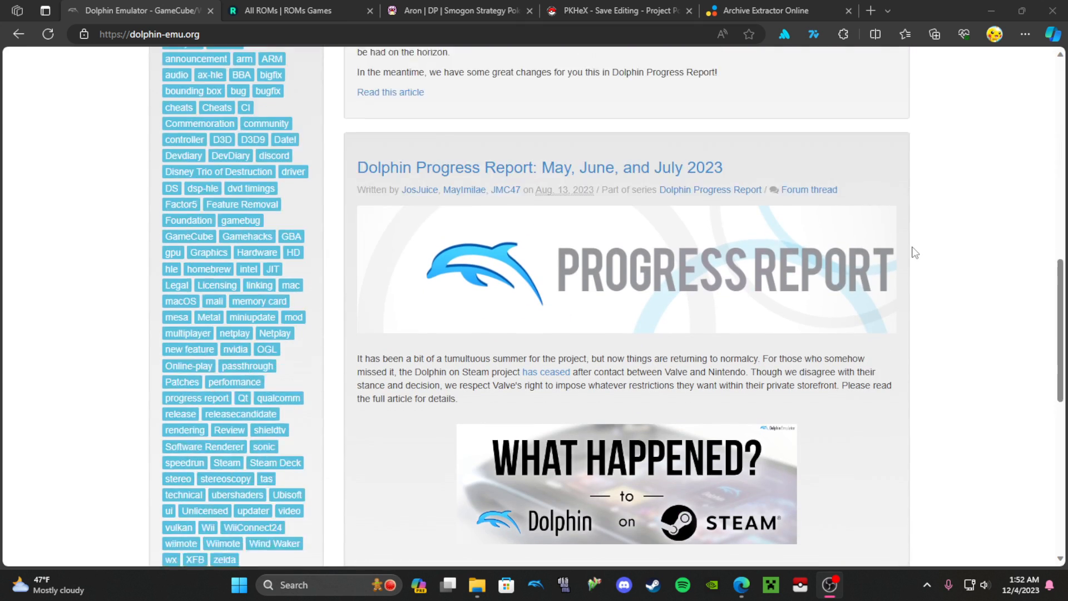
{"action": "scroll", "scroll_direction": "down", "scroll_amount": 3}
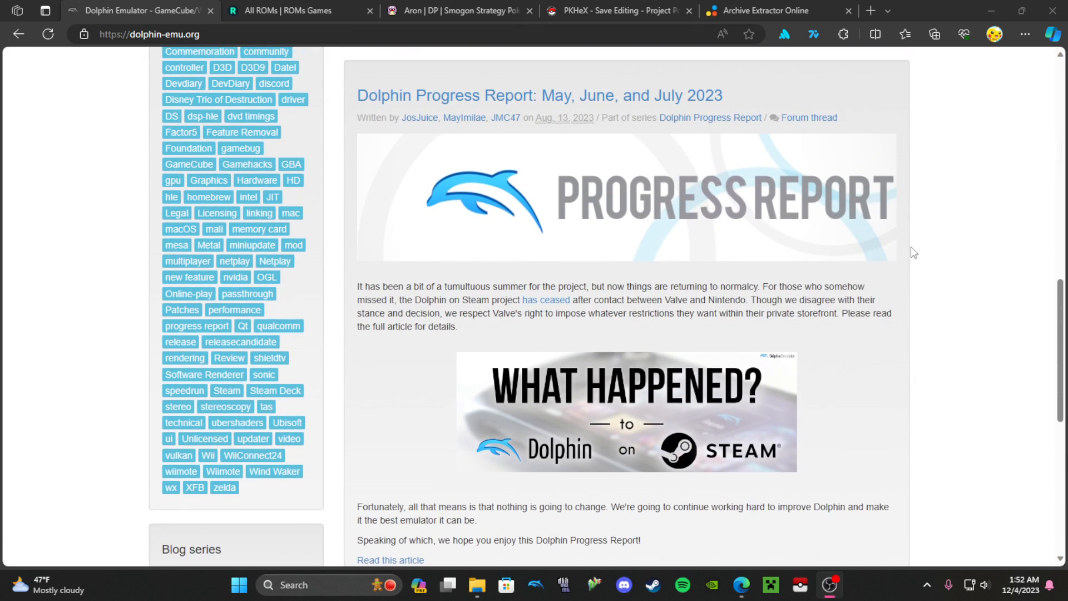
{"action": "scroll", "scroll_direction": "up", "scroll_amount": 3}
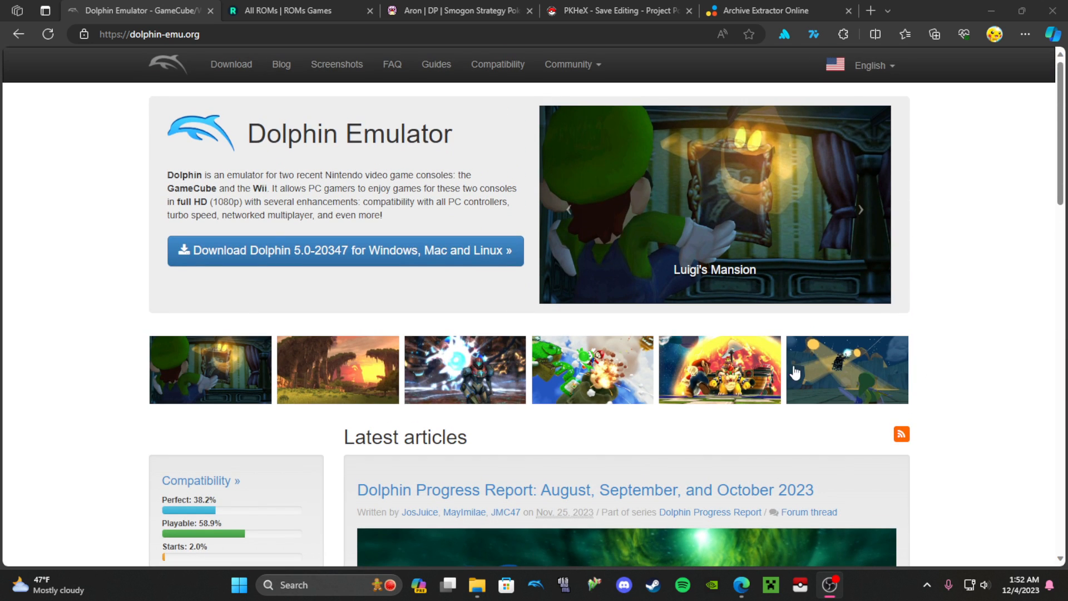
{"action": "mouse_move", "coordinate": [280, 64]}
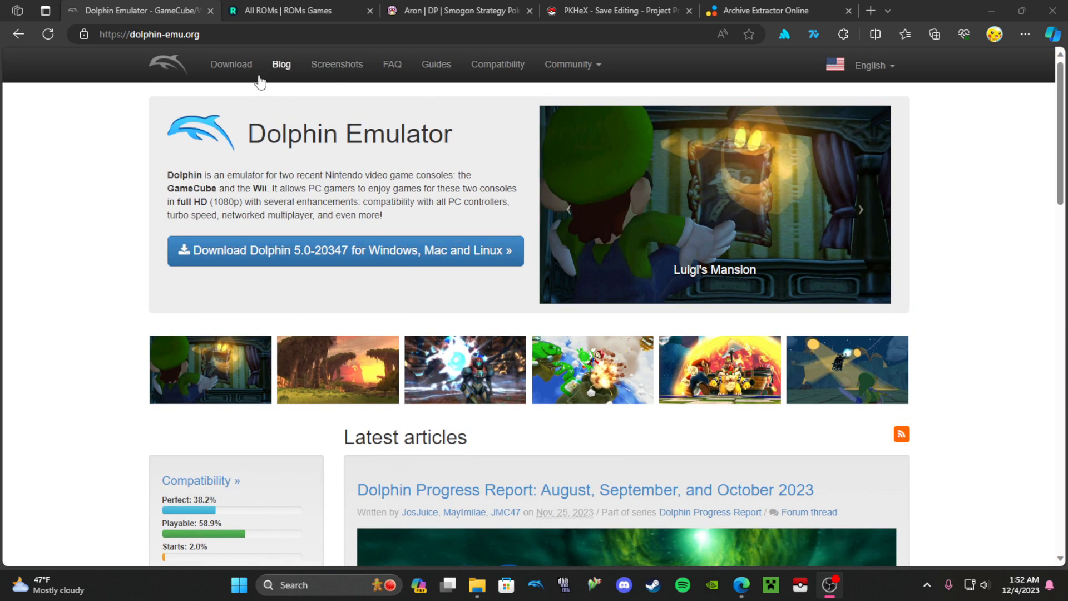
{"action": "mouse_move", "coordinate": [297, 10]}
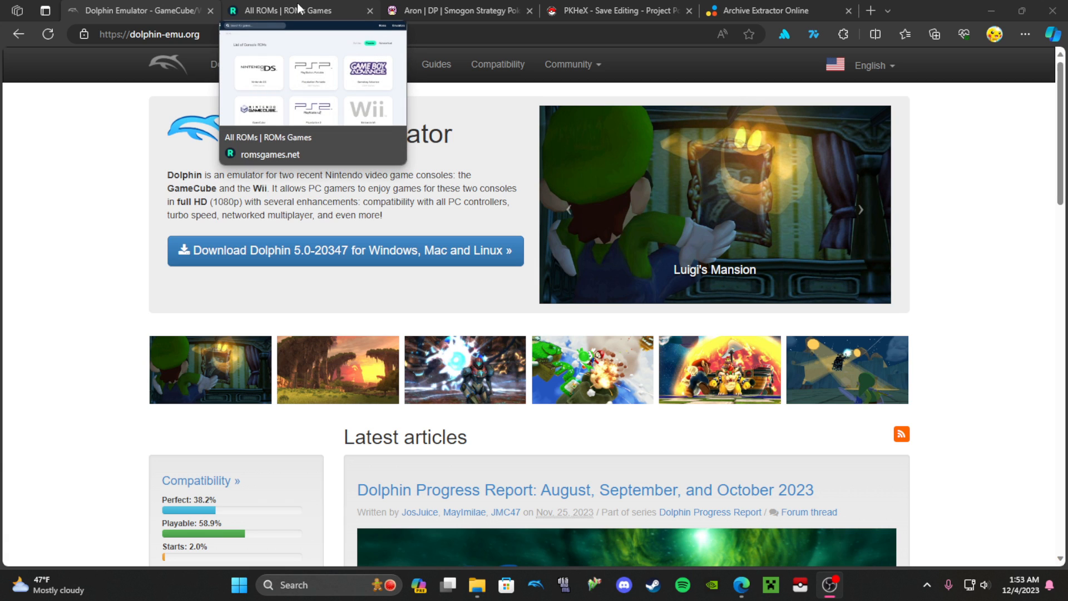
{"action": "left_click", "coordinate": [270, 154]}
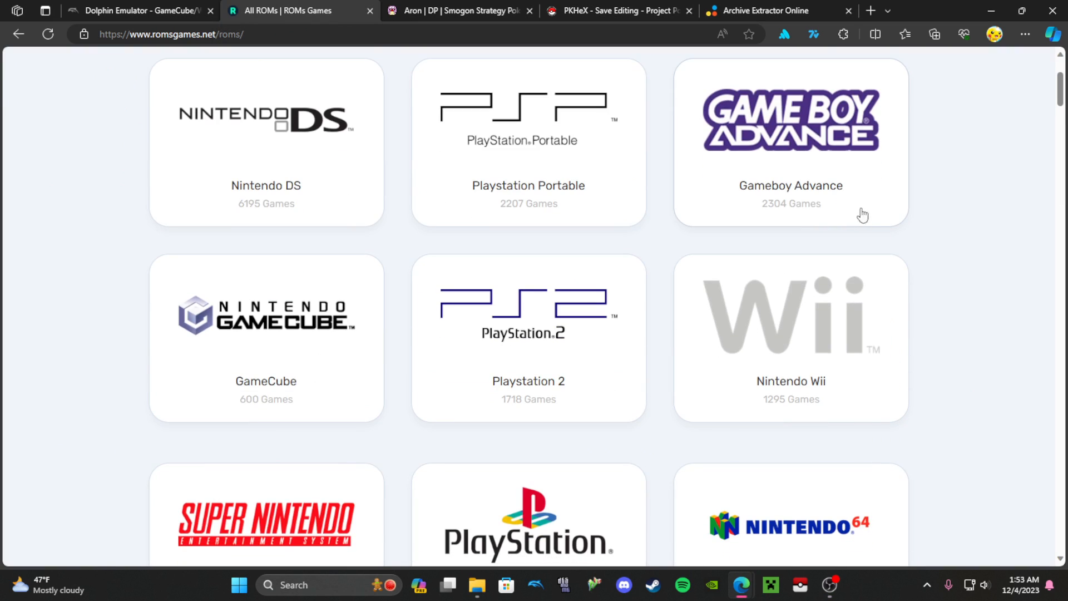
{"action": "scroll", "scroll_direction": "up", "scroll_amount": 3}
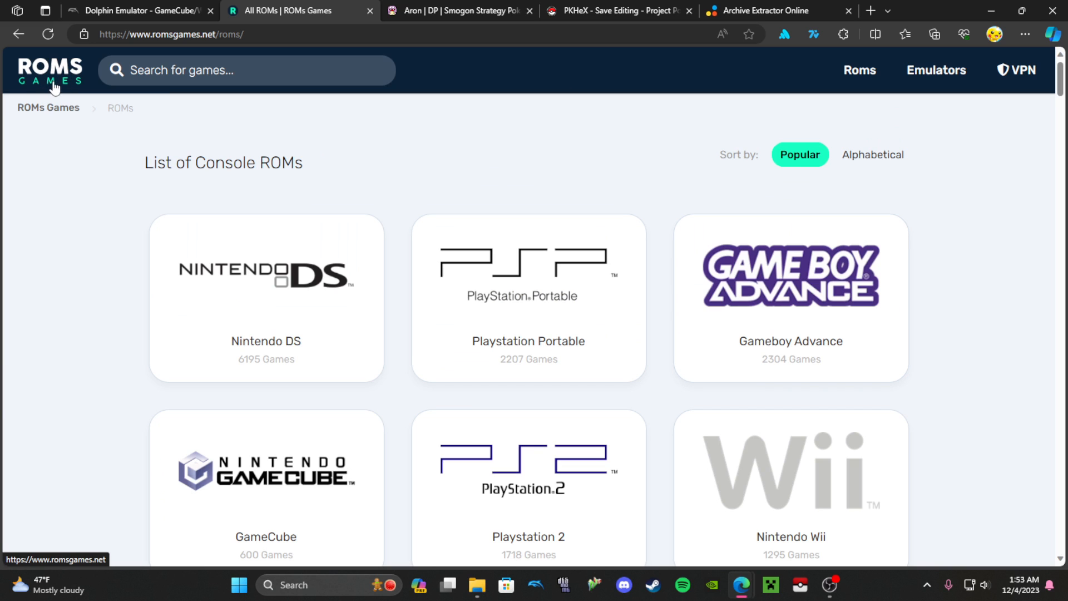
{"action": "scroll", "scroll_direction": "down", "scroll_amount": 3}
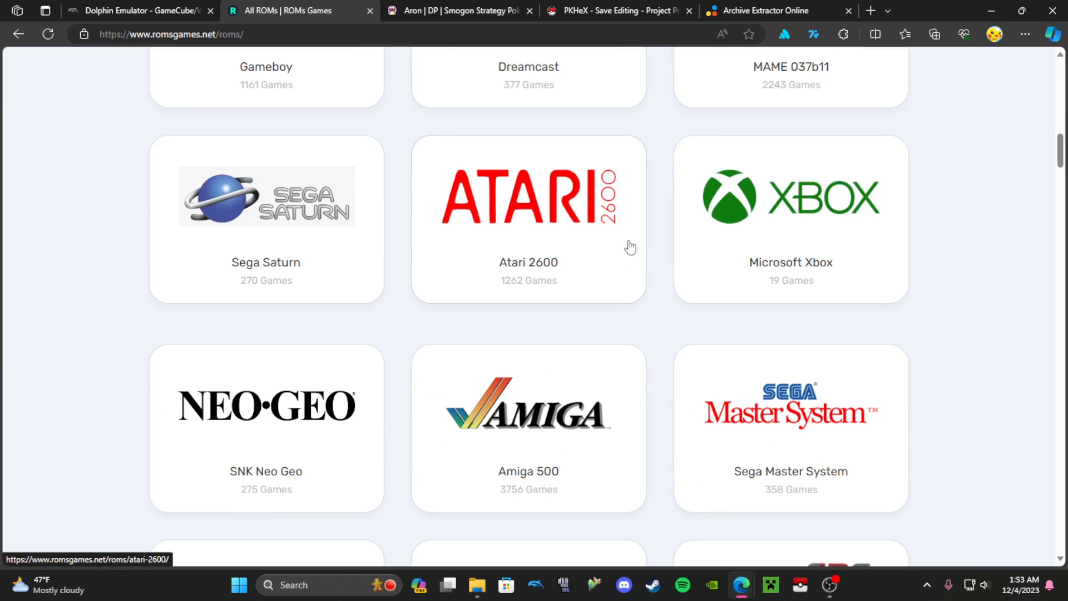
{"action": "scroll", "scroll_direction": "up", "scroll_amount": 3}
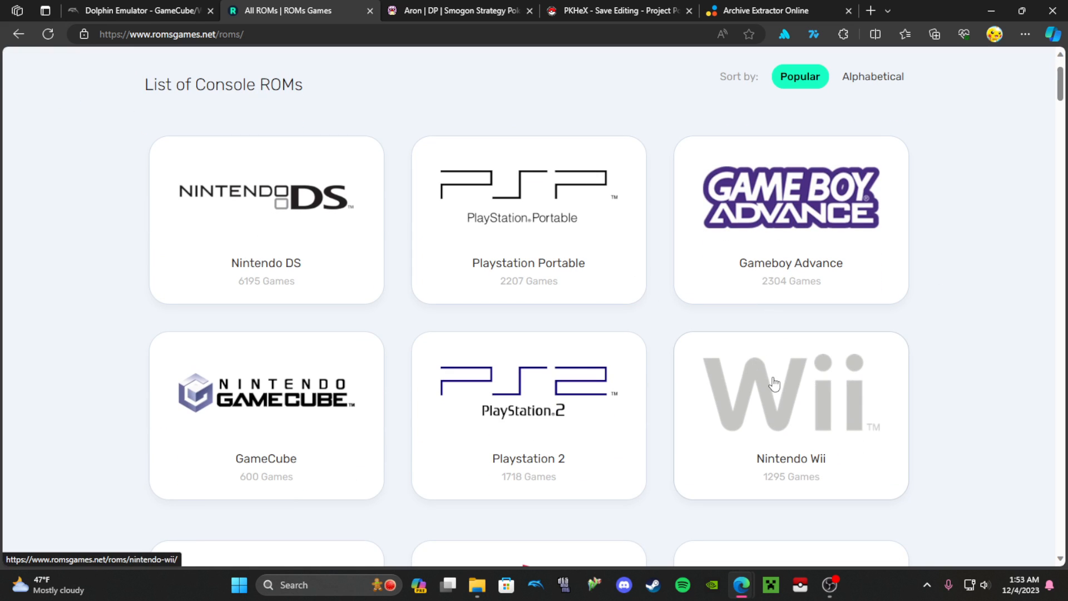
{"action": "mouse_move", "coordinate": [790, 431]}
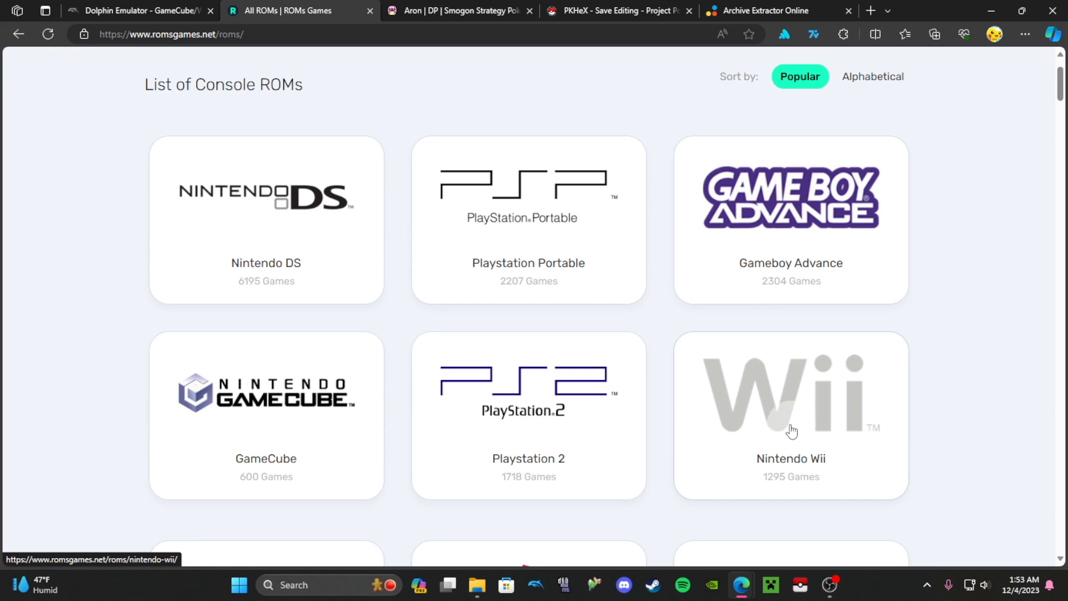
- Open the Nintendo Wii ROMs list and scroll to Pokemon Battle Revolution
{"action": "left_click", "coordinate": [790, 414]}
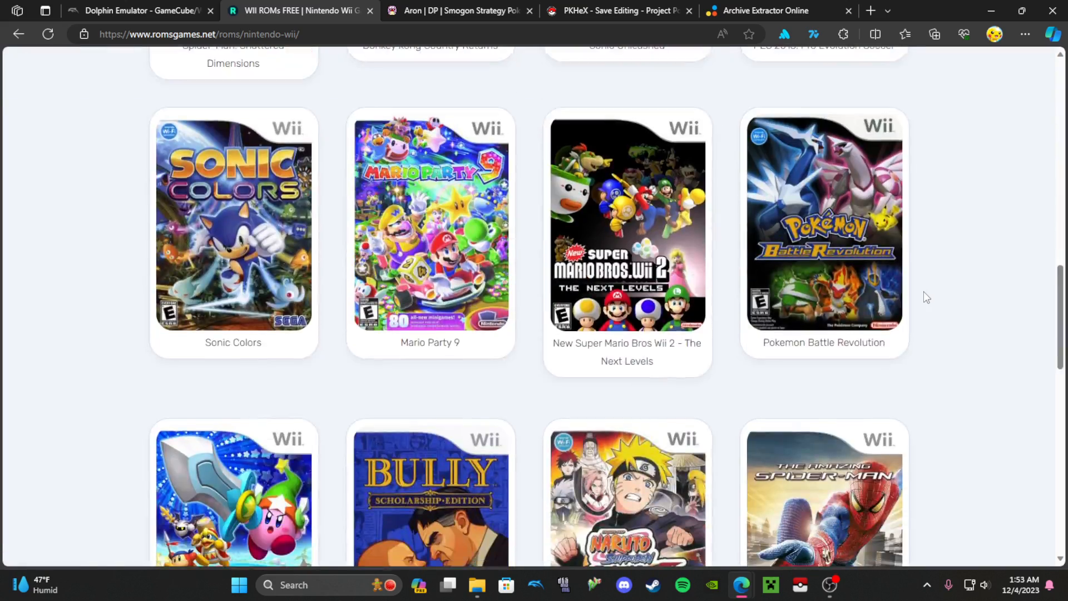
{"action": "scroll", "scroll_direction": "up", "scroll_amount": 3}
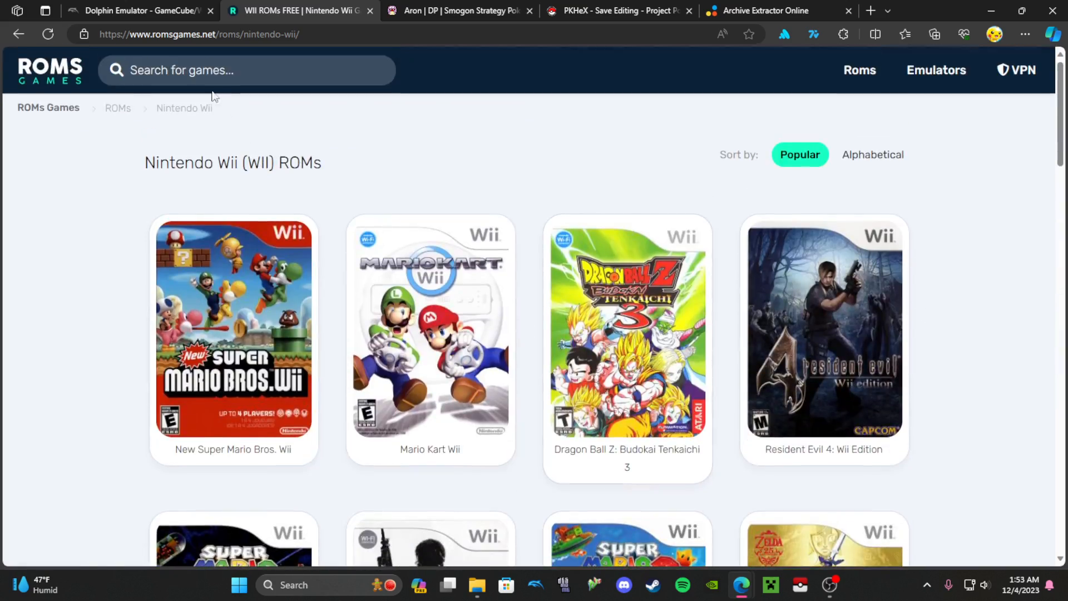
{"action": "scroll", "scroll_direction": "down", "scroll_amount": 3}
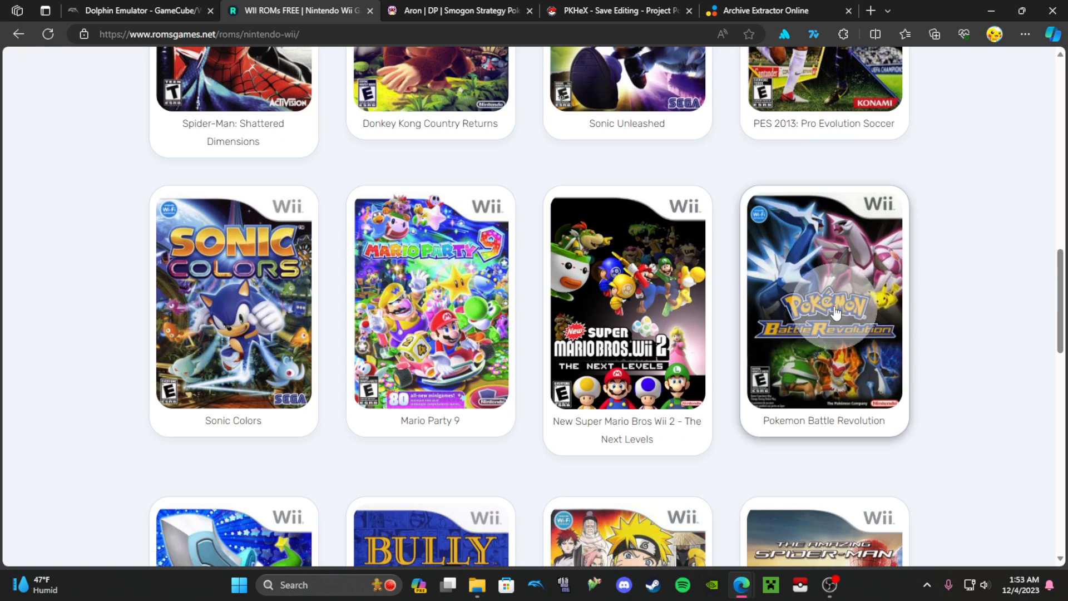
- Open Pokemon Battle Revolution's Wii page with its 638 MB download option
{"action": "left_click", "coordinate": [823, 304]}
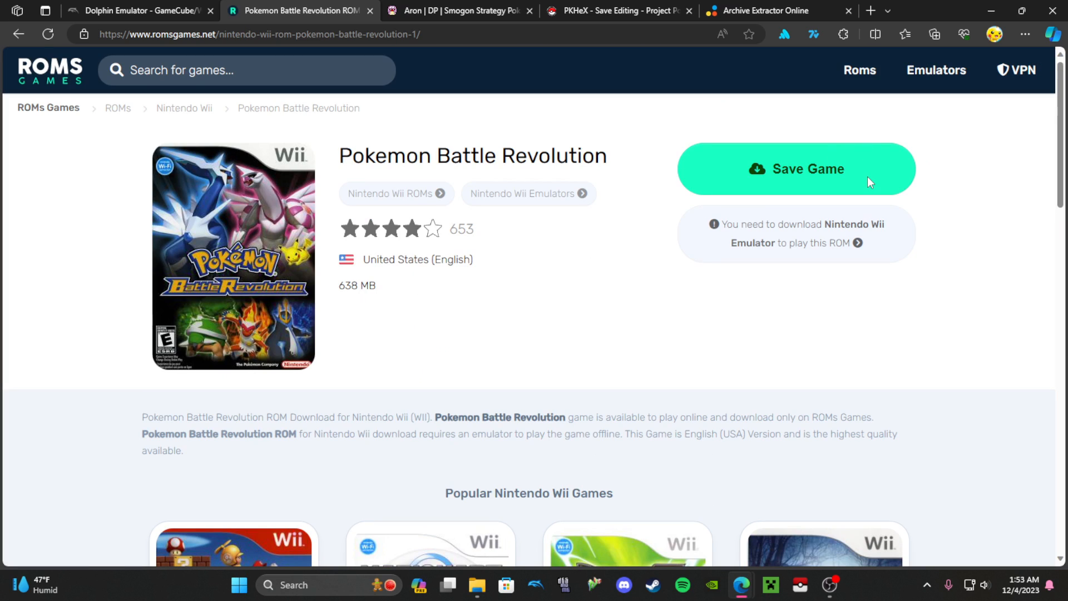
{"action": "mouse_move", "coordinate": [747, 436]}
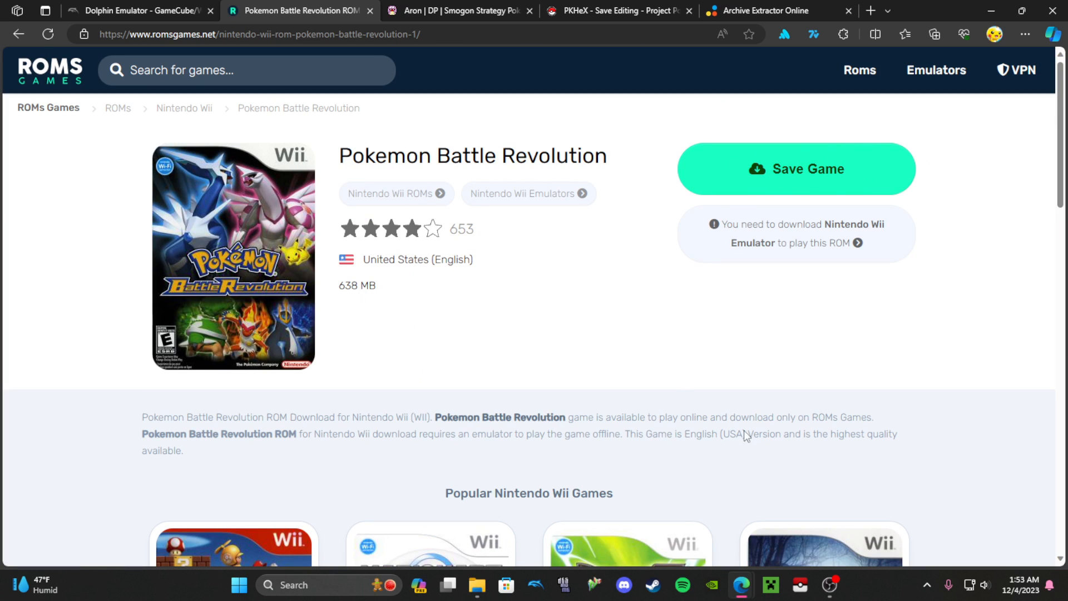
{"action": "mouse_move", "coordinate": [671, 345]}
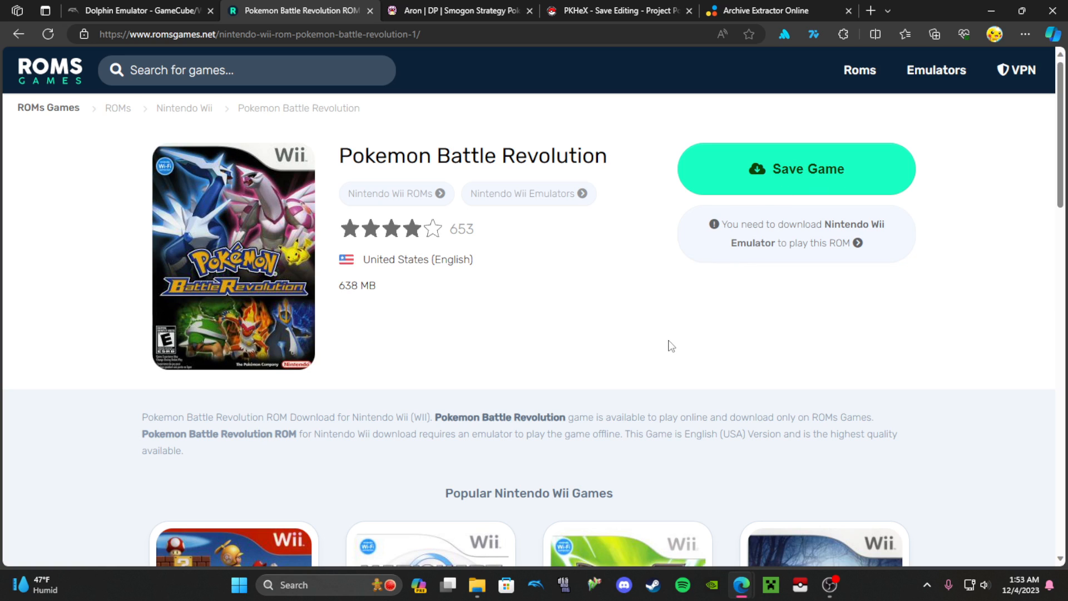
{"action": "mouse_move", "coordinate": [628, 184]}
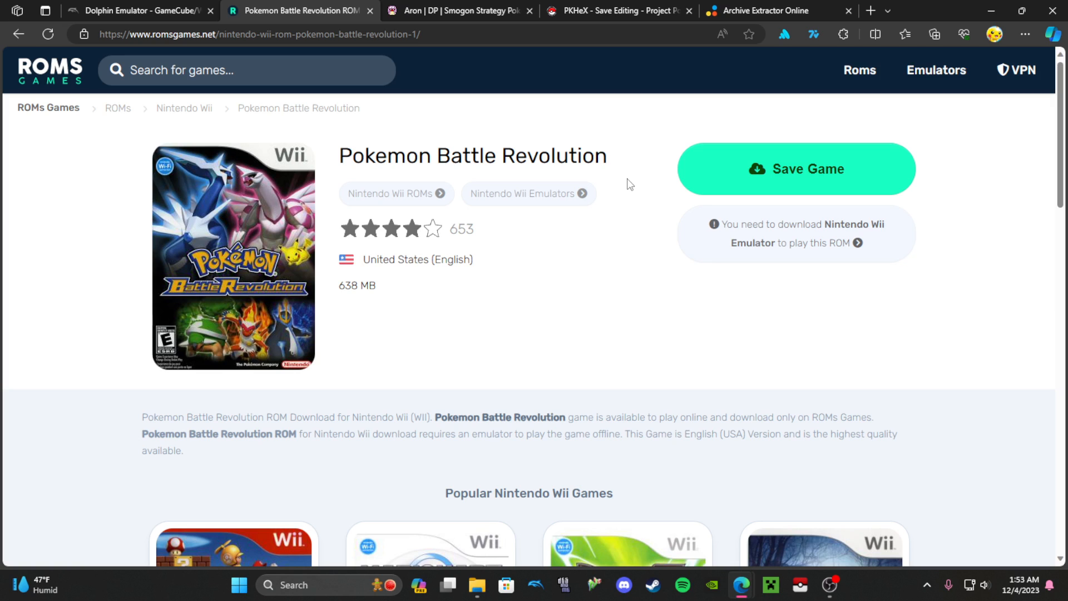
{"action": "mouse_move", "coordinate": [578, 184]}
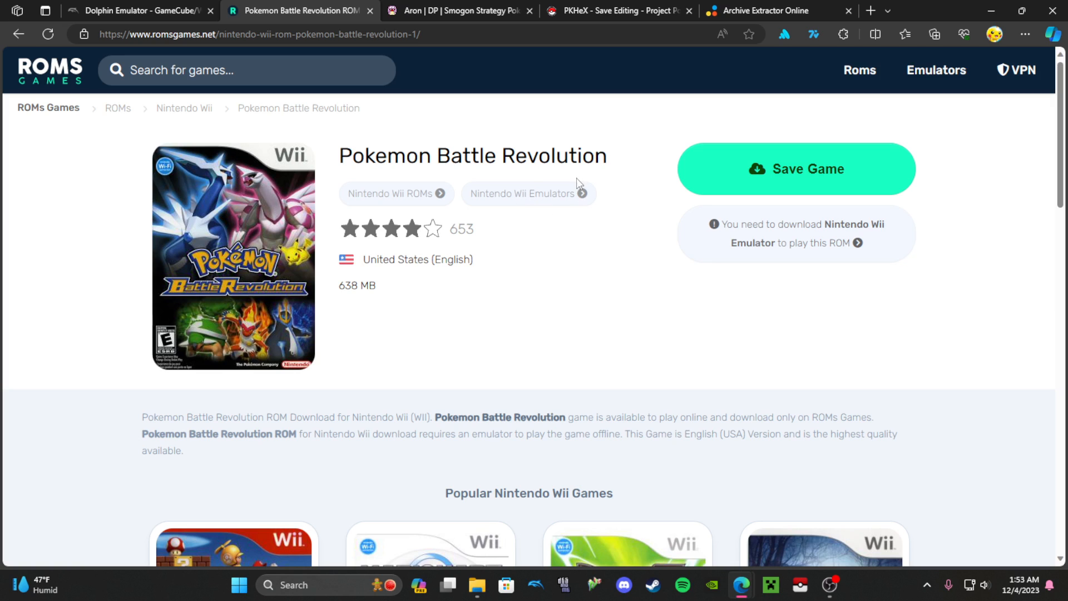
{"action": "mouse_move", "coordinate": [521, 206]}
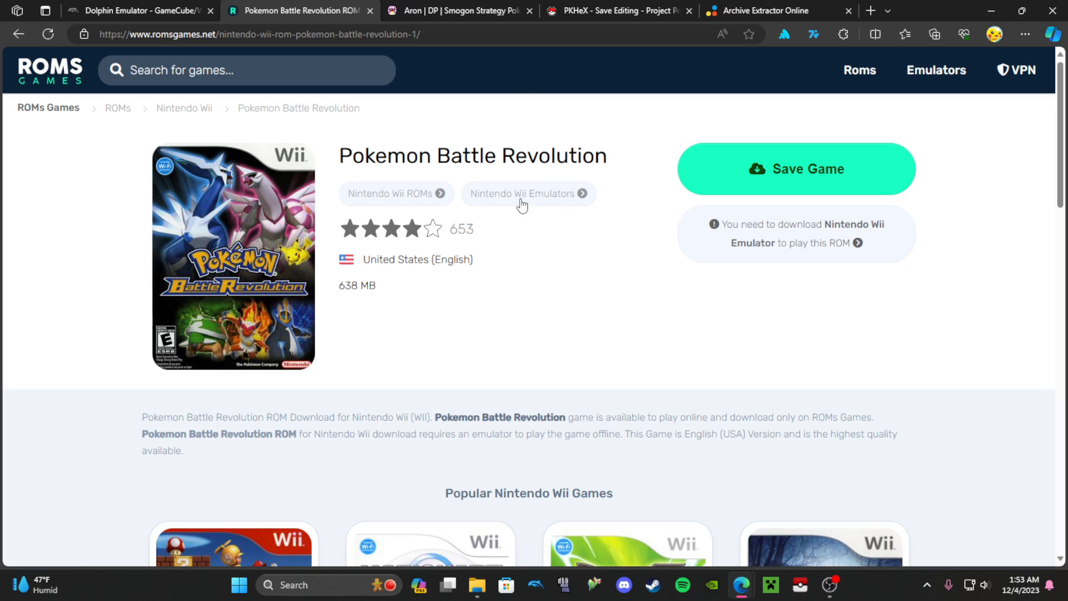
- Bring the extract.me Archive Extractor Online page to the front
{"action": "left_click", "coordinate": [769, 10]}
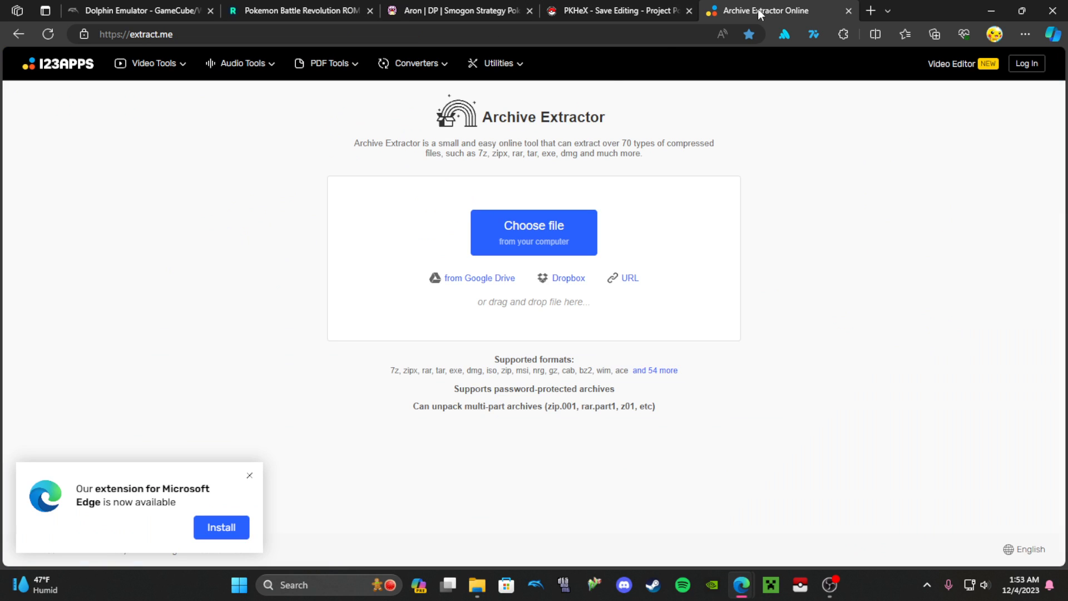
{"action": "mouse_move", "coordinate": [297, 118]}
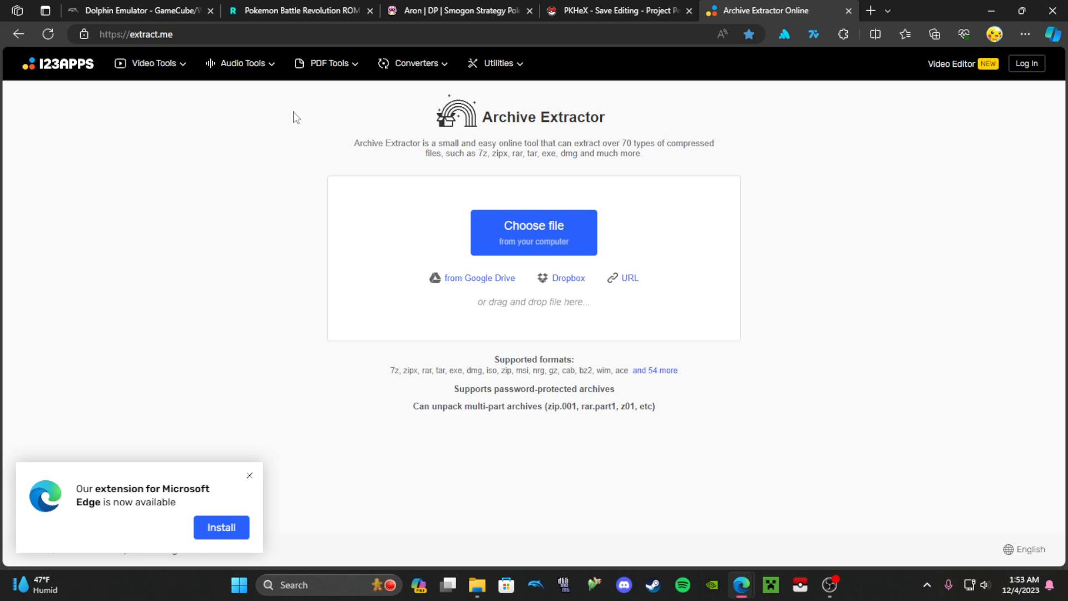
{"action": "mouse_move", "coordinate": [250, 228]}
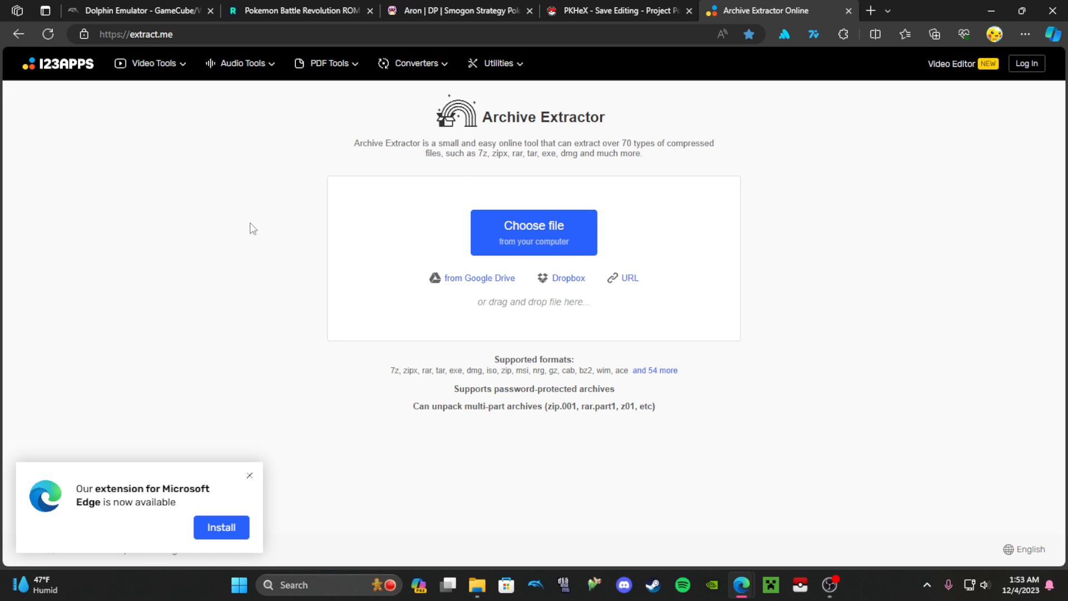
{"action": "mouse_move", "coordinate": [512, 240]}
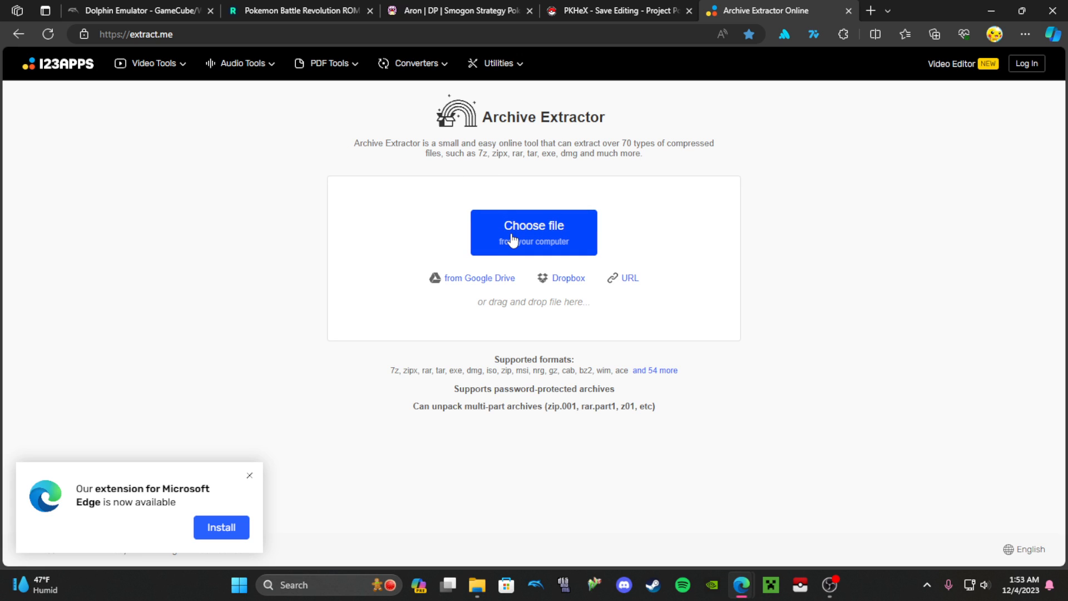
{"action": "mouse_move", "coordinate": [509, 539]}
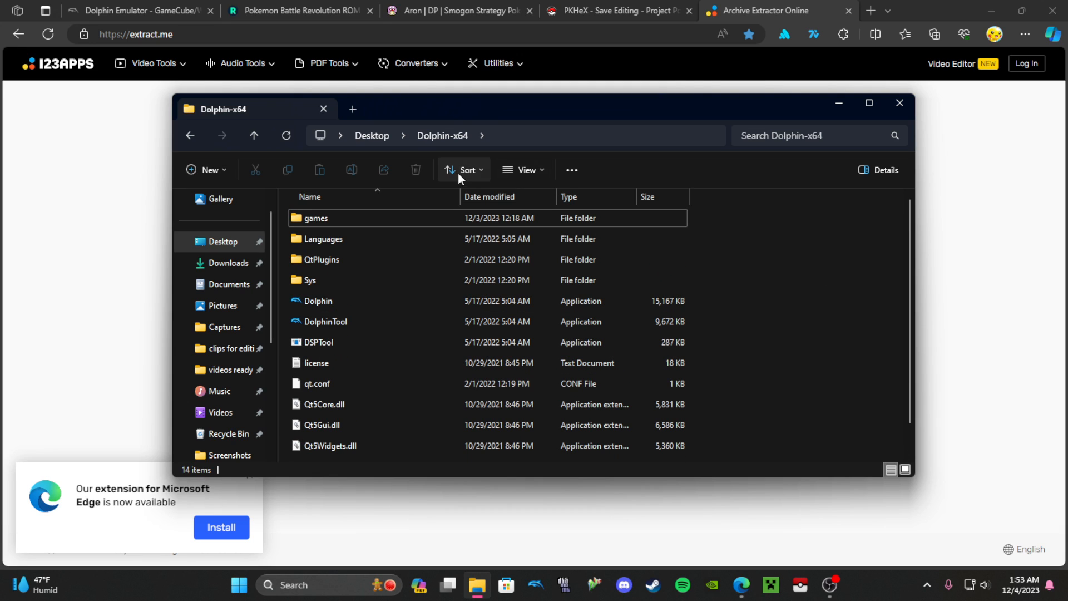
{"action": "mouse_move", "coordinate": [295, 207]}
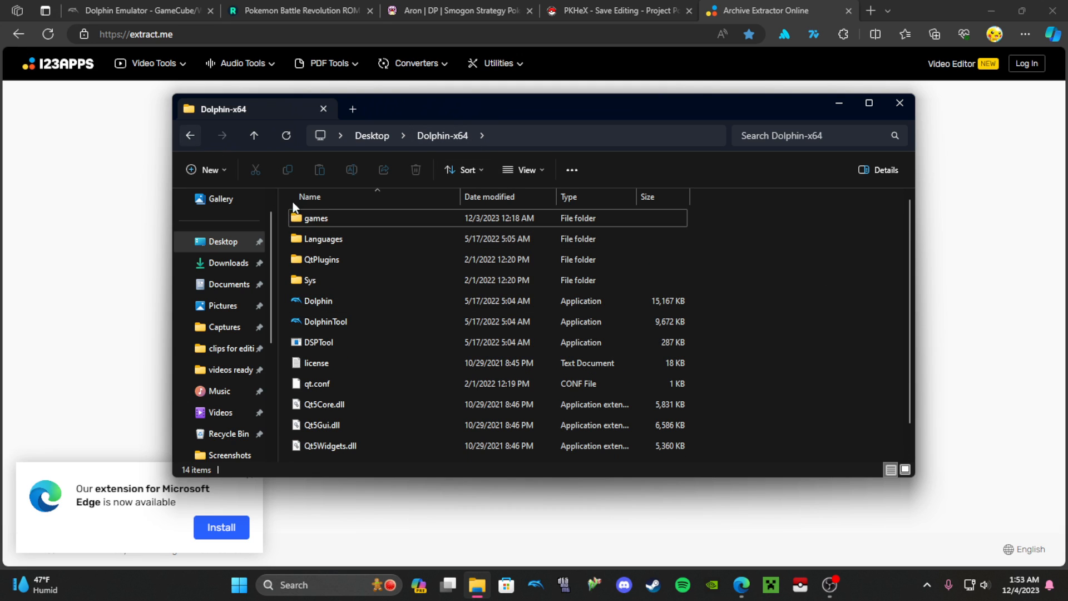
{"action": "mouse_move", "coordinate": [347, 229]}
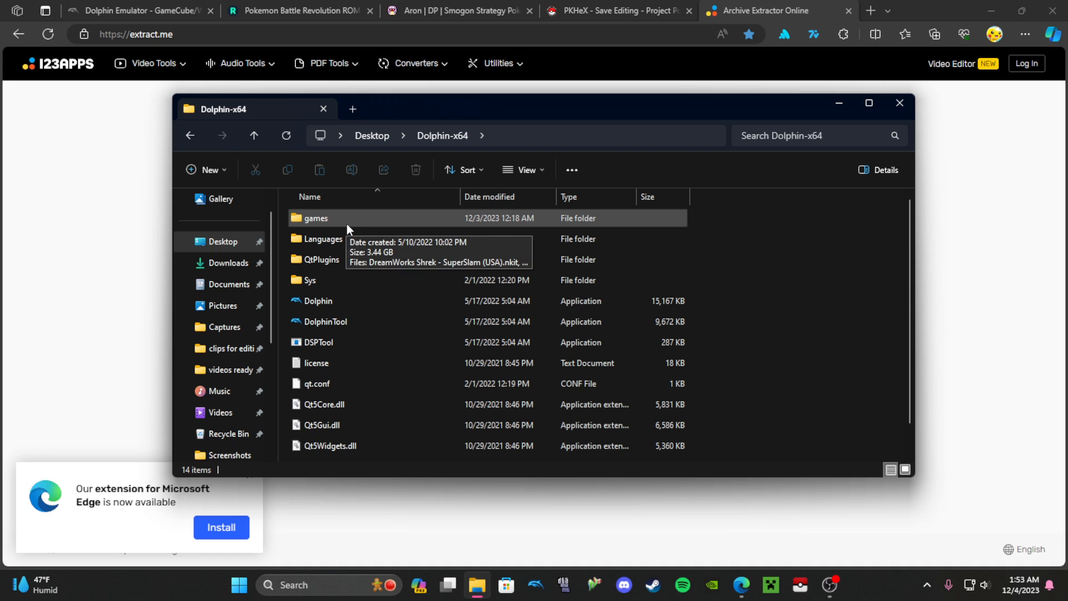
- Inspect the games folder's Pokemon Battle Revolution and Mario Kart images, then close the window
{"action": "double_click", "coordinate": [316, 218]}
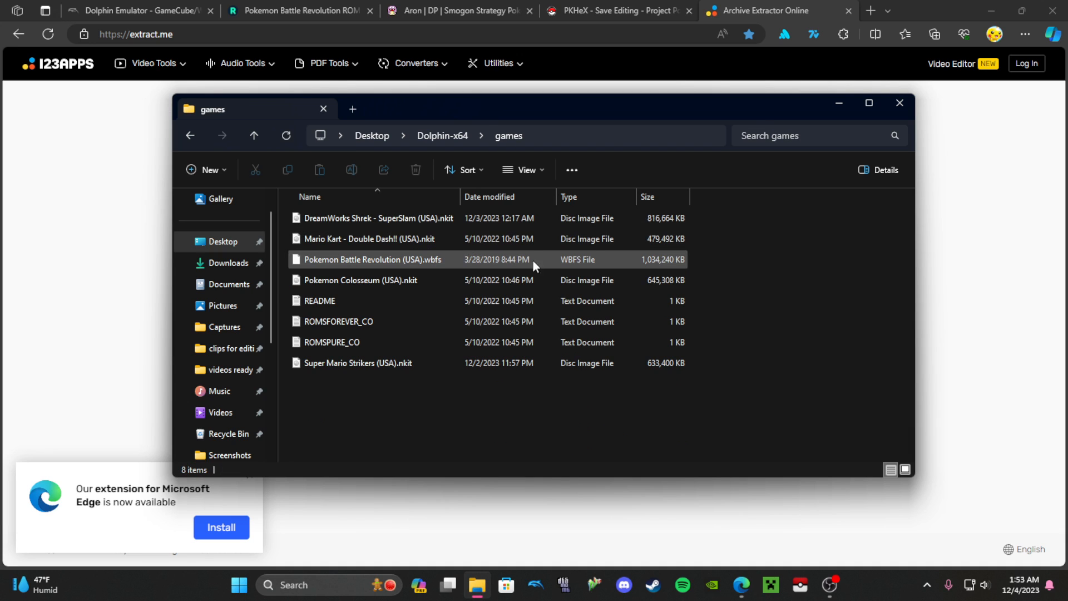
{"action": "left_click", "coordinate": [338, 322]}
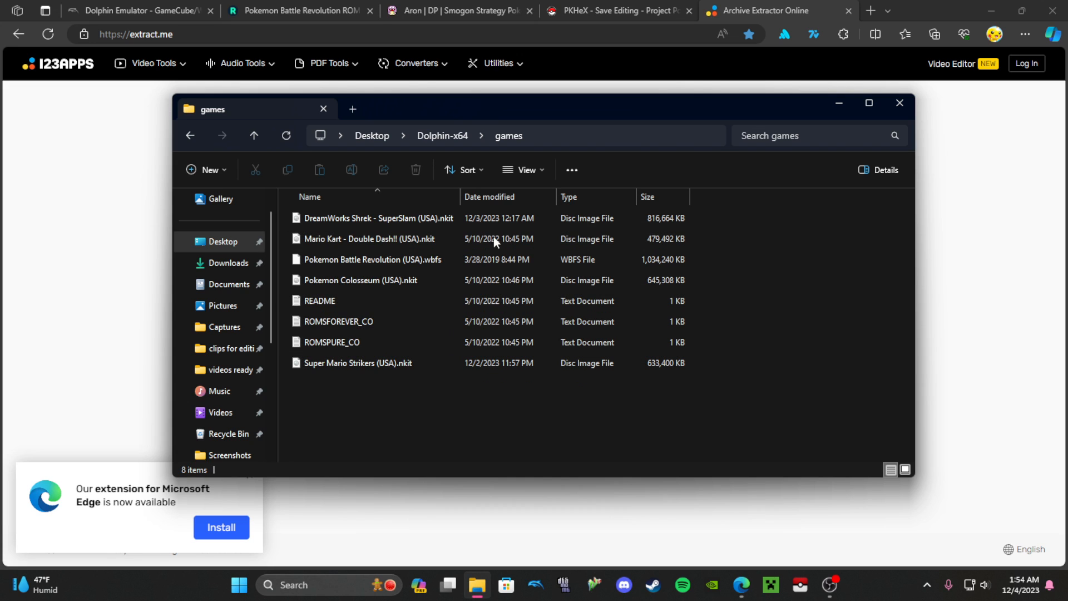
{"action": "left_click", "coordinate": [368, 238]}
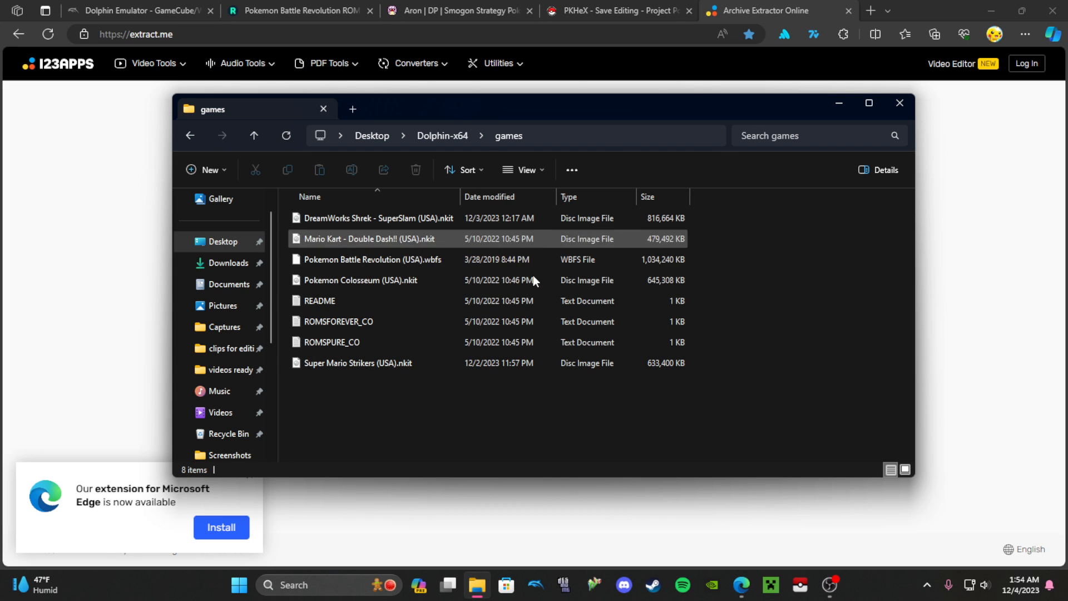
{"action": "left_click", "coordinate": [254, 135]}
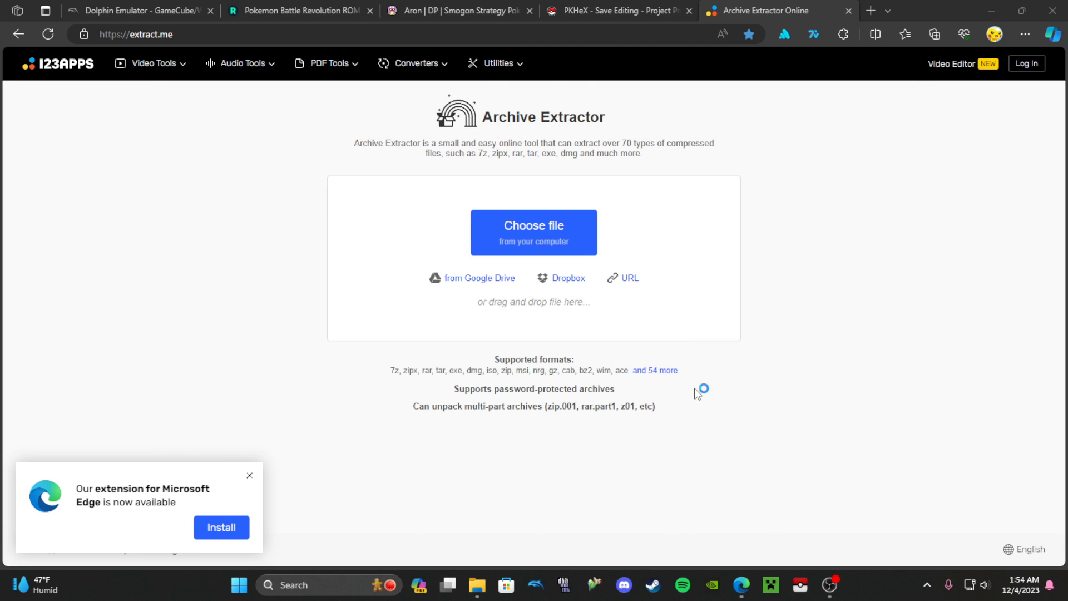
- Launch Dolphin 5.0 to list Pokémon Battle Revolution alongside four GameCube titles
{"action": "left_click", "coordinate": [535, 585]}
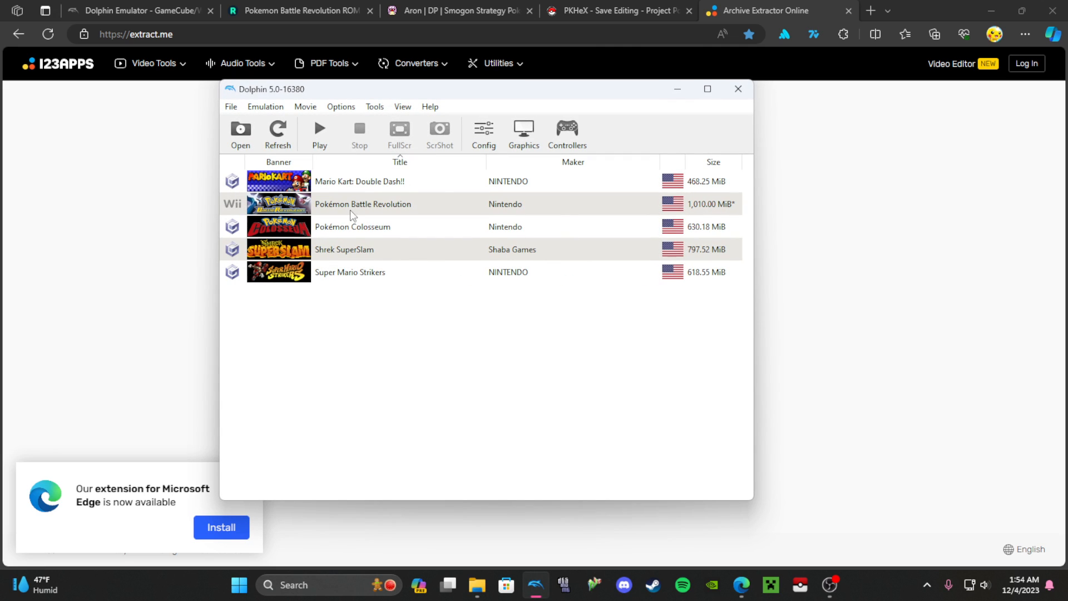
{"action": "mouse_move", "coordinate": [461, 194]}
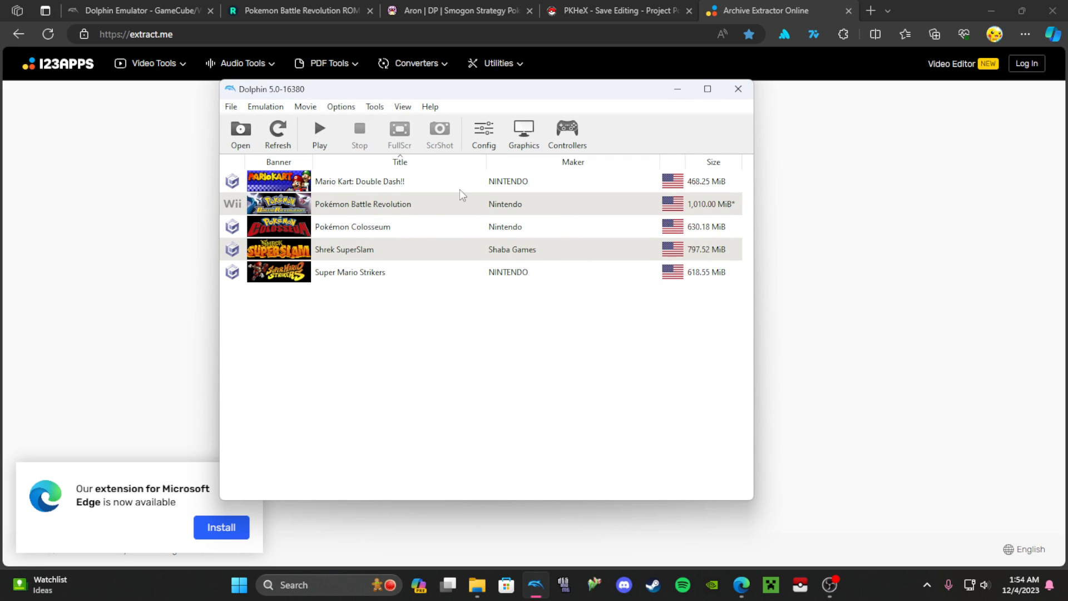
{"action": "mouse_move", "coordinate": [475, 584]}
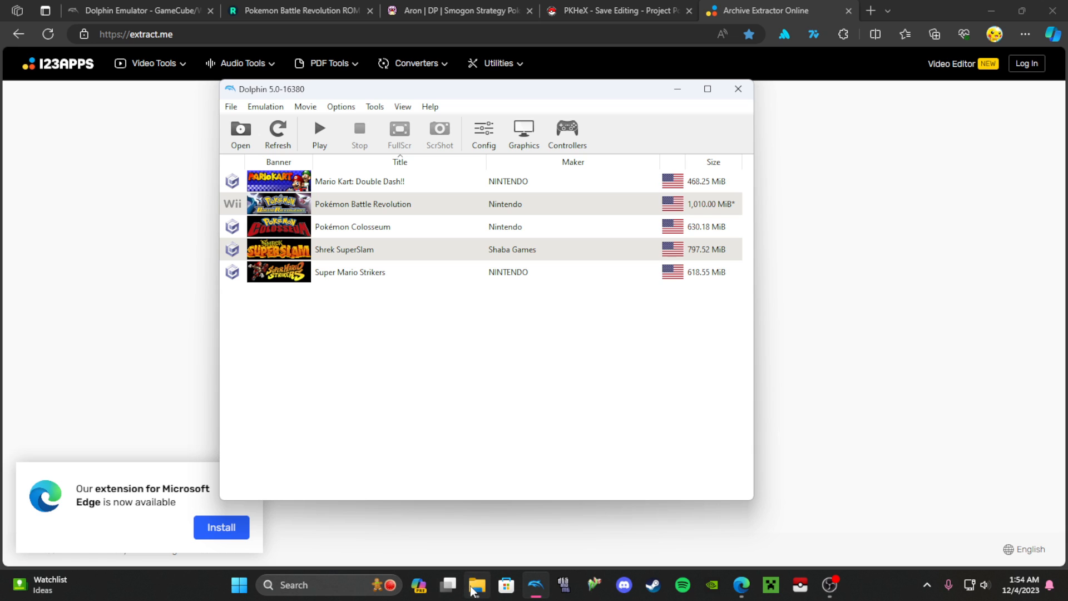
{"action": "left_click", "coordinate": [477, 585]}
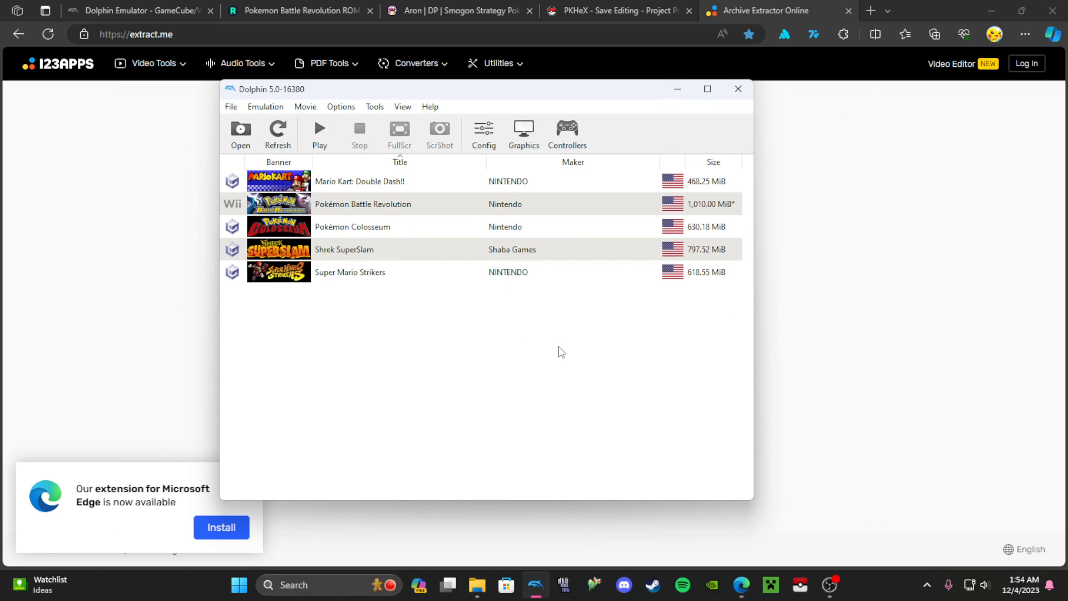
{"action": "mouse_move", "coordinate": [819, 154]}
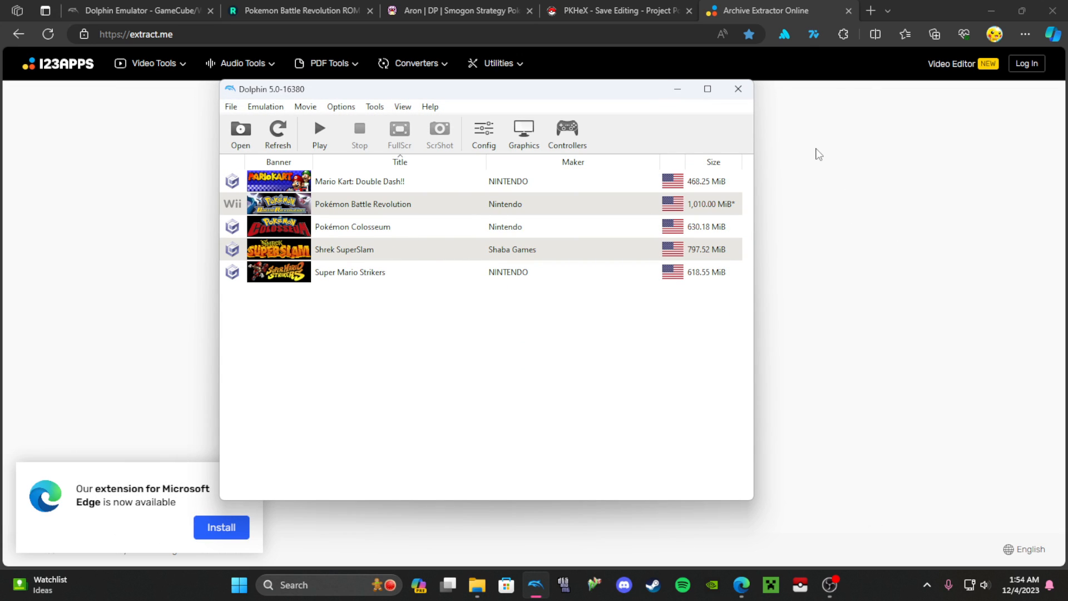
{"action": "mouse_move", "coordinate": [816, 215]}
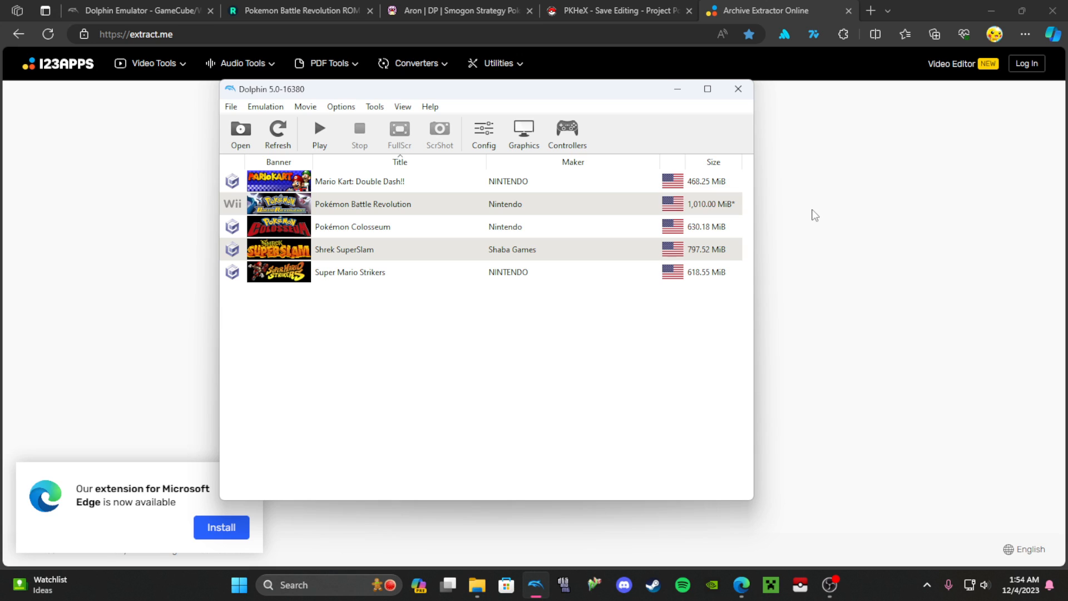
{"action": "mouse_move", "coordinate": [838, 182]}
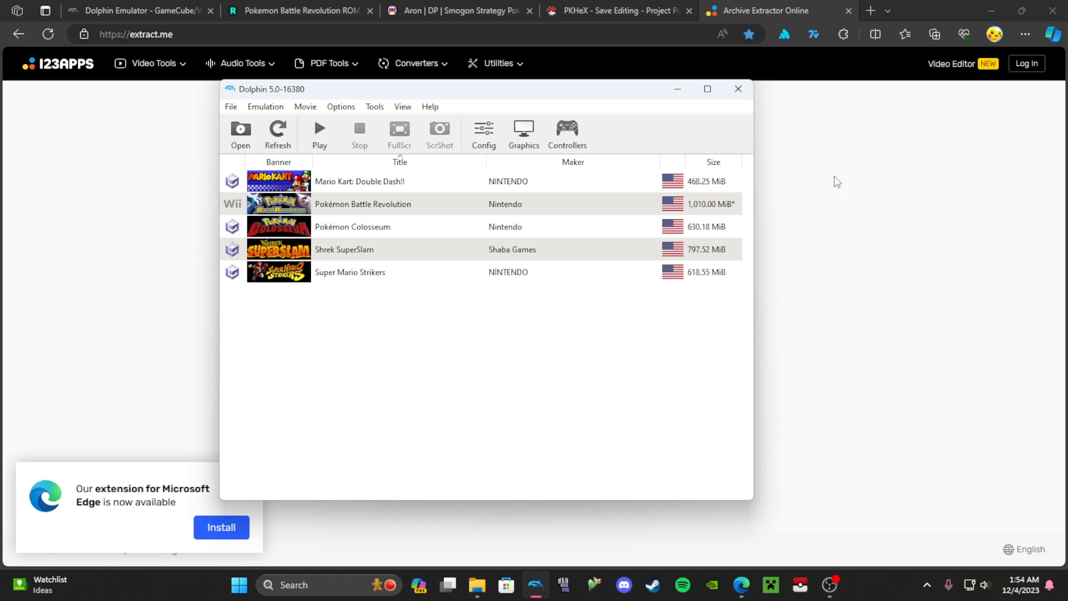
{"action": "mouse_move", "coordinate": [580, 367]}
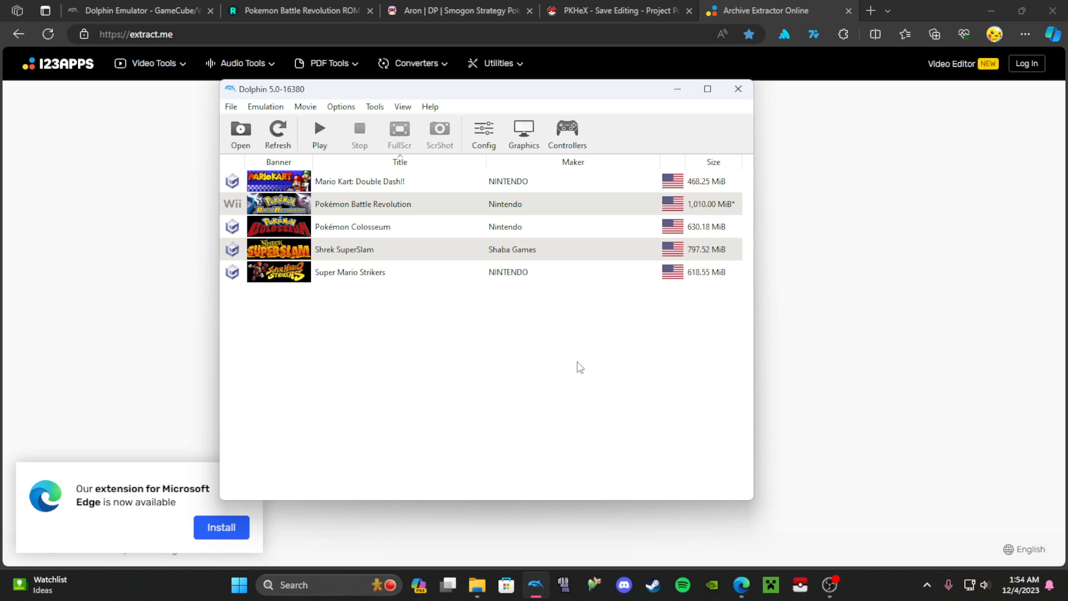
{"action": "mouse_move", "coordinate": [762, 251]}
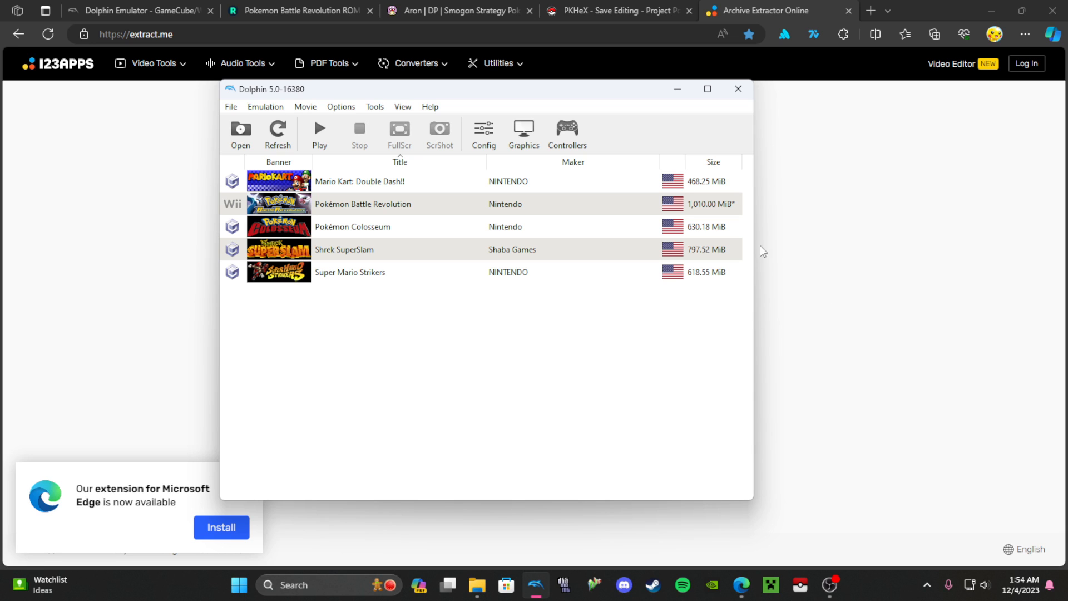
- Switch to the PKHeX 23.10.11 page and scroll through its description and changelog
{"action": "left_click", "coordinate": [616, 10]}
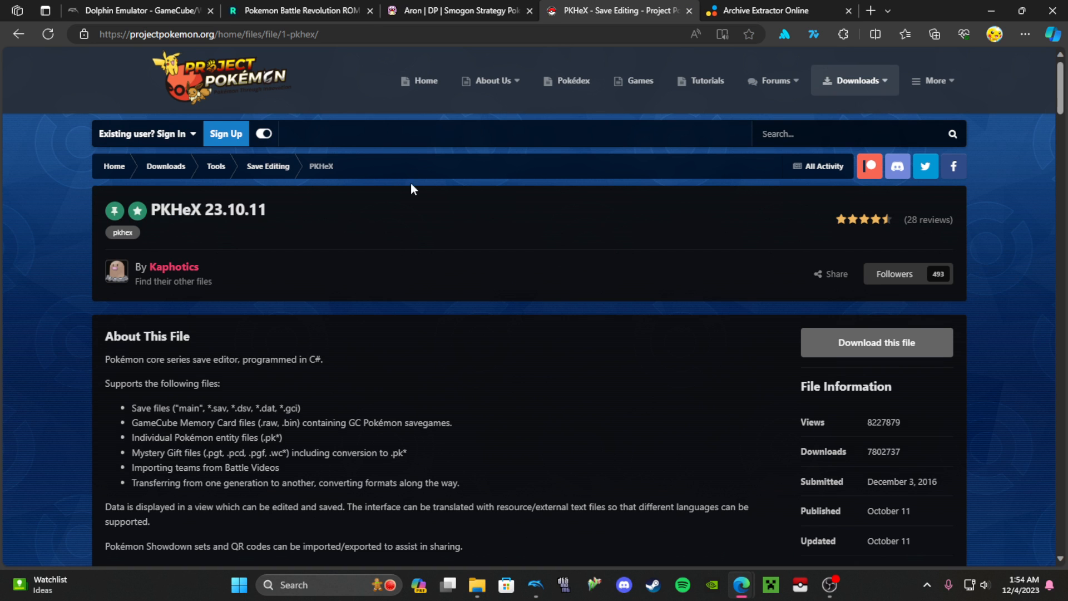
{"action": "mouse_move", "coordinate": [779, 333]}
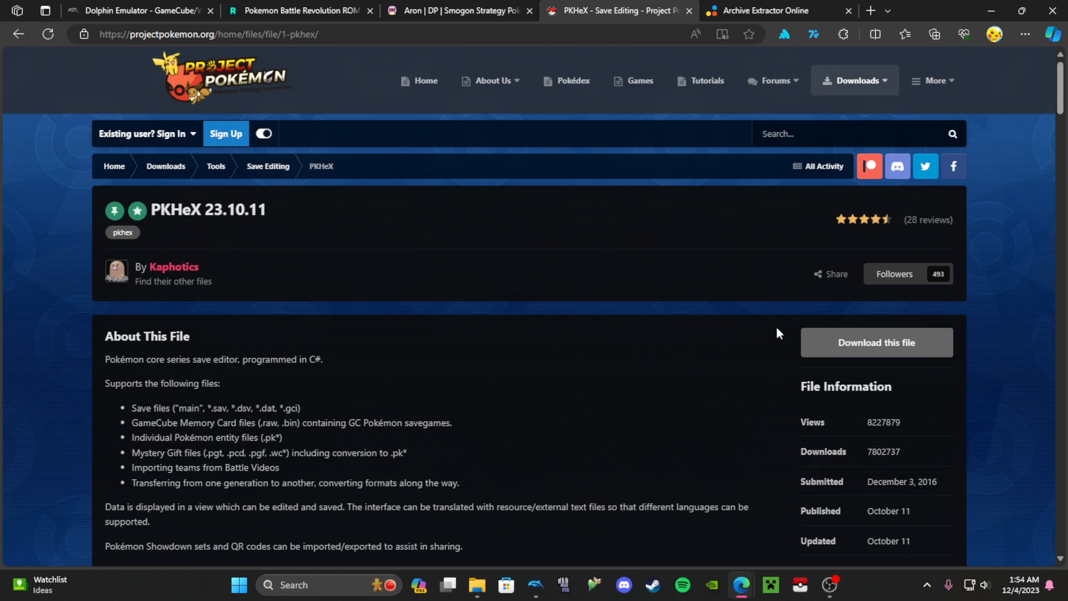
{"action": "mouse_move", "coordinate": [613, 338]}
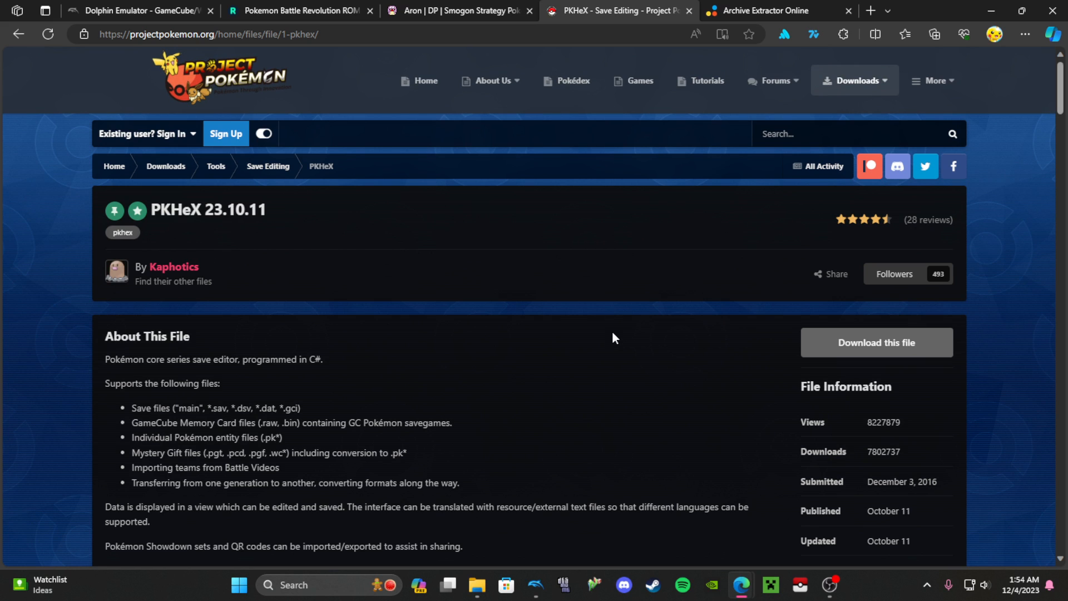
{"action": "scroll", "scroll_direction": "down", "scroll_amount": 3}
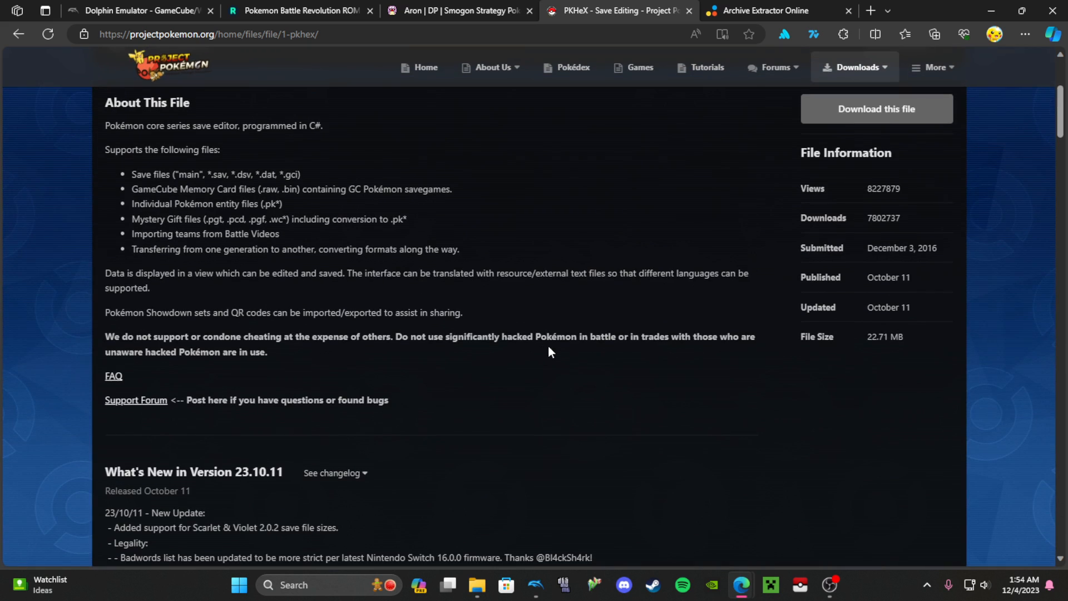
{"action": "scroll", "scroll_direction": "down", "scroll_amount": 3}
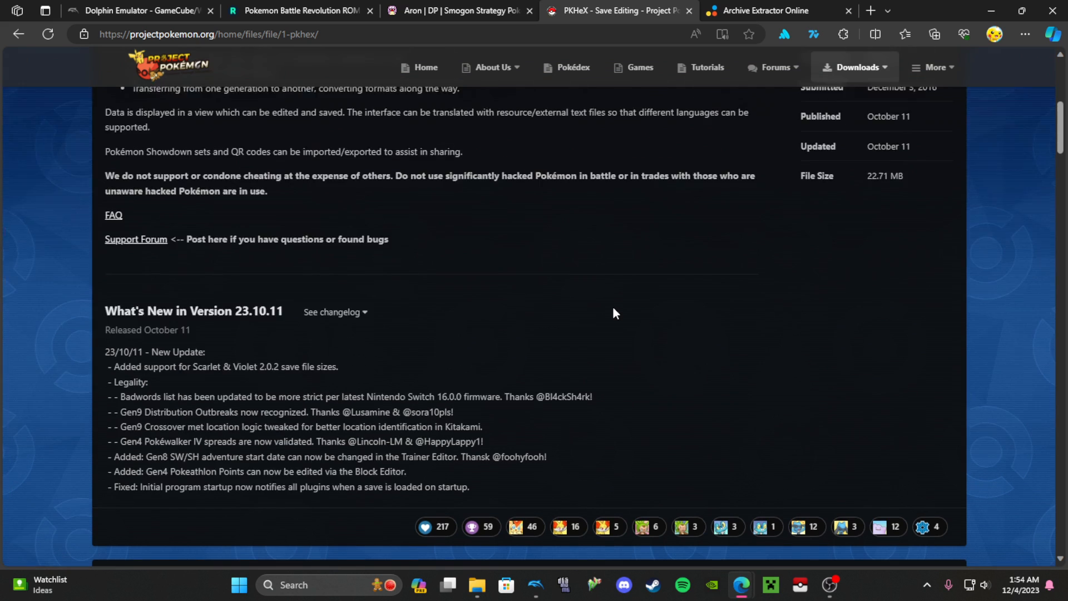
{"action": "scroll", "scroll_direction": "up", "scroll_amount": 3}
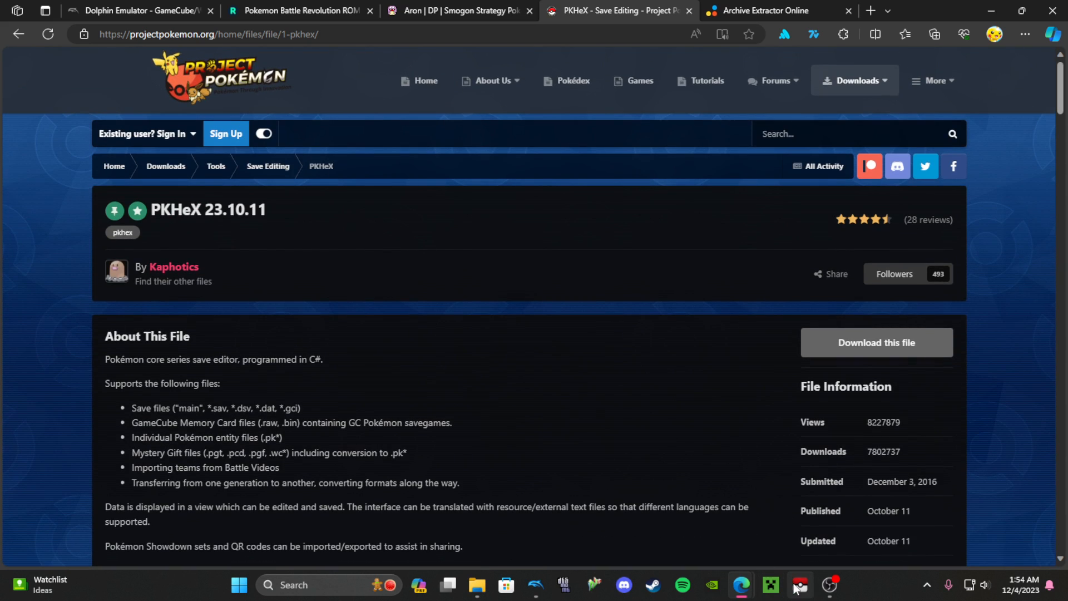
- Launch PKHeX, choose File > Open, and reach GeniusPbr's PbrSaveData after checking dated backups
{"action": "left_click", "coordinate": [799, 585]}
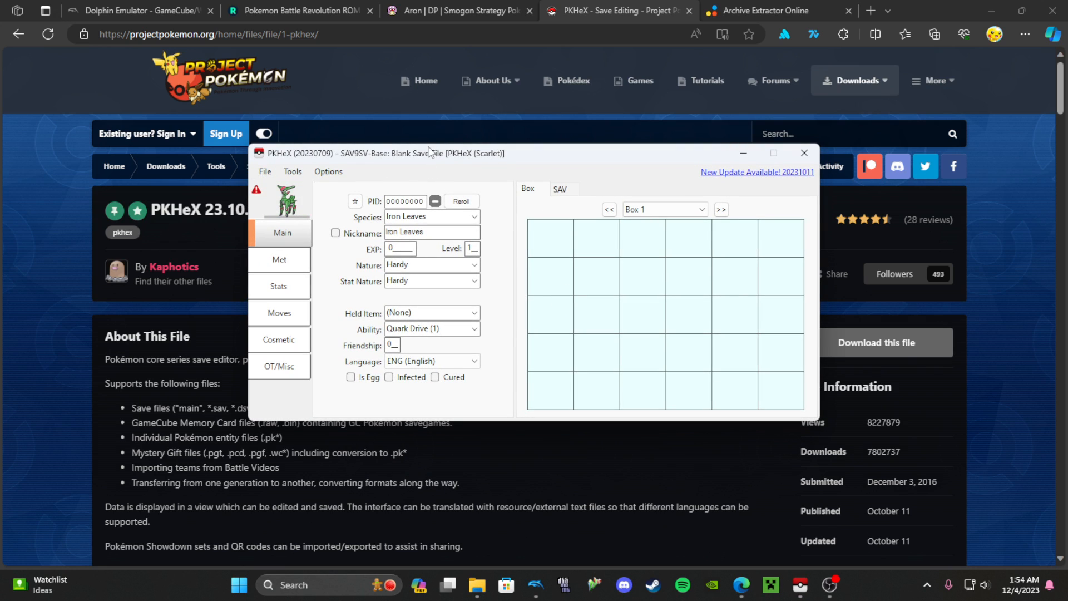
{"action": "mouse_move", "coordinate": [498, 161]}
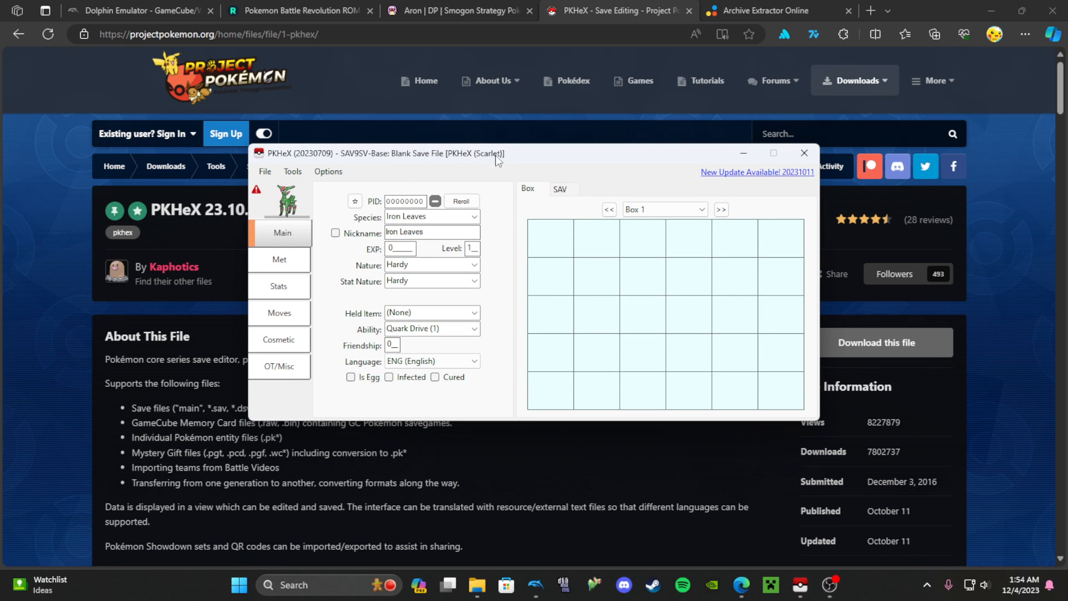
{"action": "left_click", "coordinate": [473, 216]}
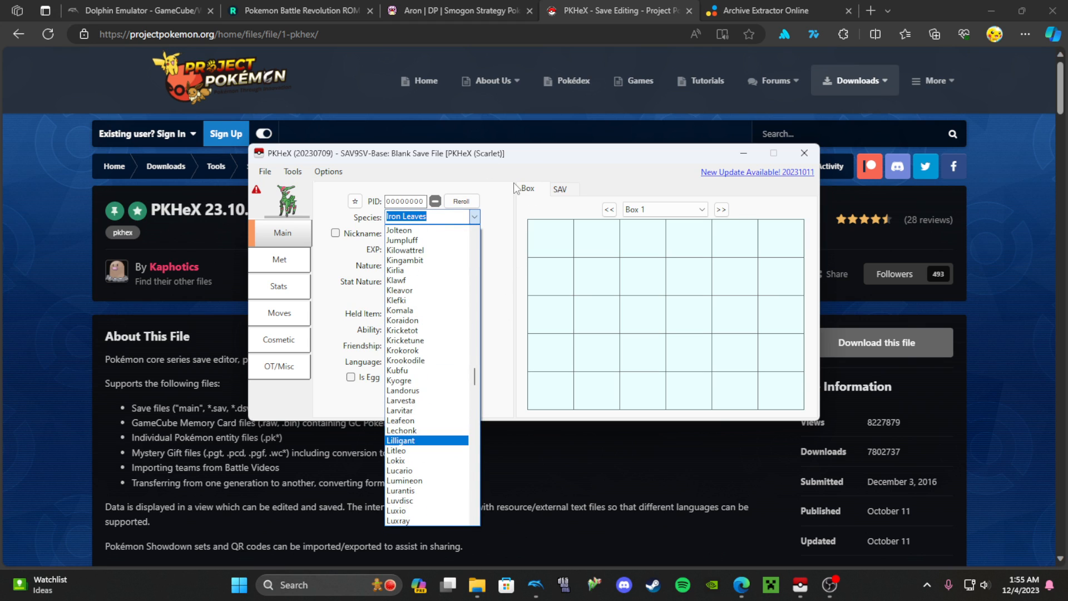
{"action": "left_click", "coordinate": [265, 171]}
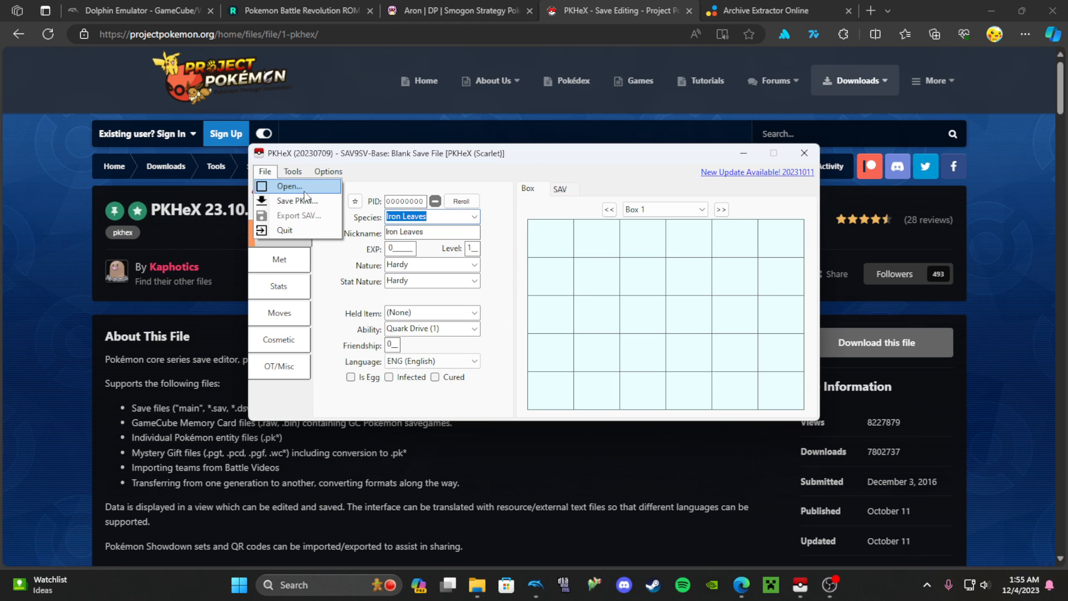
{"action": "left_click", "coordinate": [291, 186]}
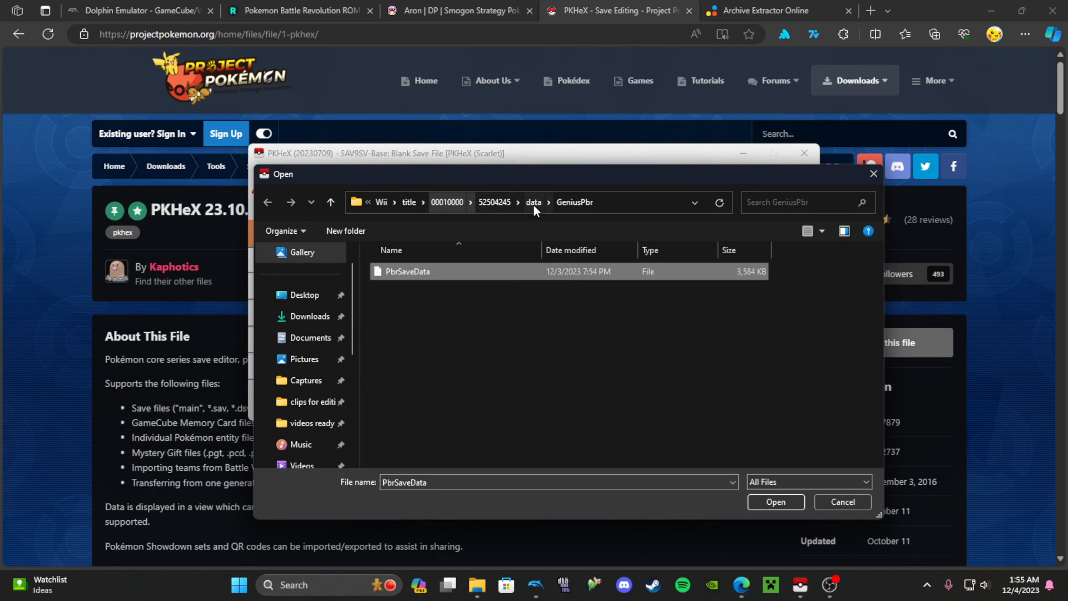
{"action": "mouse_move", "coordinate": [714, 465]}
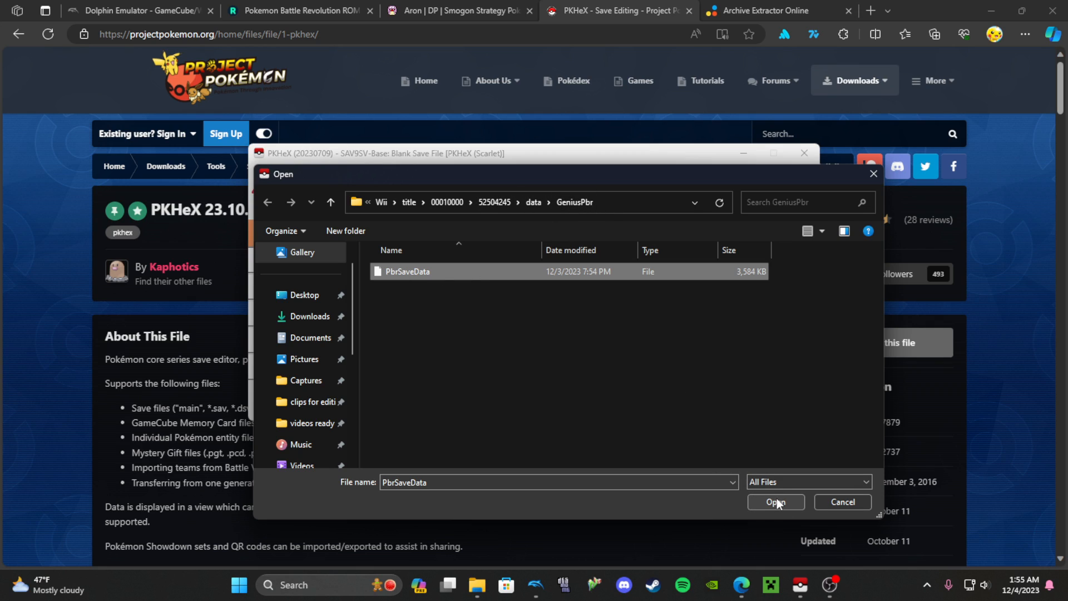
{"action": "mouse_move", "coordinate": [460, 302]}
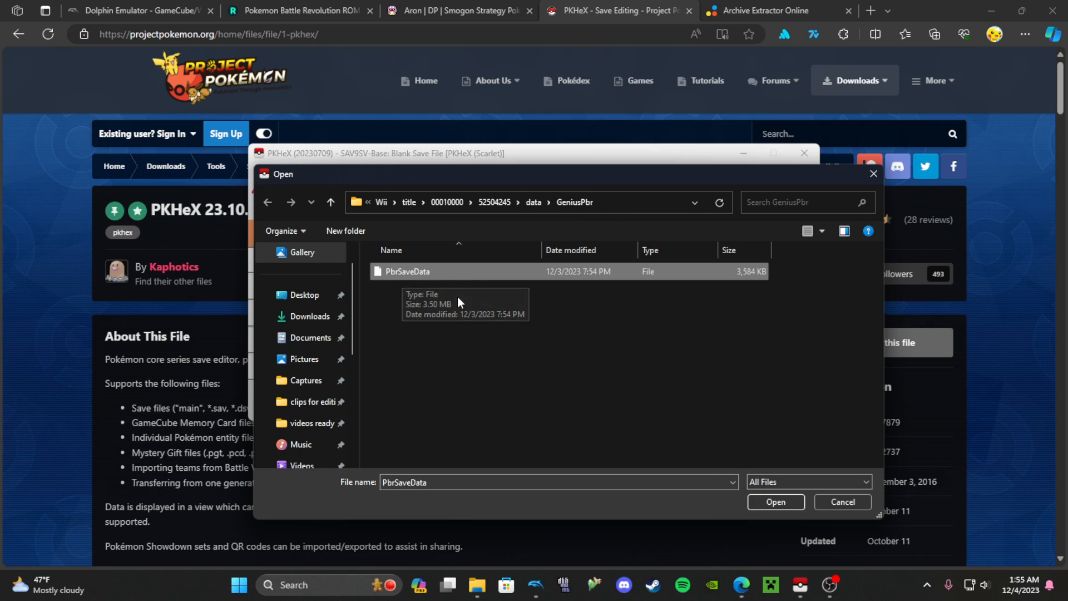
{"action": "mouse_move", "coordinate": [486, 585]}
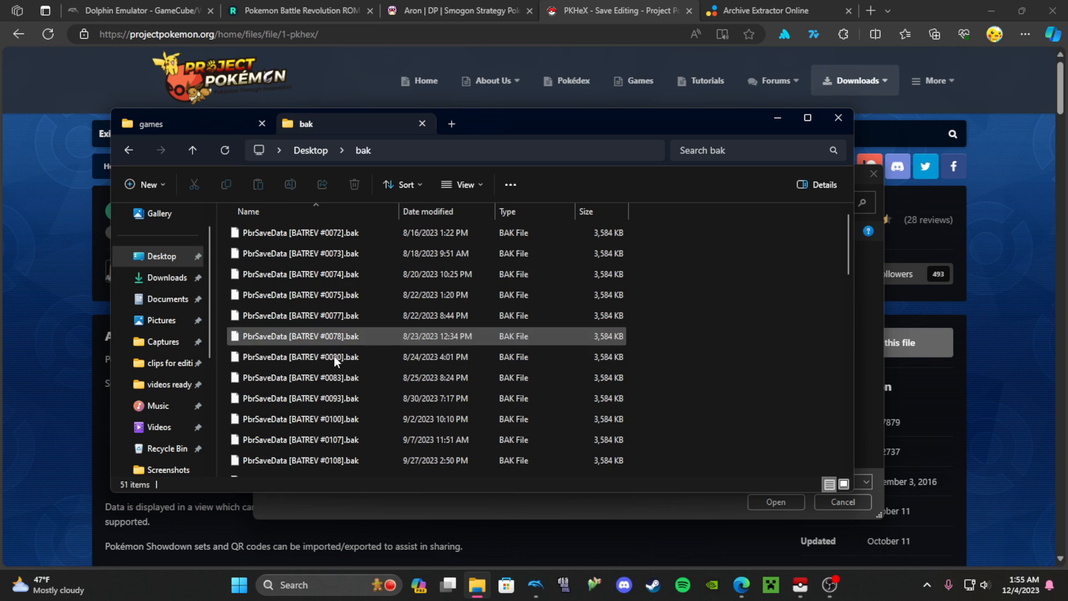
{"action": "scroll", "scroll_direction": "down", "scroll_amount": 3}
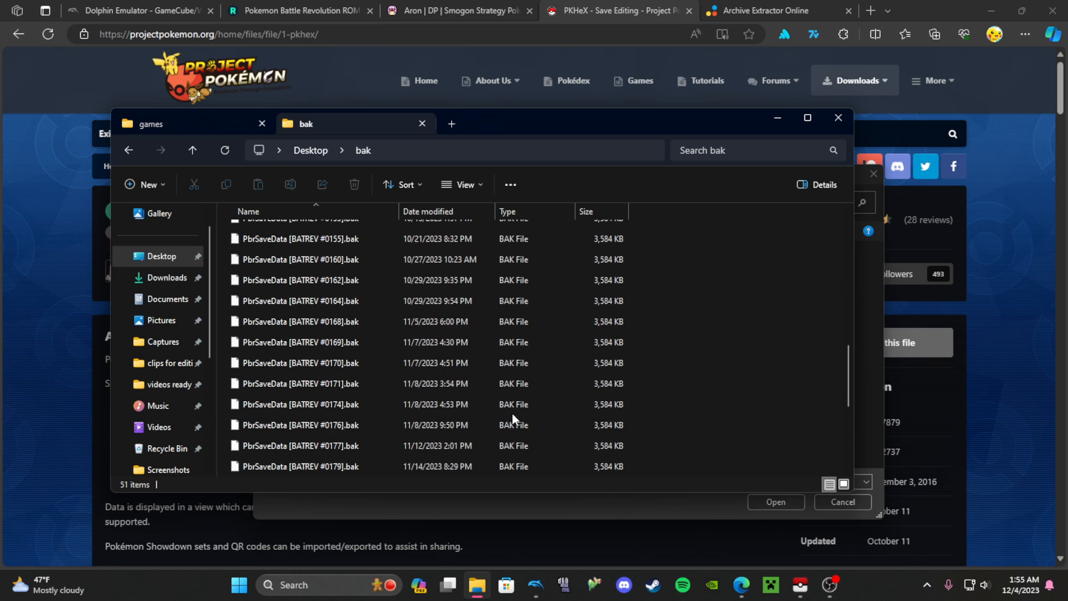
{"action": "scroll", "scroll_direction": "down", "scroll_amount": 3}
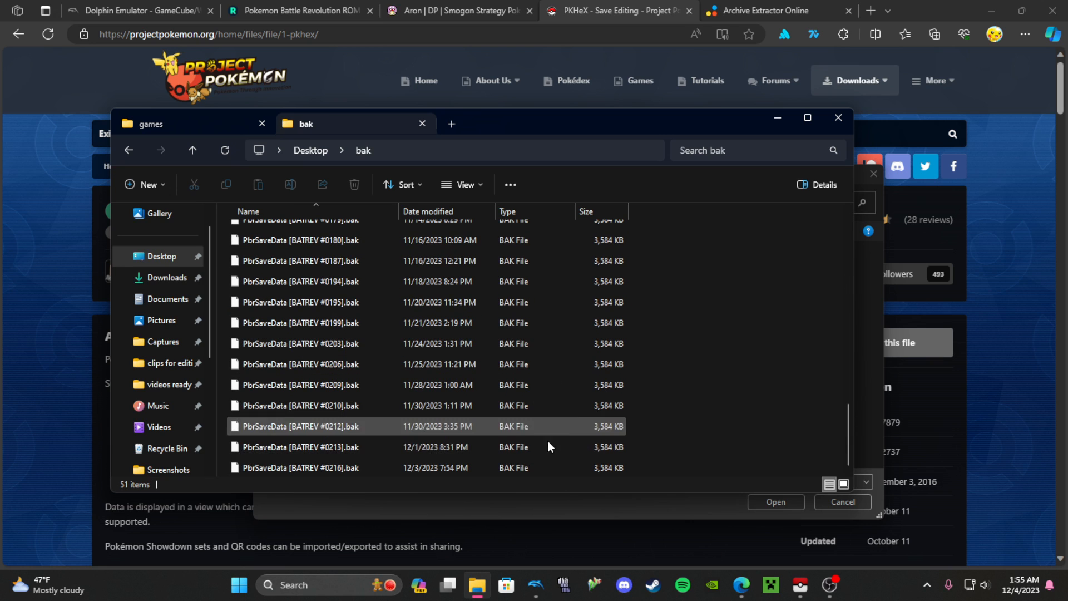
{"action": "left_click", "coordinate": [298, 467]}
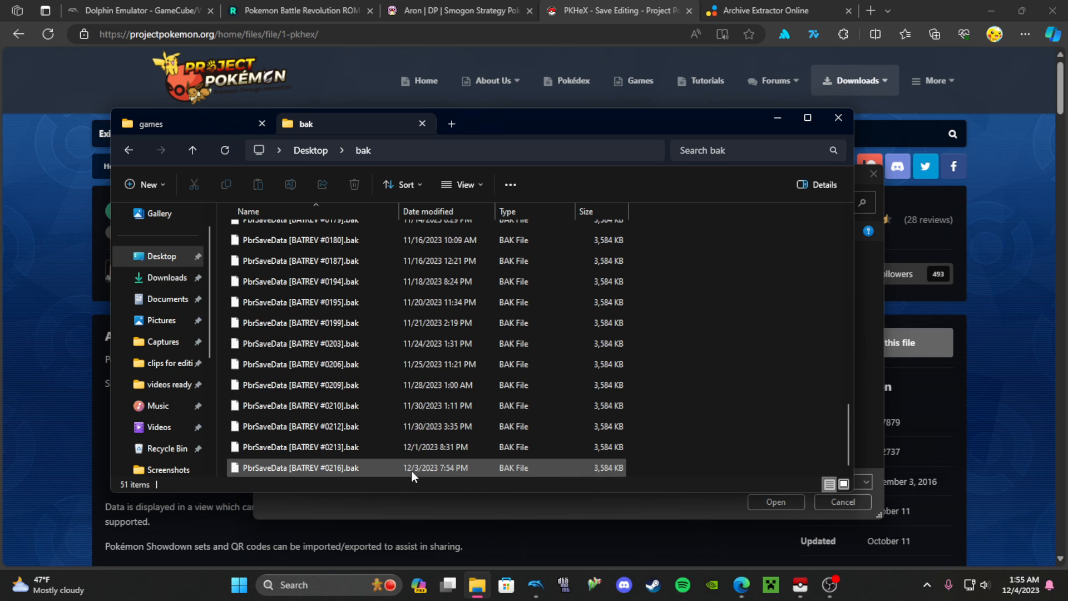
{"action": "left_click", "coordinate": [152, 124]}
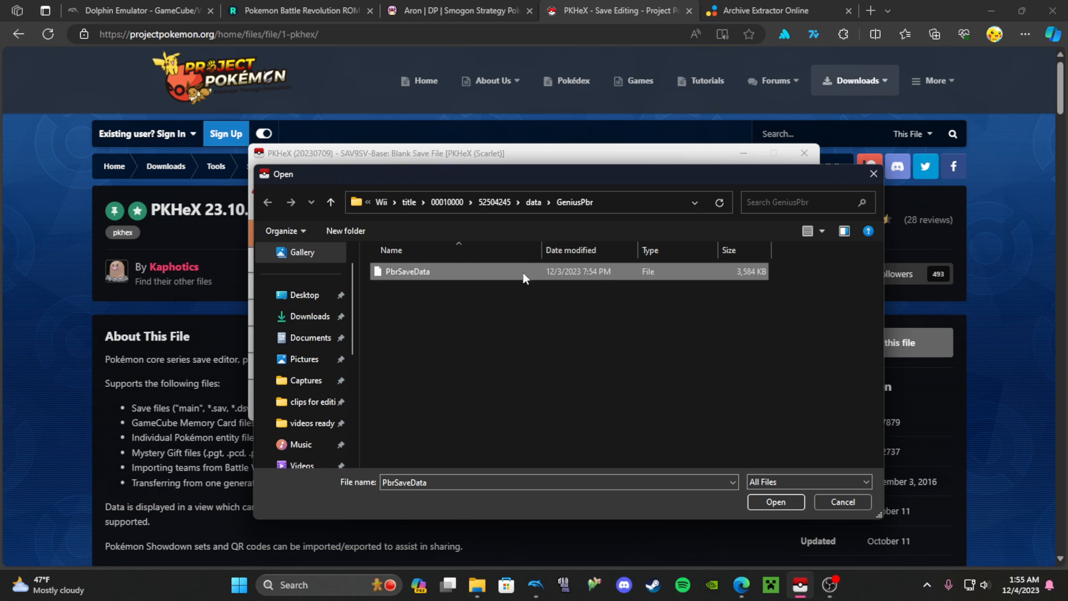
- Load PbrSaveData, page the boxes back to BOX 13, and pick Bagon as species
{"action": "left_click", "coordinate": [775, 502]}
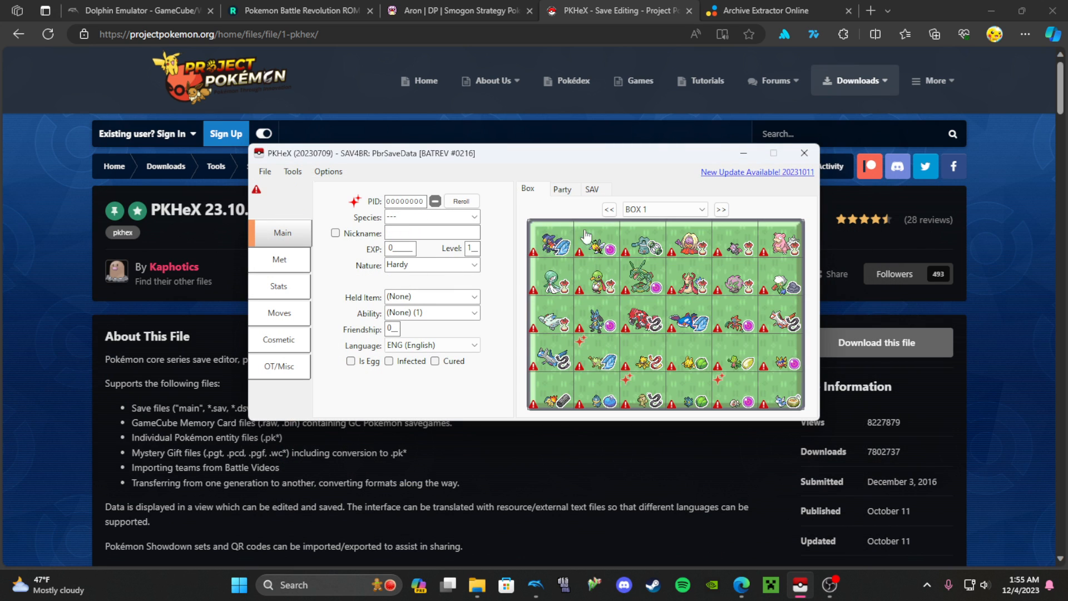
{"action": "left_click", "coordinate": [722, 209]}
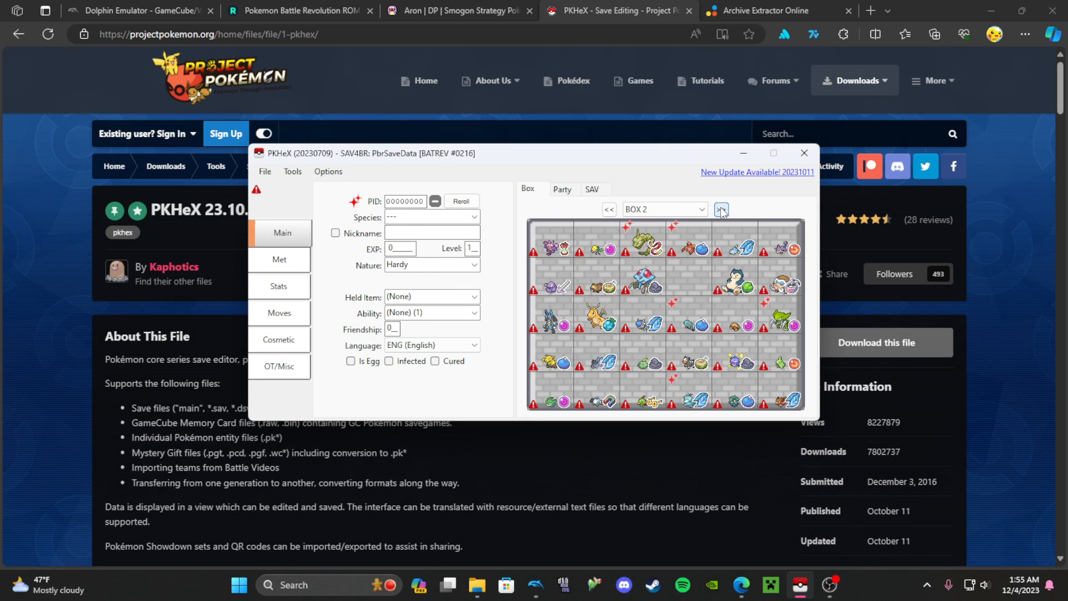
{"action": "left_click", "coordinate": [721, 209]}
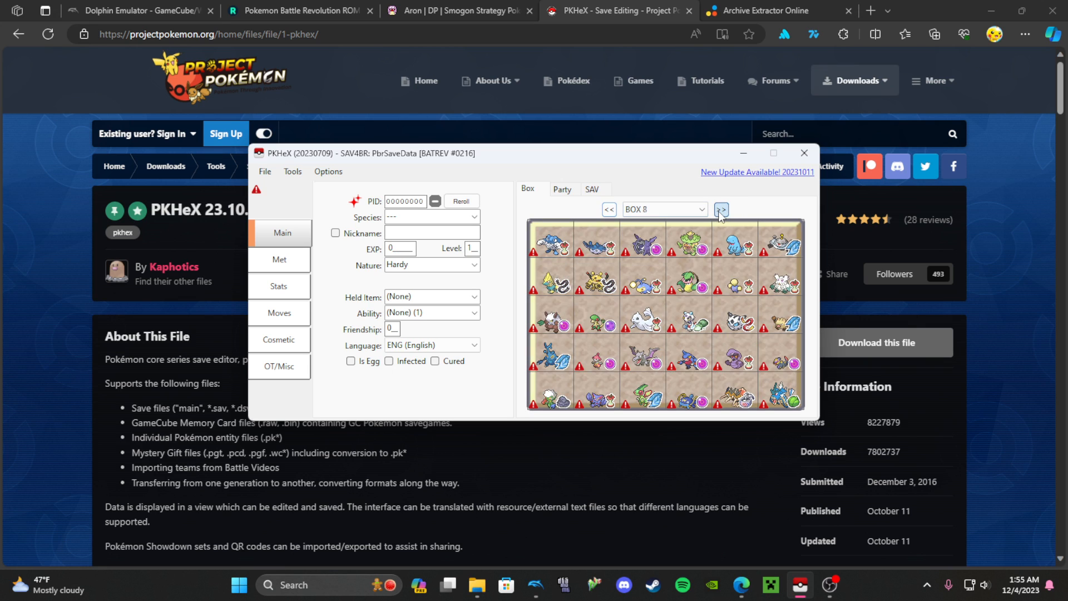
{"action": "left_click", "coordinate": [721, 209]}
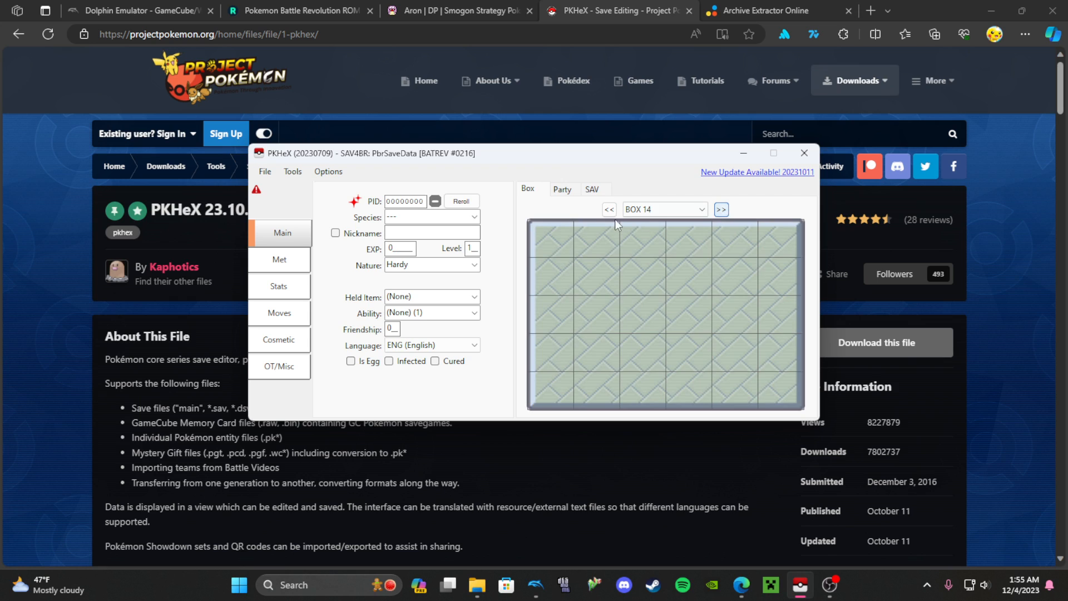
{"action": "left_click", "coordinate": [607, 210]}
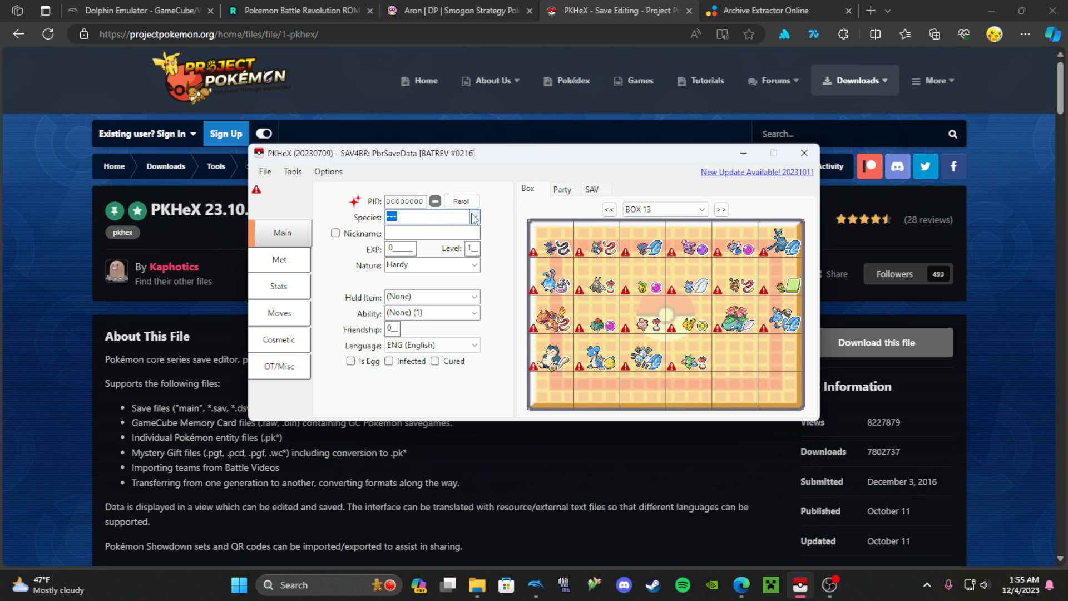
{"action": "left_click", "coordinate": [473, 217]}
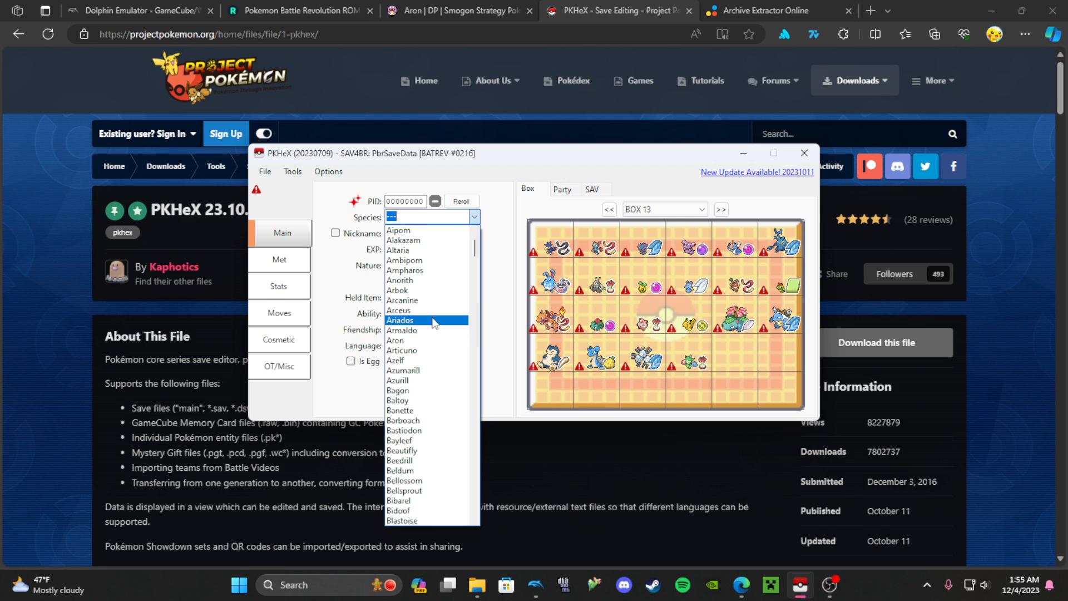
{"action": "mouse_move", "coordinate": [434, 355]}
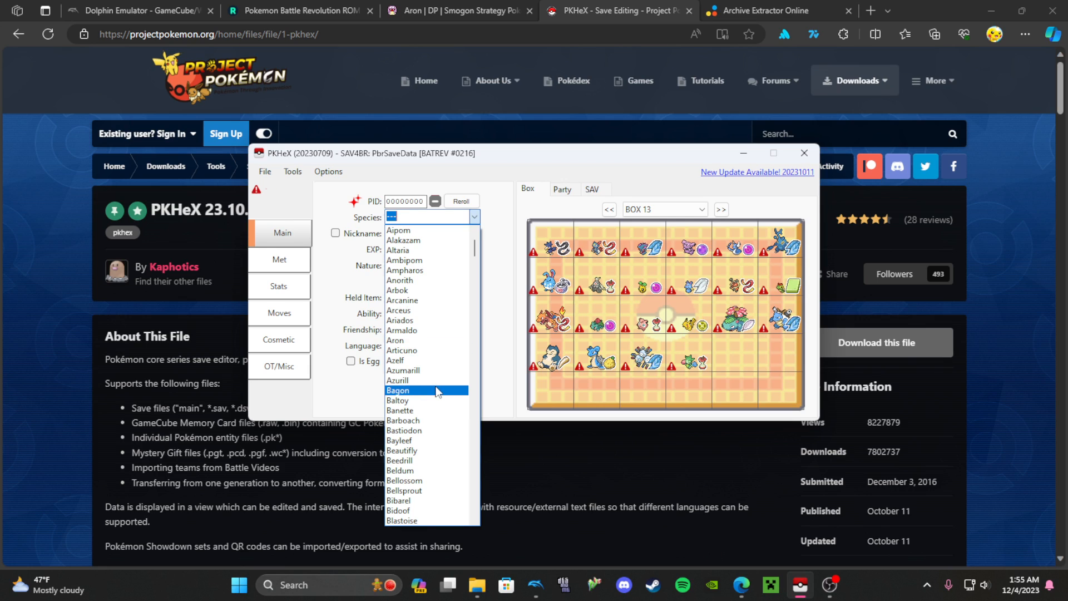
{"action": "left_click", "coordinate": [399, 390]}
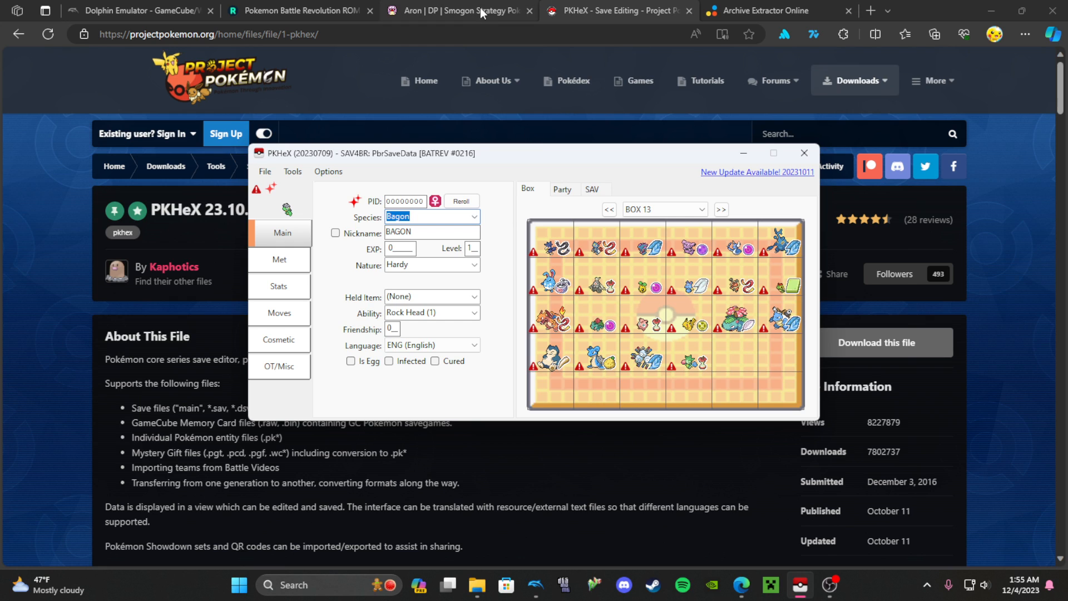
{"action": "mouse_move", "coordinate": [283, 279]}
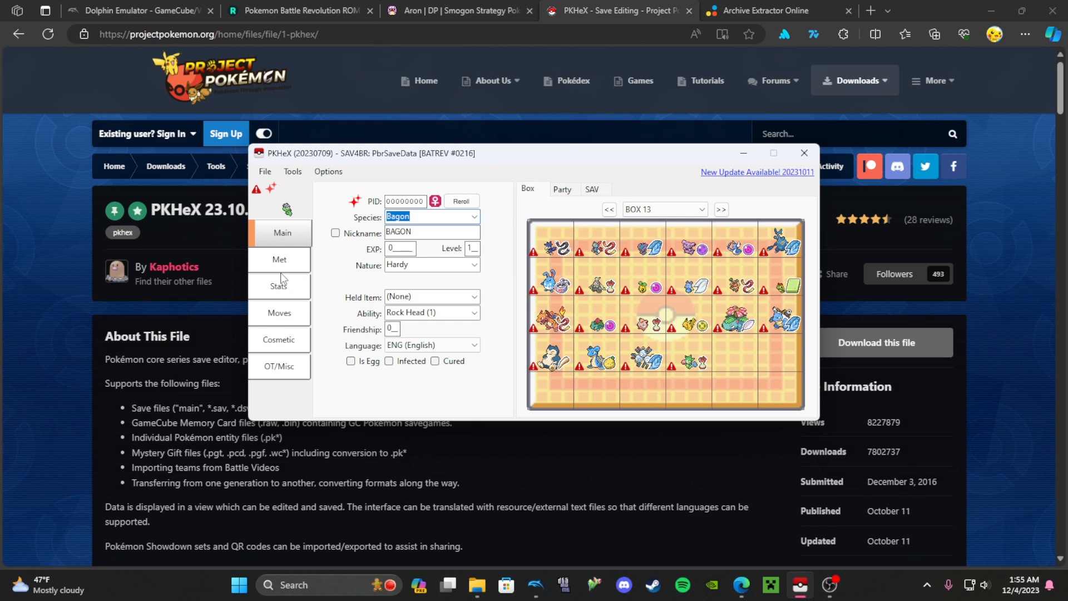
- Search 'bag' in the Smogon dex and read Bagon's RS and DP Choice set pages
{"action": "left_click", "coordinate": [456, 10]}
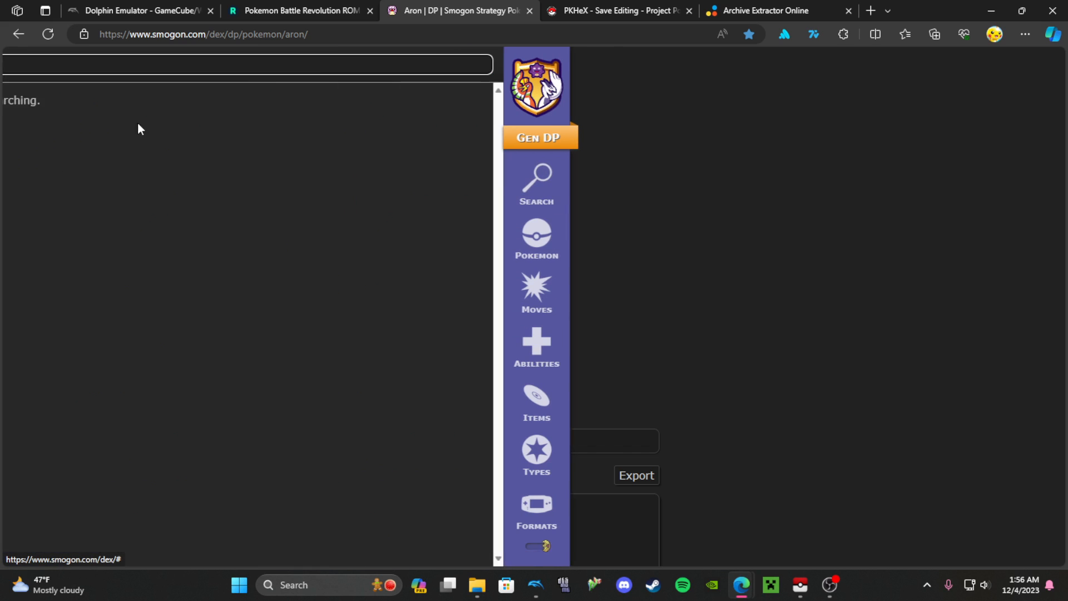
{"action": "type", "text": "bag"}
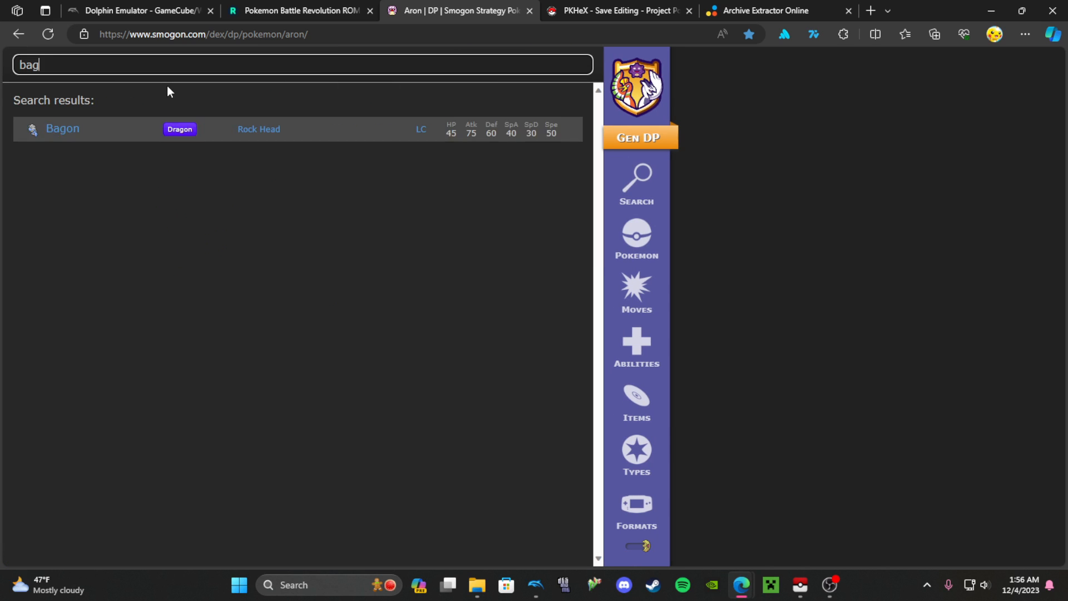
{"action": "left_click", "coordinate": [61, 129]}
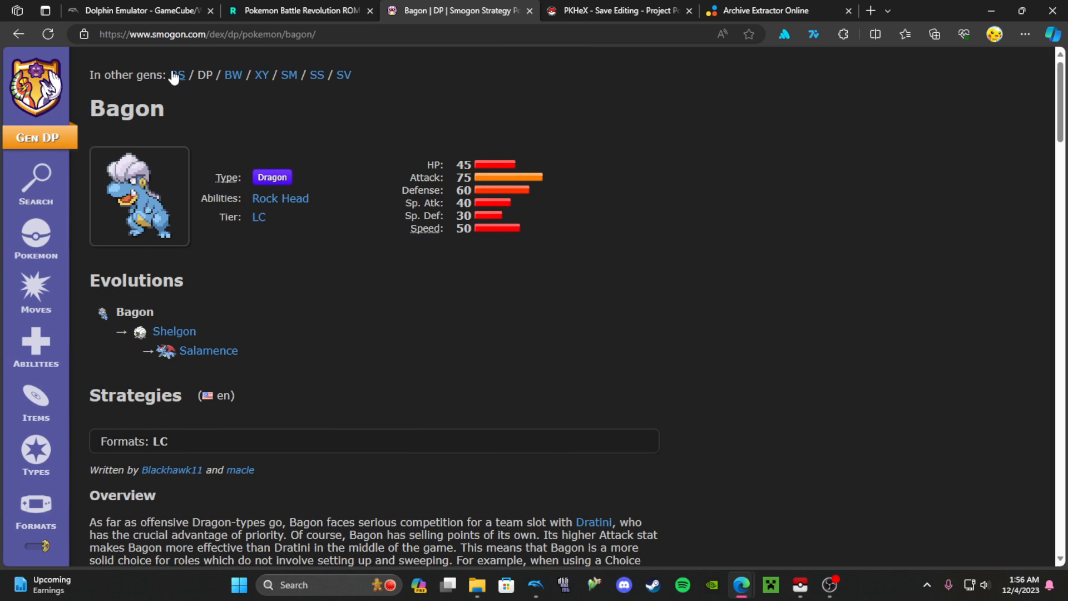
{"action": "left_click", "coordinate": [176, 75]}
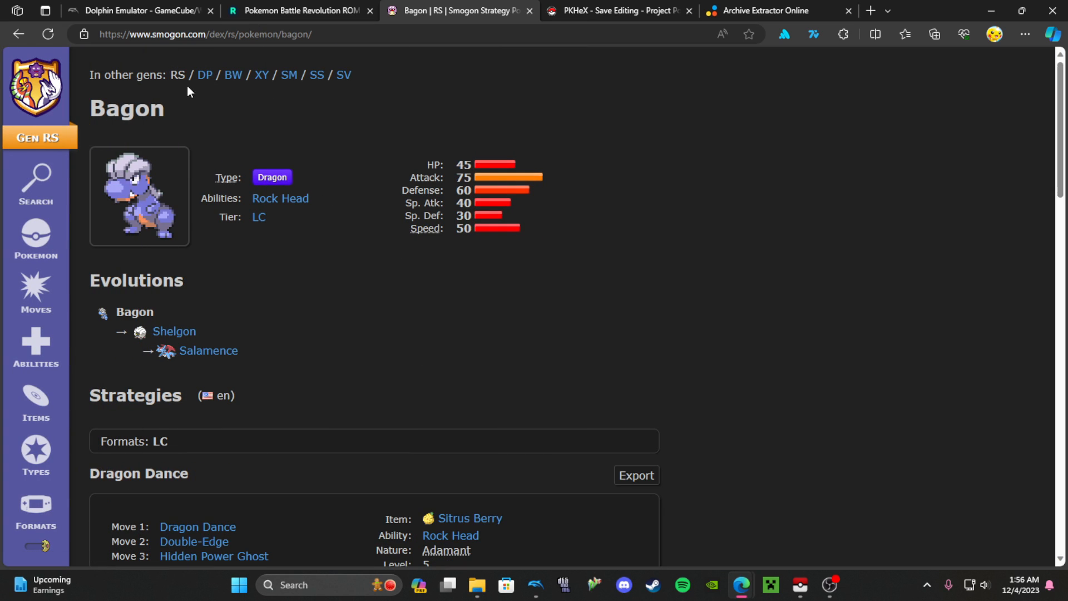
{"action": "scroll", "scroll_direction": "down", "scroll_amount": 3}
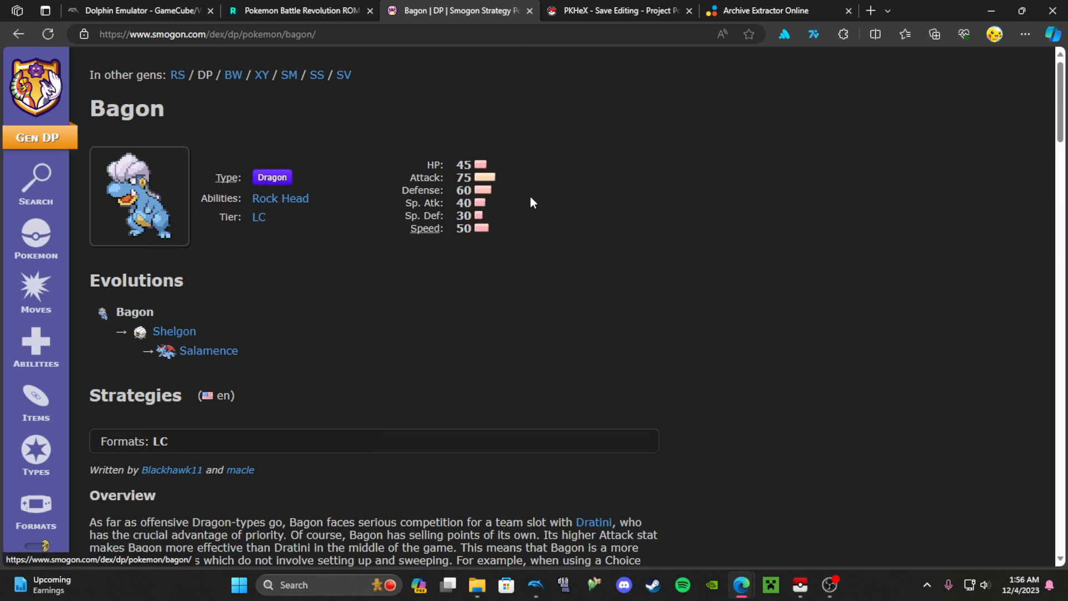
{"action": "scroll", "scroll_direction": "down", "scroll_amount": 3}
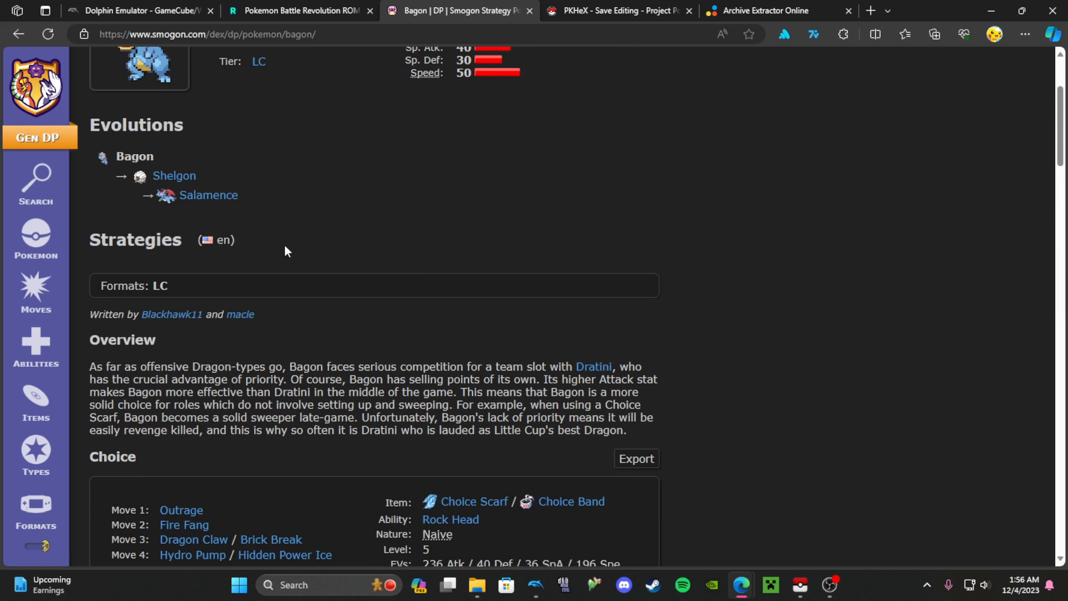
{"action": "scroll", "scroll_direction": "down", "scroll_amount": 3}
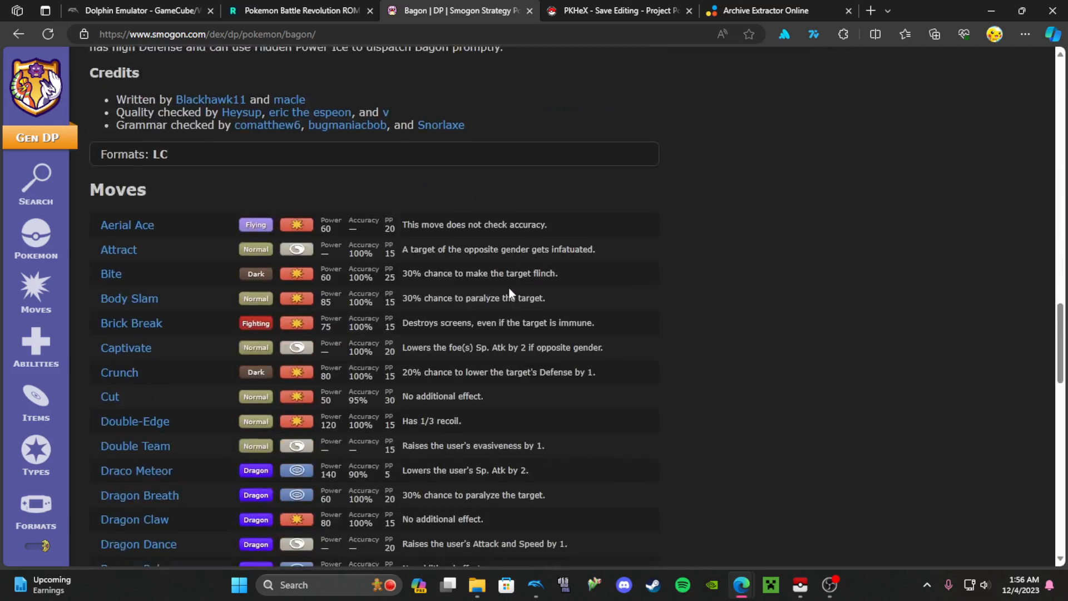
{"action": "scroll", "scroll_direction": "up", "scroll_amount": 3}
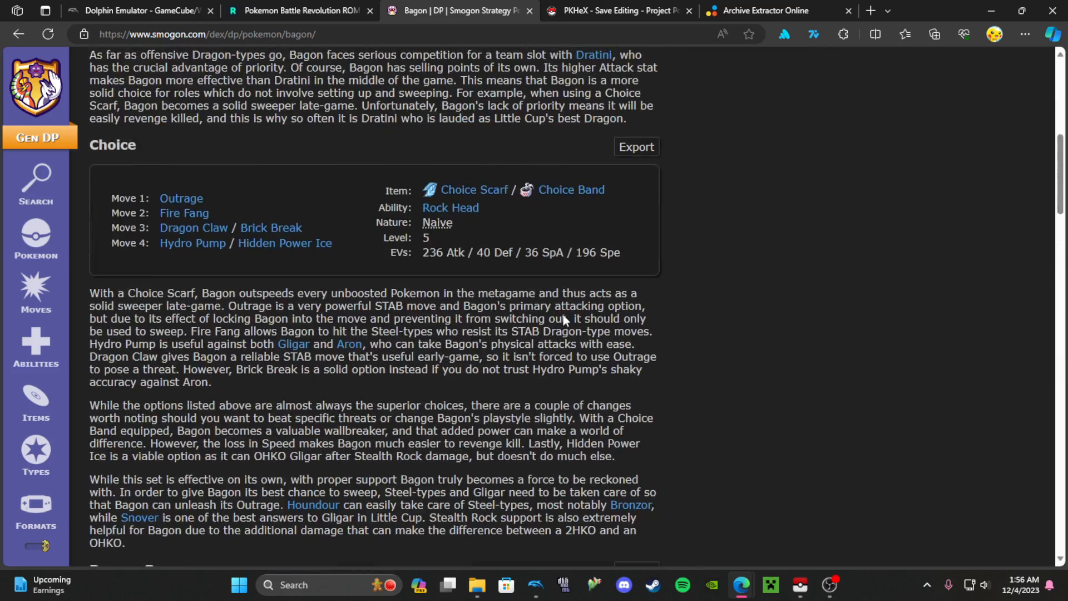
{"action": "scroll", "scroll_direction": "up", "scroll_amount": 3}
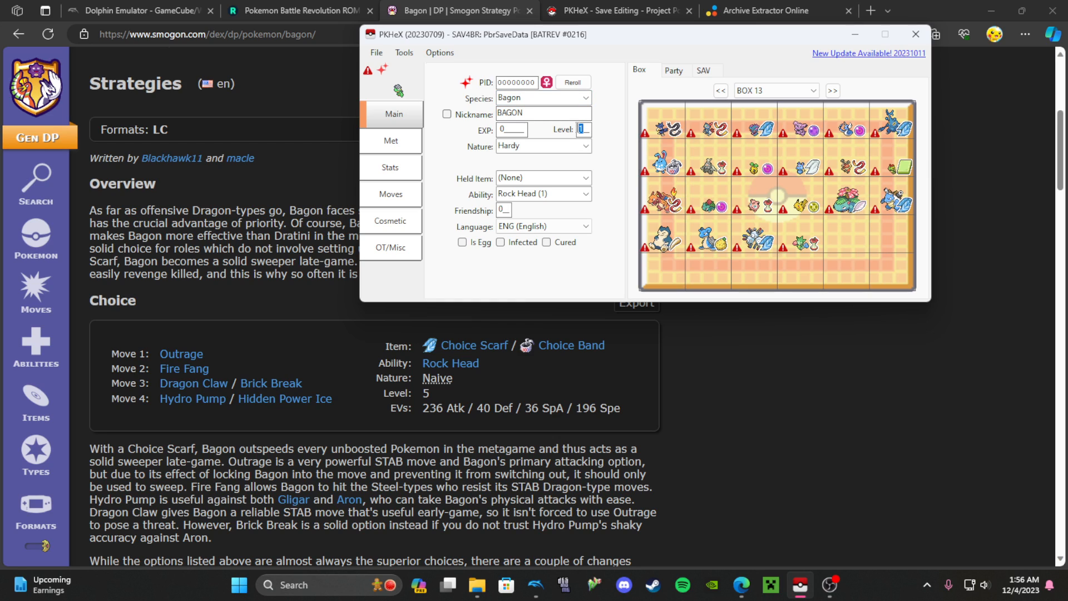
- Set Bagon to level 5 holding a Choice Band with a Naive nature
{"action": "type", "text": "5"}
{"action": "left_click", "coordinate": [544, 178]}
{"action": "type", "text": "choice"}
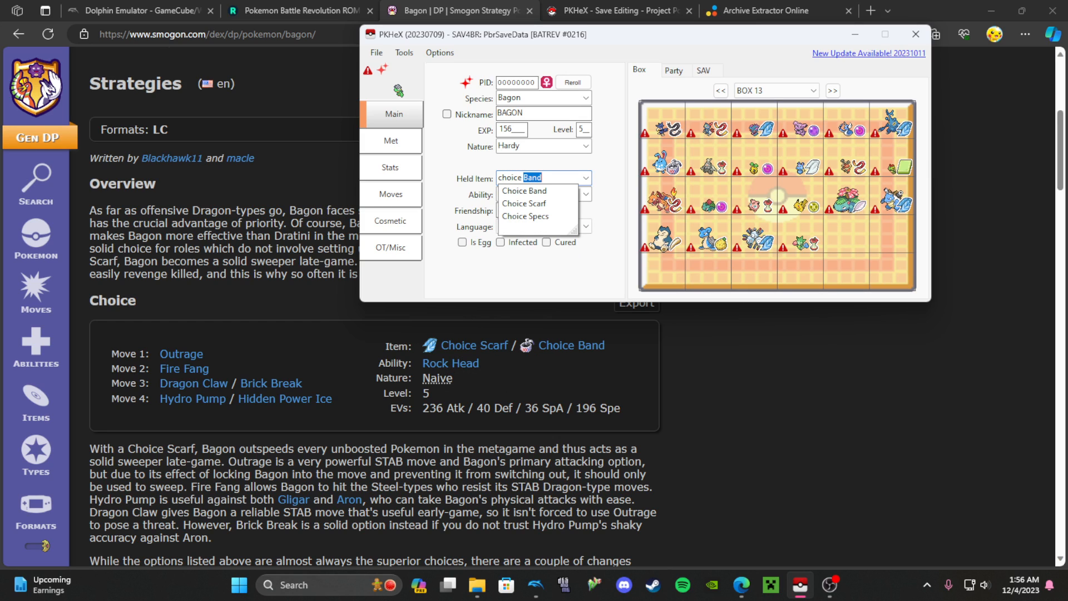
{"action": "left_click", "coordinate": [524, 191]}
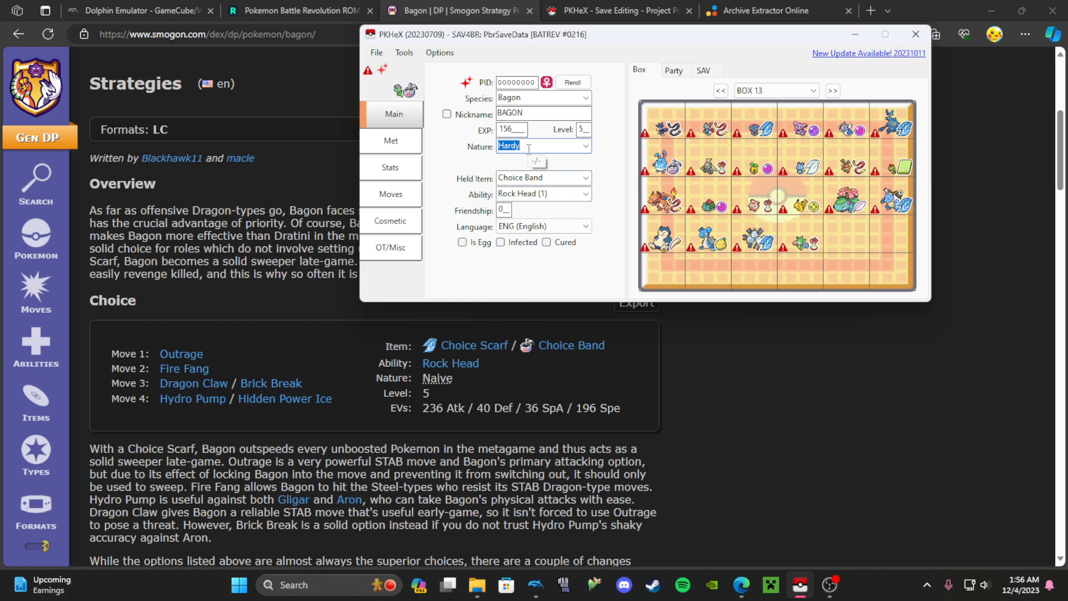
{"action": "left_click", "coordinate": [571, 82]}
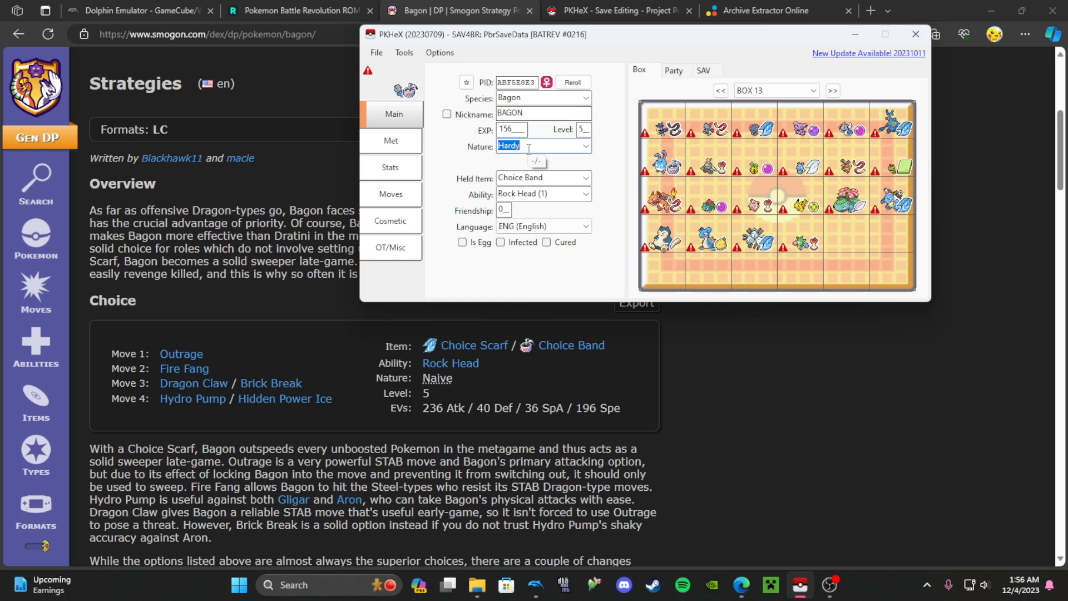
{"action": "left_click", "coordinate": [542, 147]}
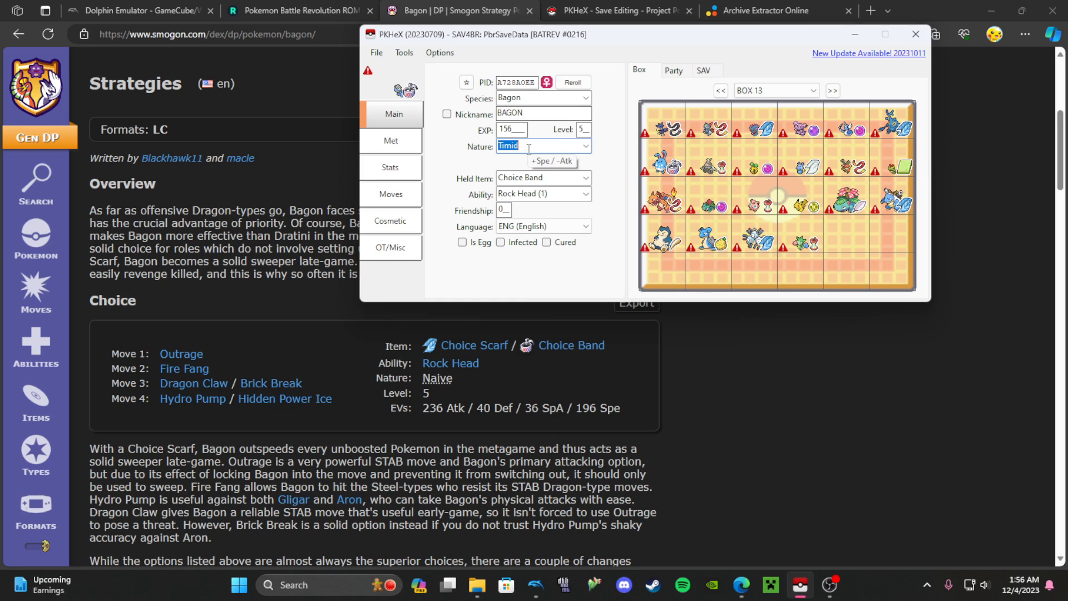
{"action": "left_click", "coordinate": [572, 81]}
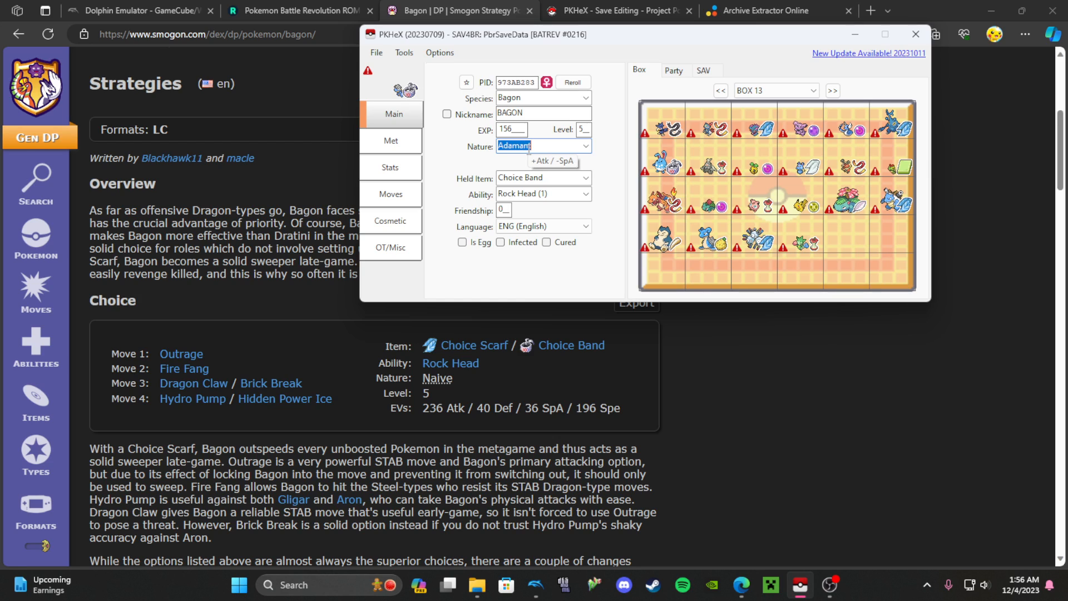
{"action": "left_click", "coordinate": [543, 146]}
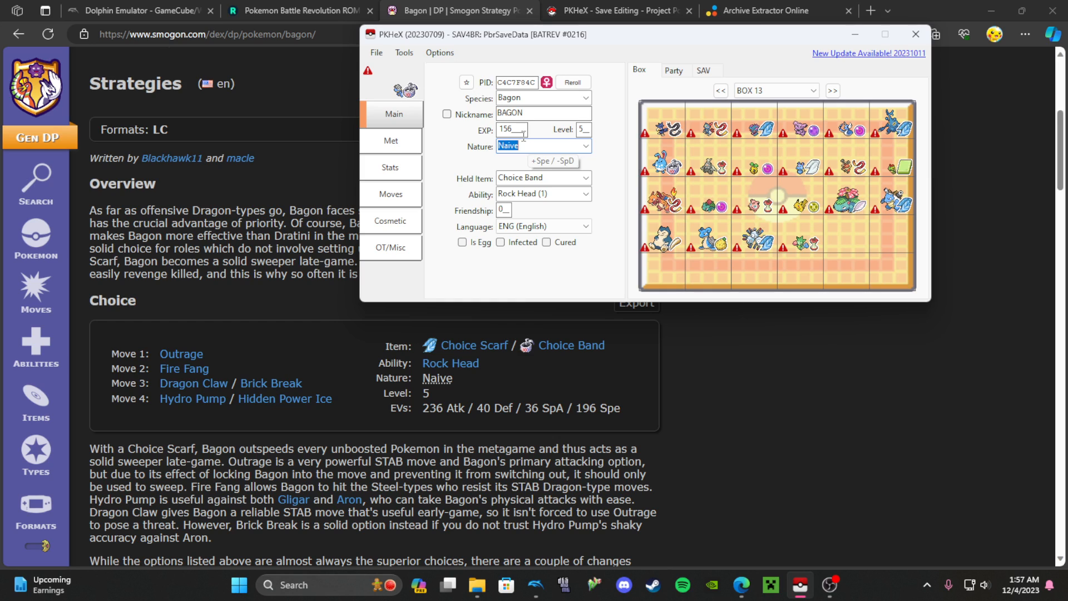
- Give Bagon Outrage, Fire Fang and Dragon Claw, with Brick Break as fourth move
{"action": "left_click", "coordinate": [391, 141]}
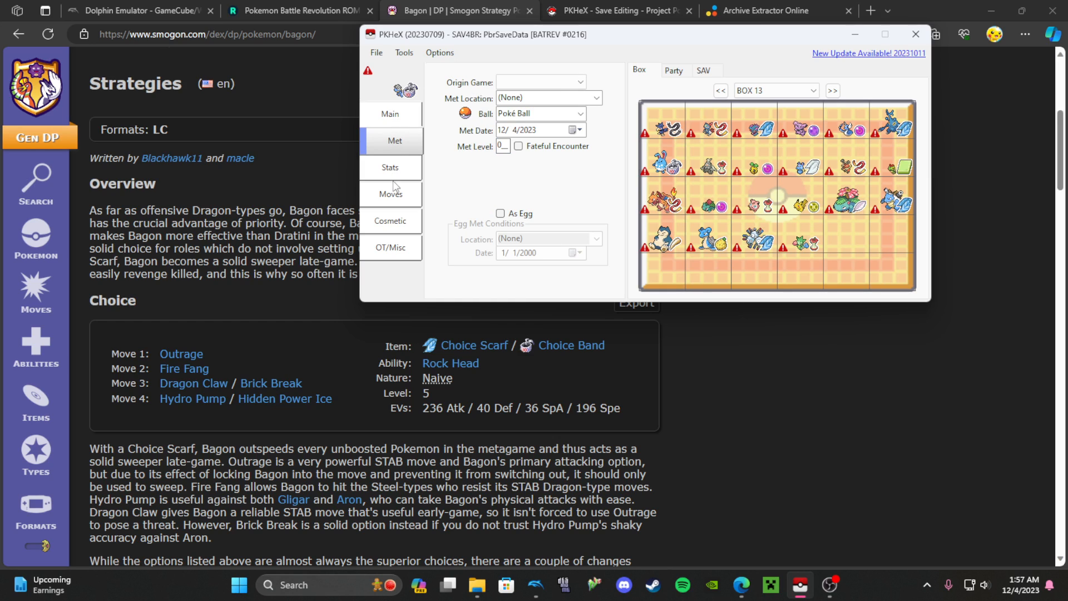
{"action": "left_click", "coordinate": [392, 195]}
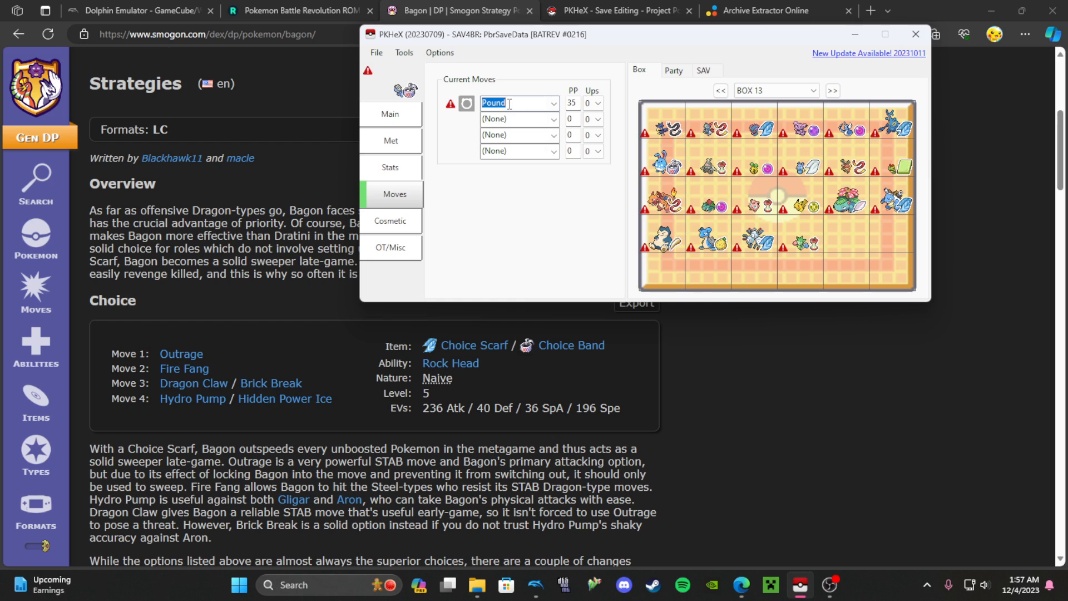
{"action": "type", "text": "Outrage"}
{"action": "left_click", "coordinate": [519, 119]}
{"action": "type", "text": "fire"}
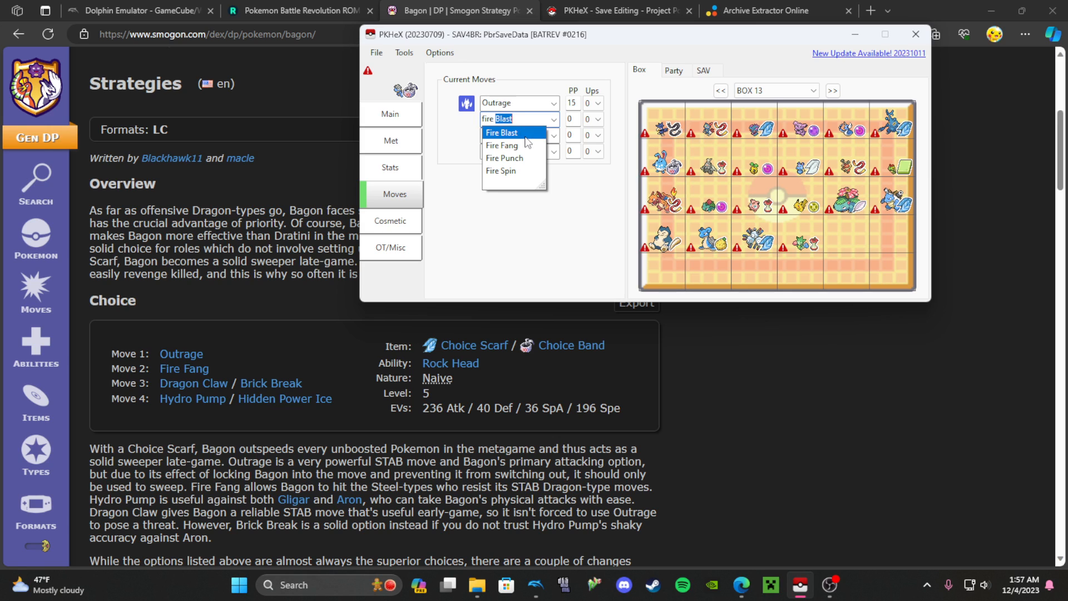
{"action": "mouse_move", "coordinate": [525, 170]}
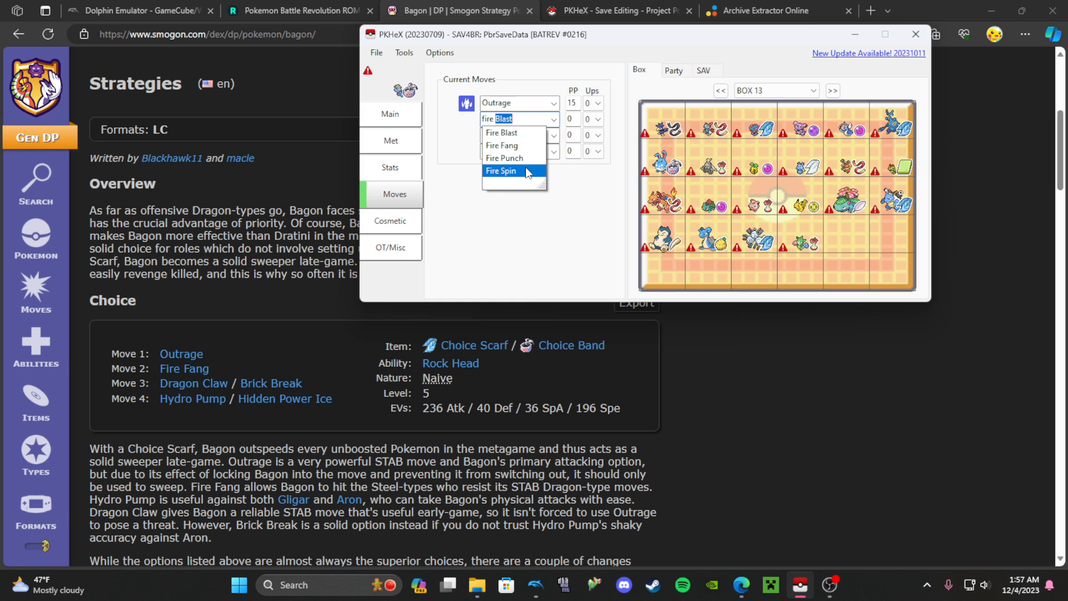
{"action": "left_click", "coordinate": [502, 145]}
{"action": "type", "text": "br"}
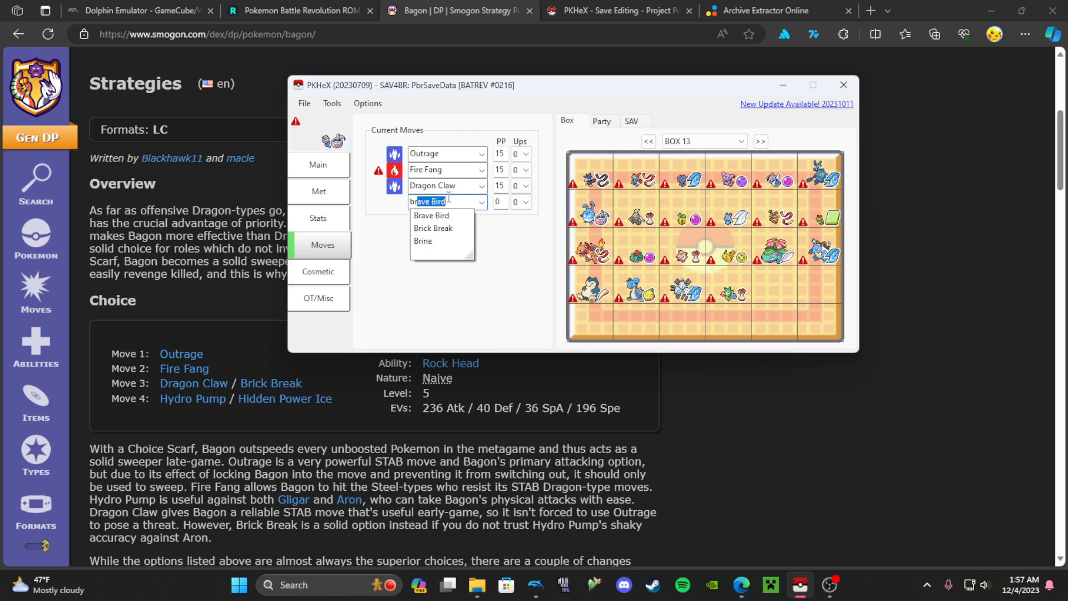
{"action": "left_click", "coordinate": [433, 228]}
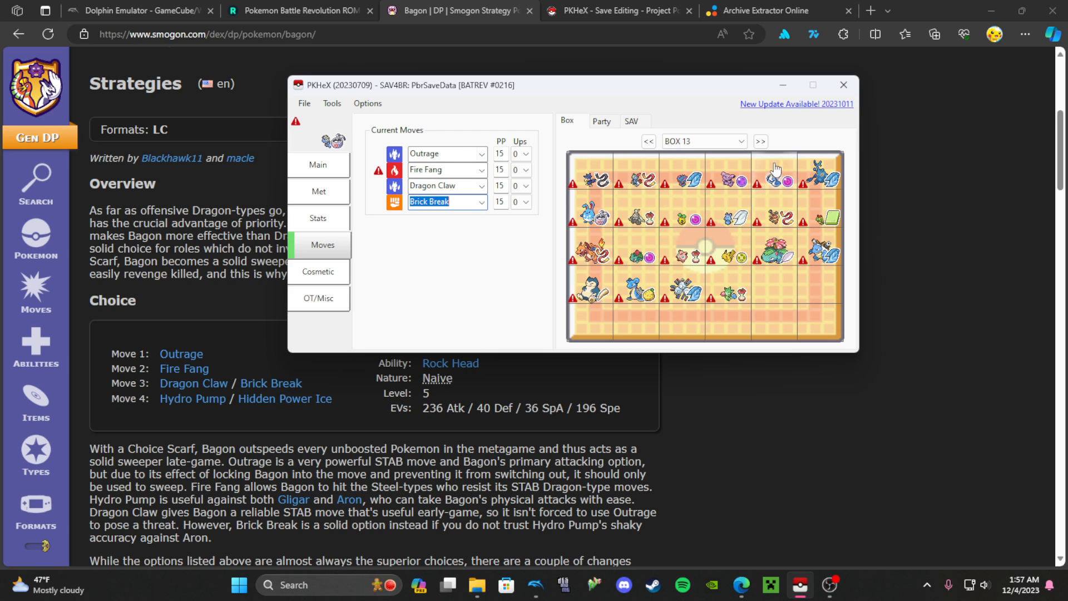
- Enter 236 Atk/40 Def/36 SpA/196 Spe EVs and 30 IVs, then make the fourth move Hydro Pump
{"action": "left_click", "coordinate": [318, 218]}
{"action": "type", "text": "36"}
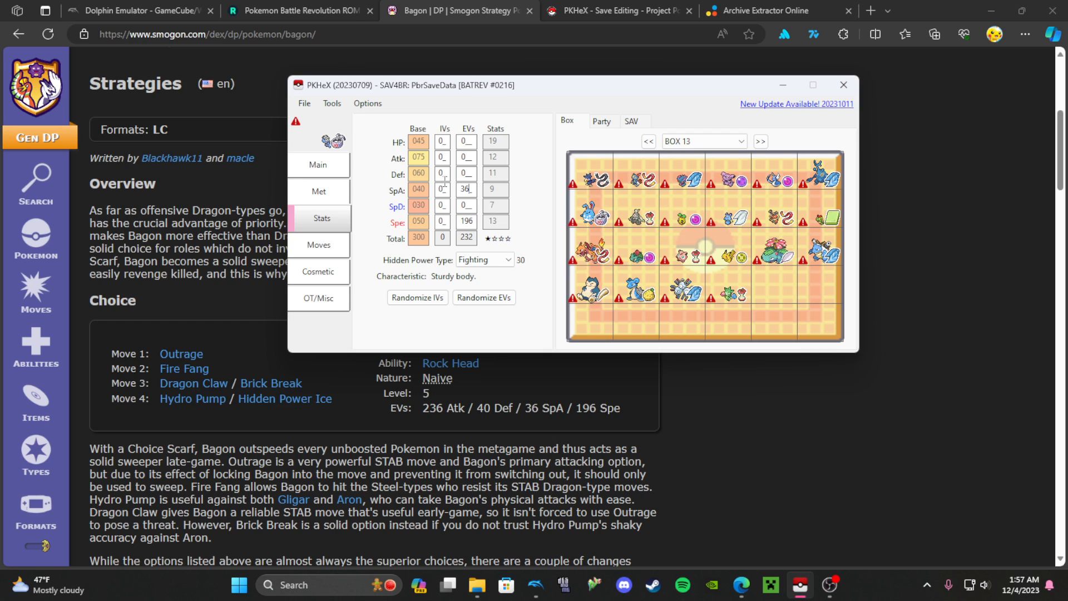
{"action": "left_click", "coordinate": [318, 246]}
{"action": "type", "text": "hydro"}
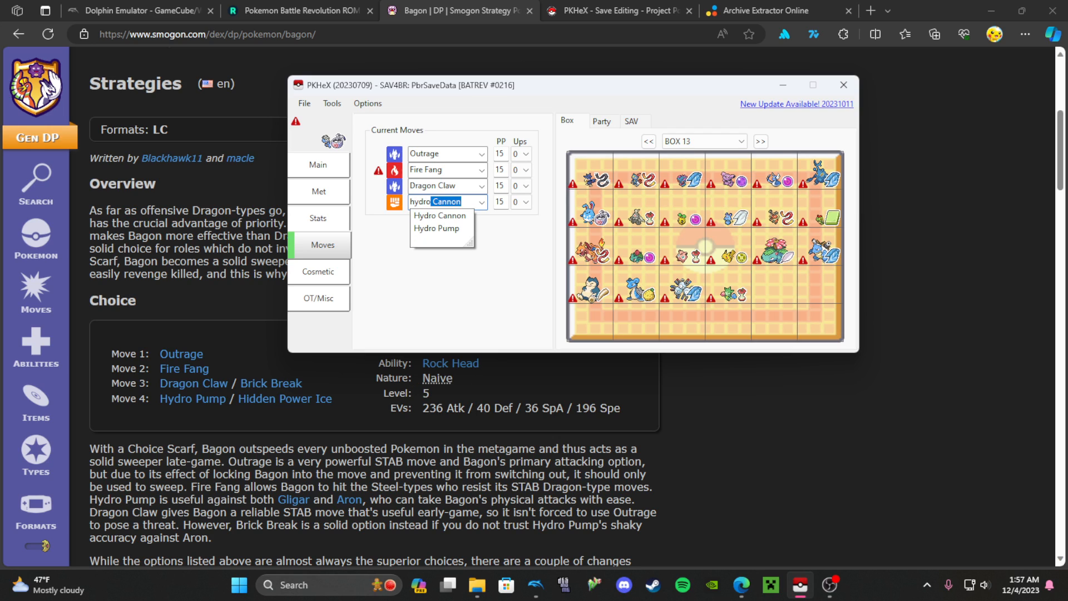
{"action": "left_click", "coordinate": [319, 218]}
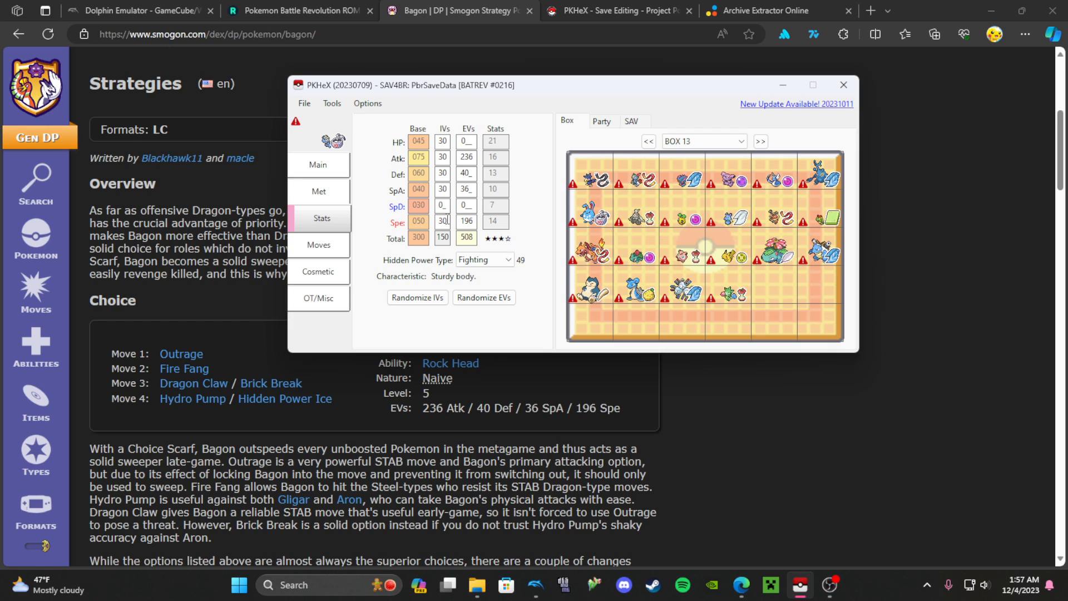
{"action": "mouse_move", "coordinate": [789, 348]}
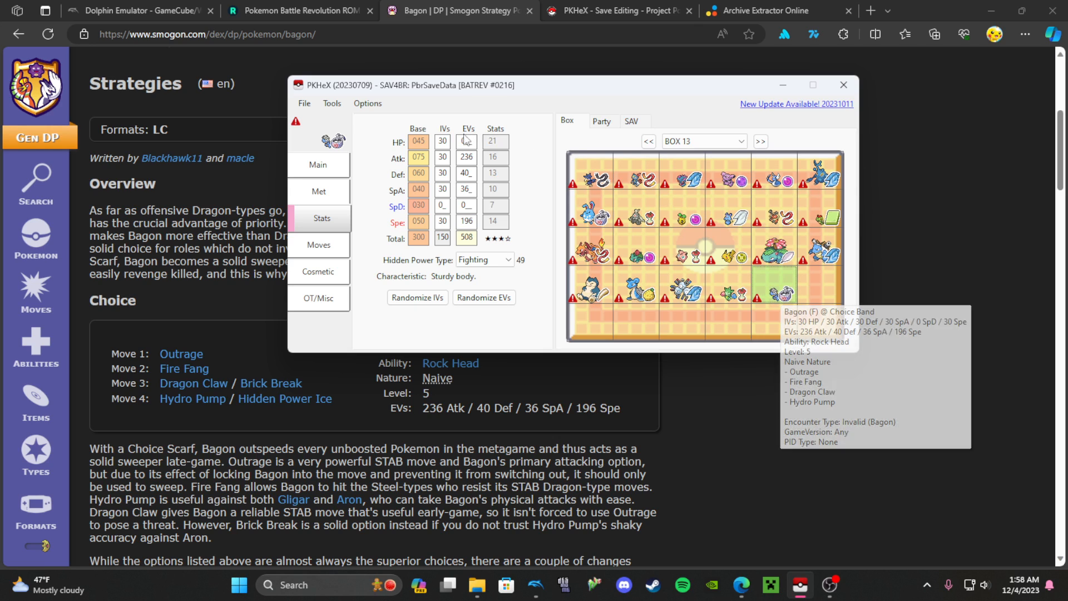
- Export the PKHeX save over the existing PbrSaveData file, confirming the replacement
{"action": "left_click", "coordinate": [304, 103]}
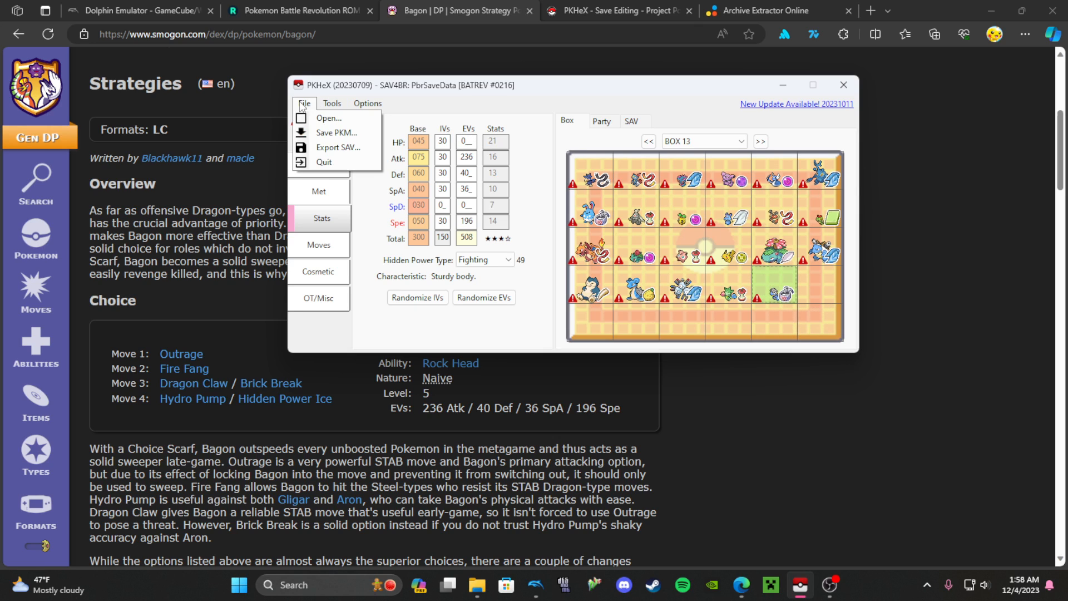
{"action": "left_click", "coordinate": [337, 147]}
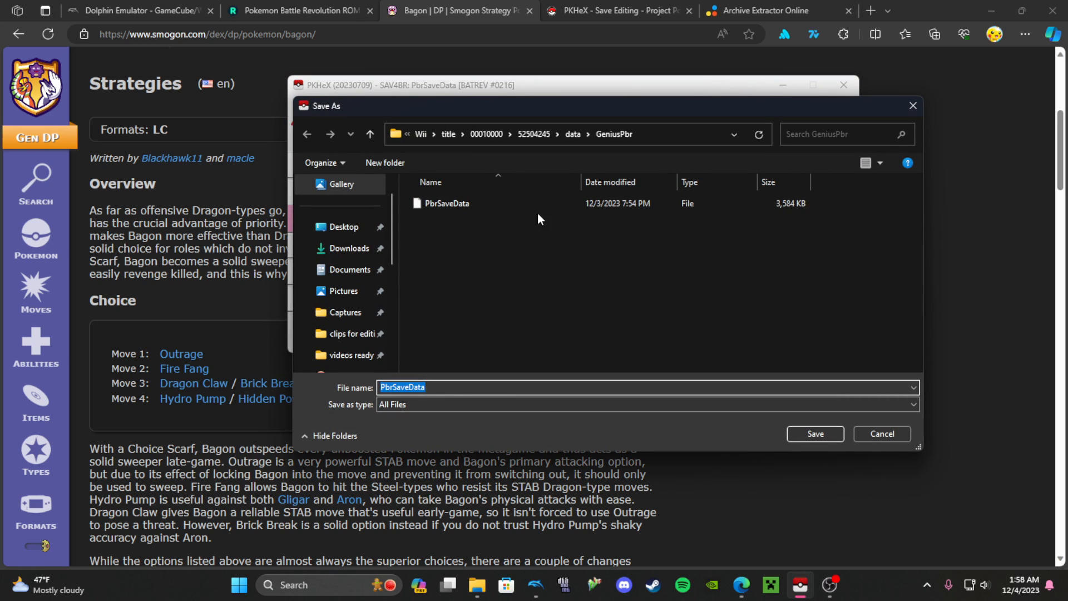
{"action": "left_click", "coordinate": [814, 434]}
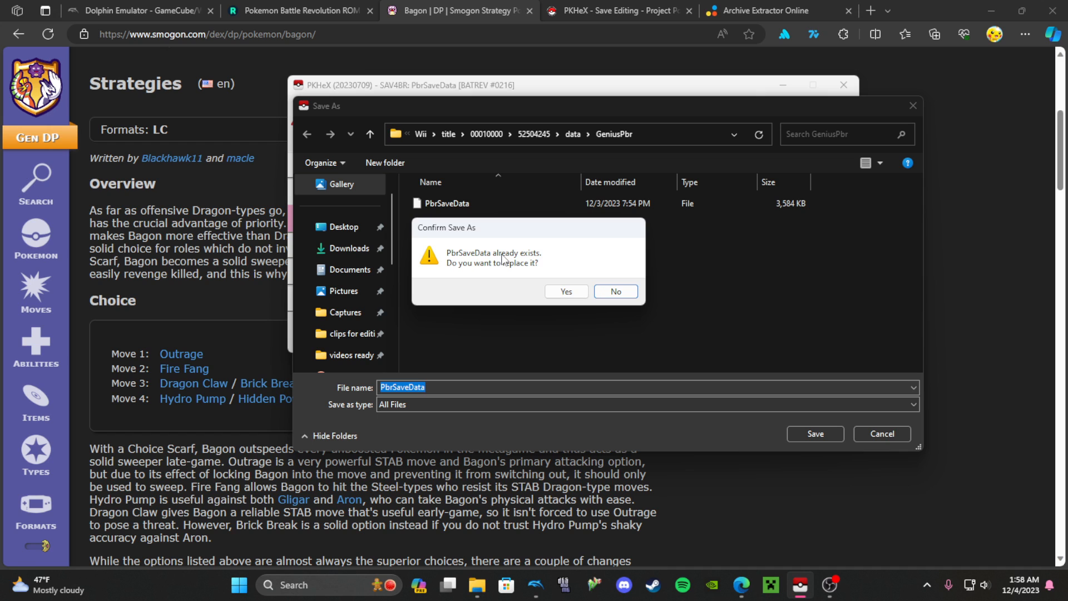
{"action": "mouse_move", "coordinate": [567, 292]}
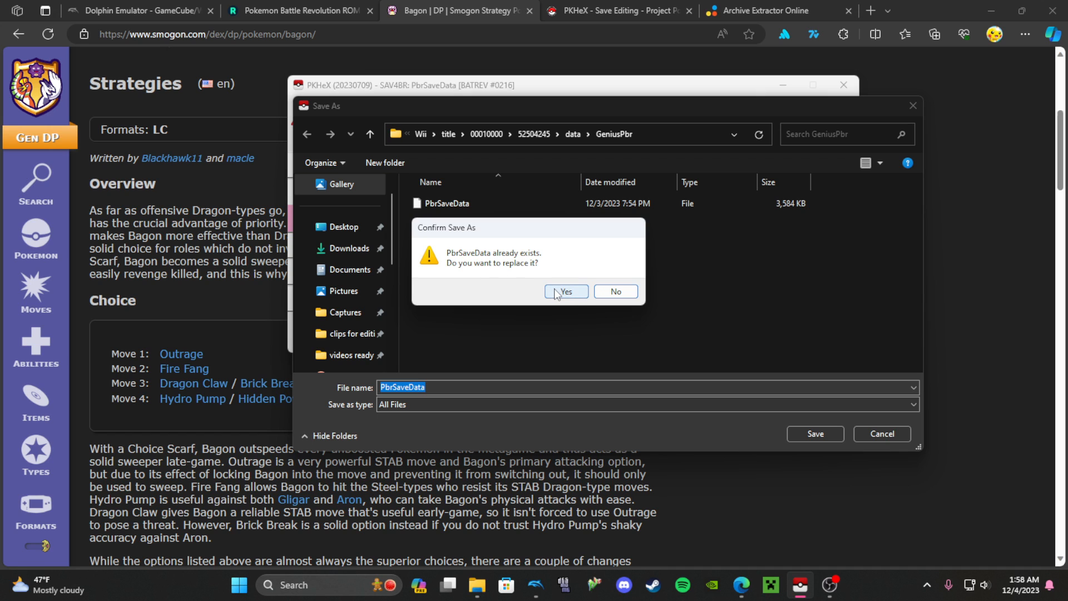
{"action": "left_click", "coordinate": [565, 291]}
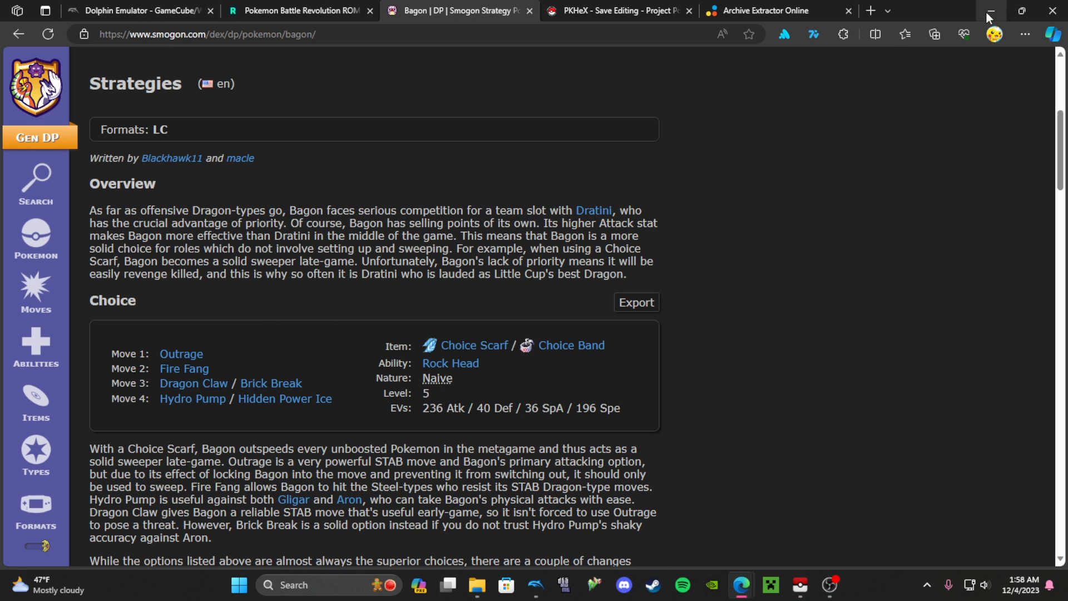
- Bring up Dolphin and browse the Hacks and Enhancements tabs of Graphics Settings
{"action": "left_click", "coordinate": [985, 10]}
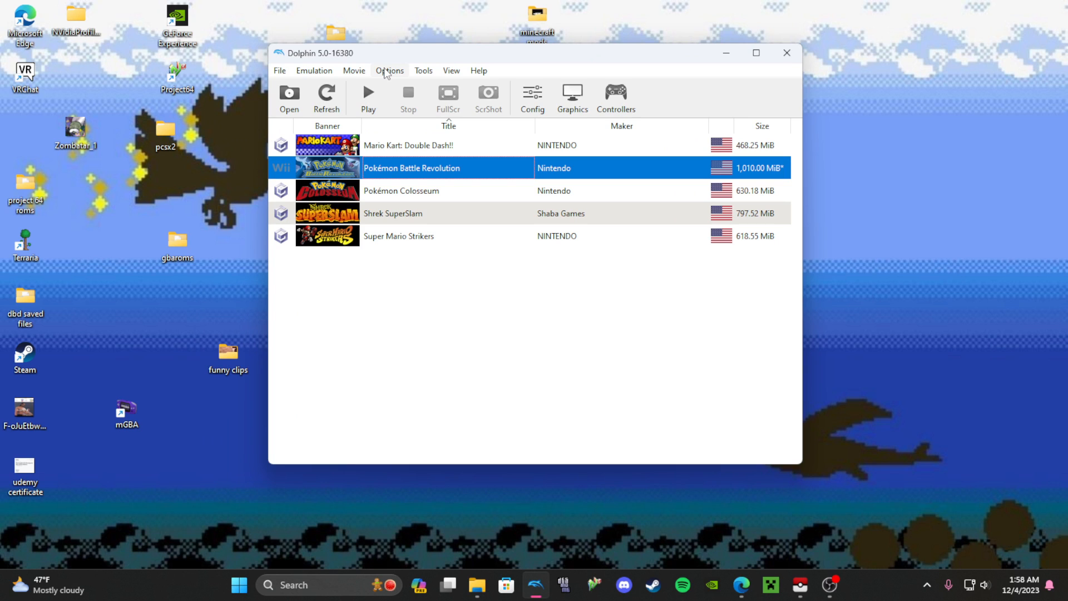
{"action": "left_click", "coordinate": [388, 70]}
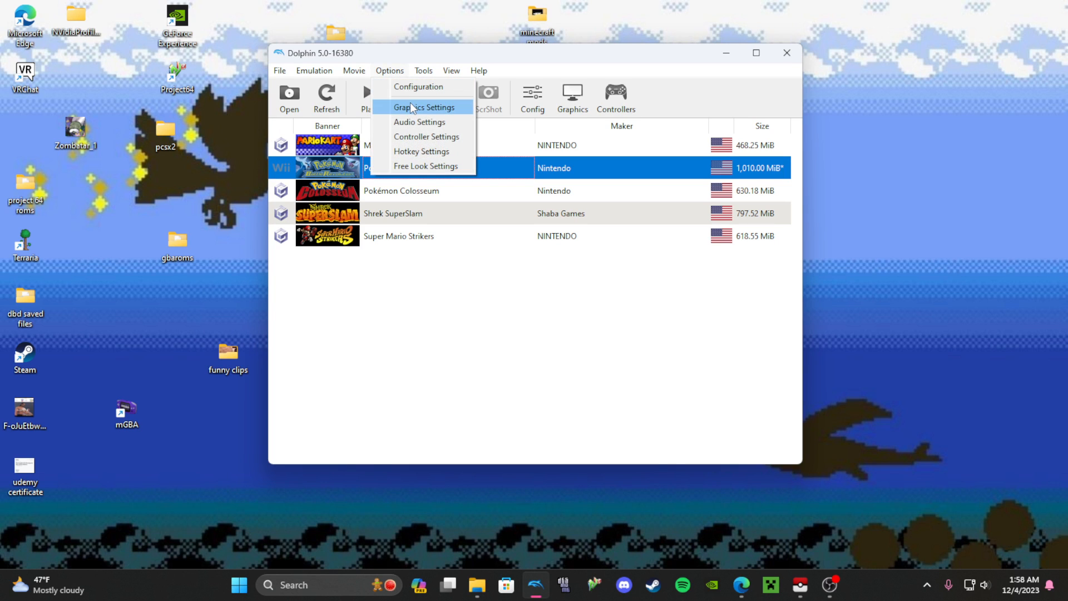
{"action": "left_click", "coordinate": [425, 107]}
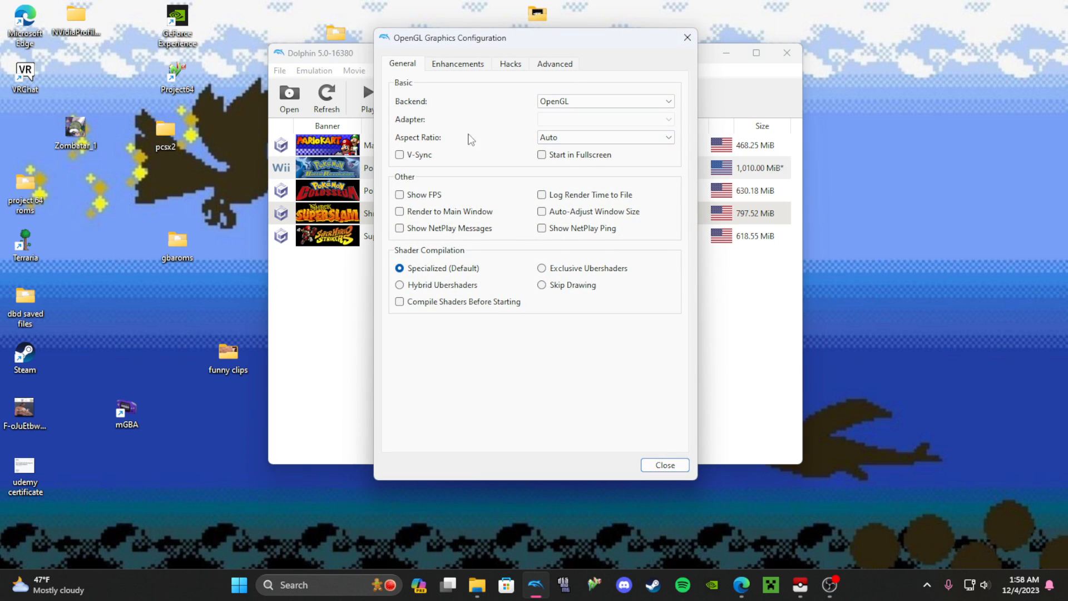
{"action": "left_click", "coordinate": [510, 63]}
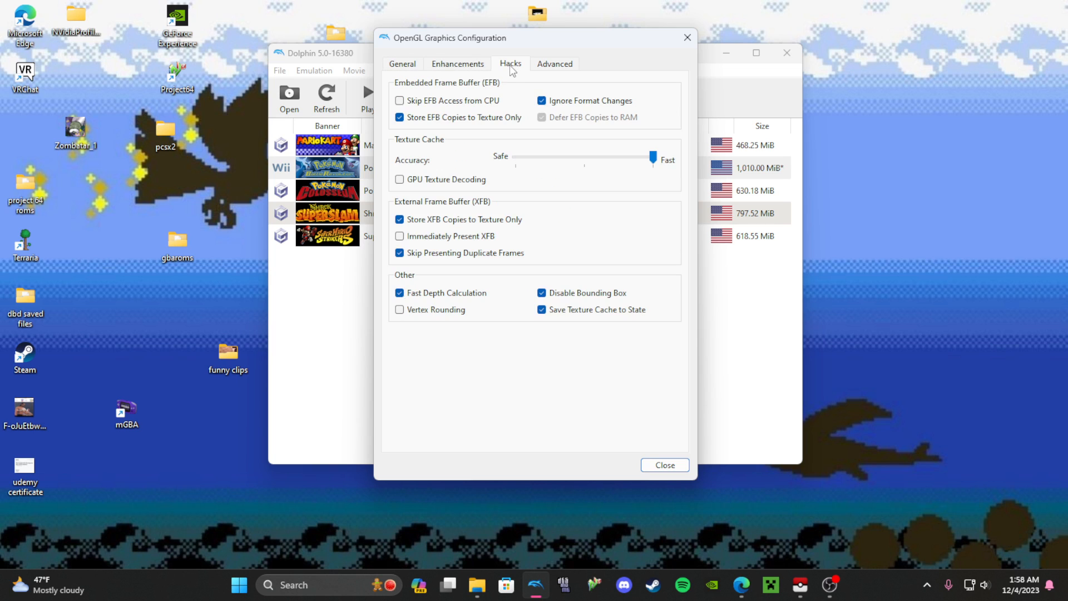
{"action": "left_click", "coordinate": [457, 63]}
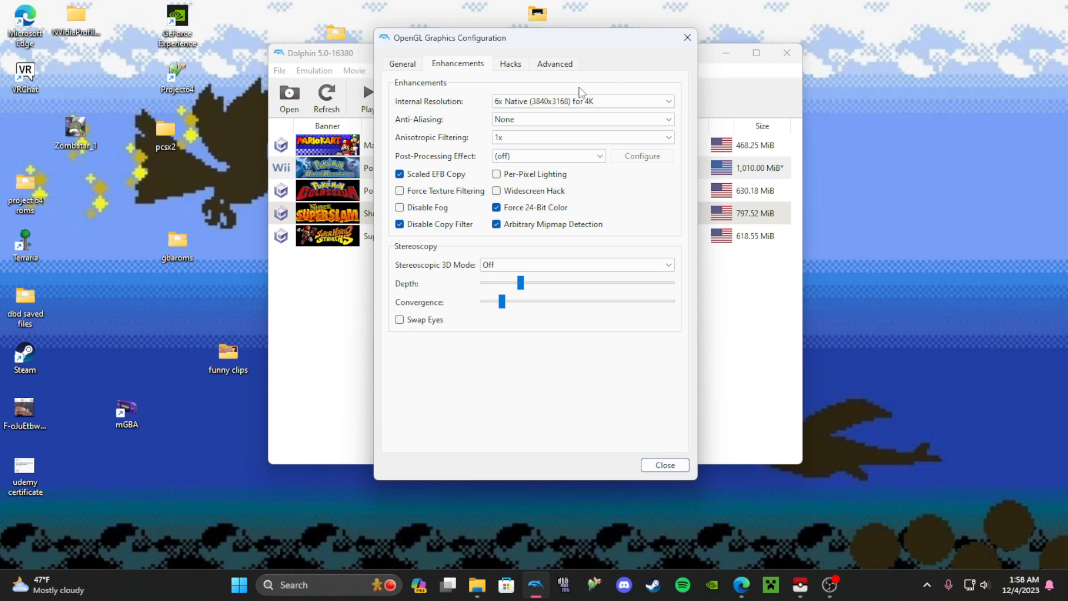
{"action": "mouse_move", "coordinate": [516, 70]}
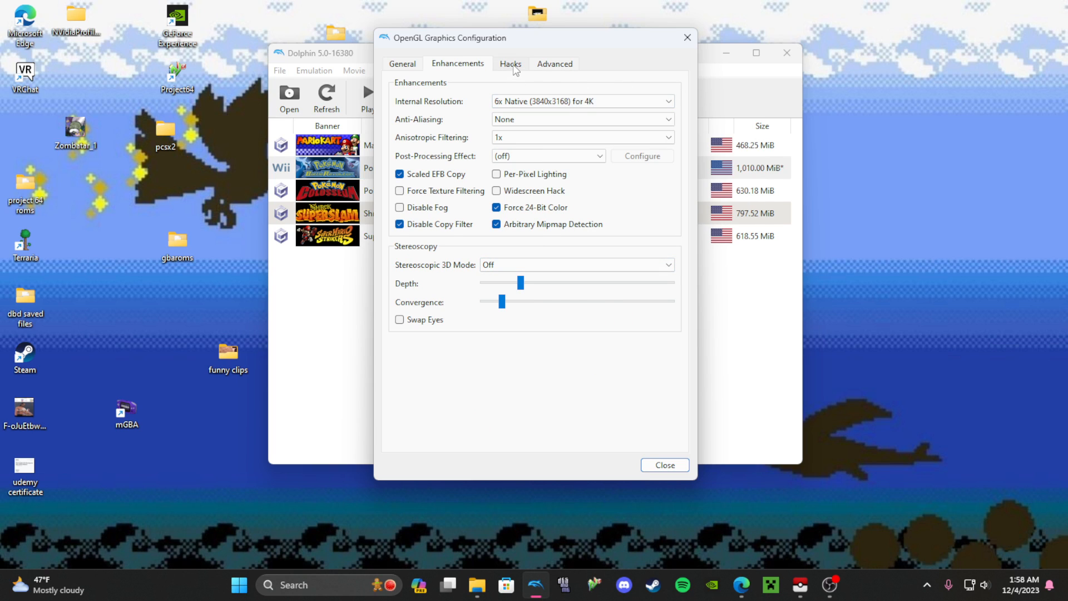
{"action": "left_click", "coordinate": [402, 63]}
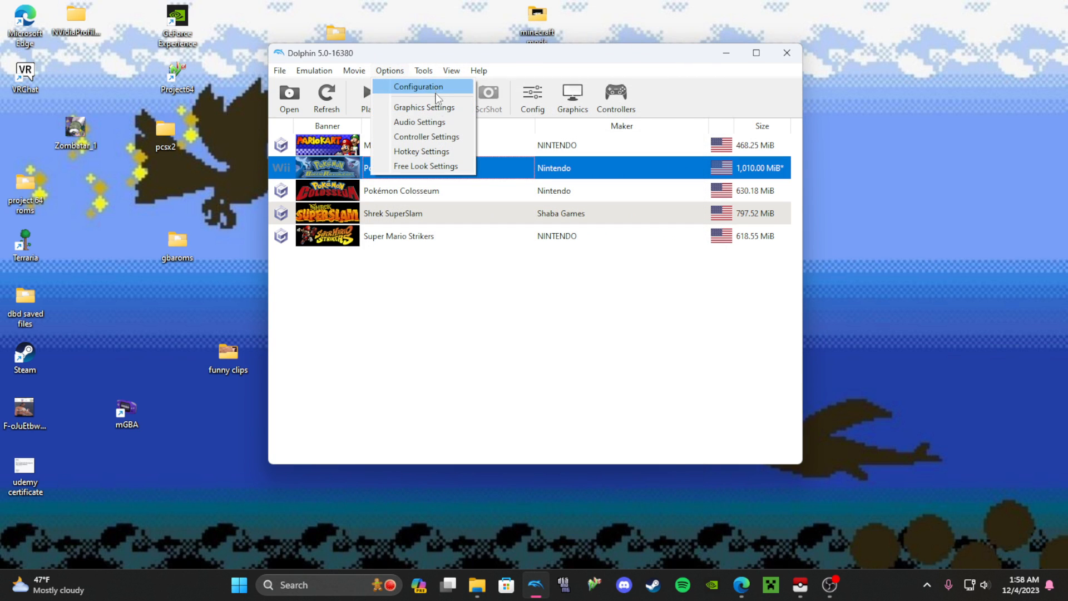
- Check the Port 1 GameCube controller mapping, then close its configuration window
{"action": "left_click", "coordinate": [427, 136]}
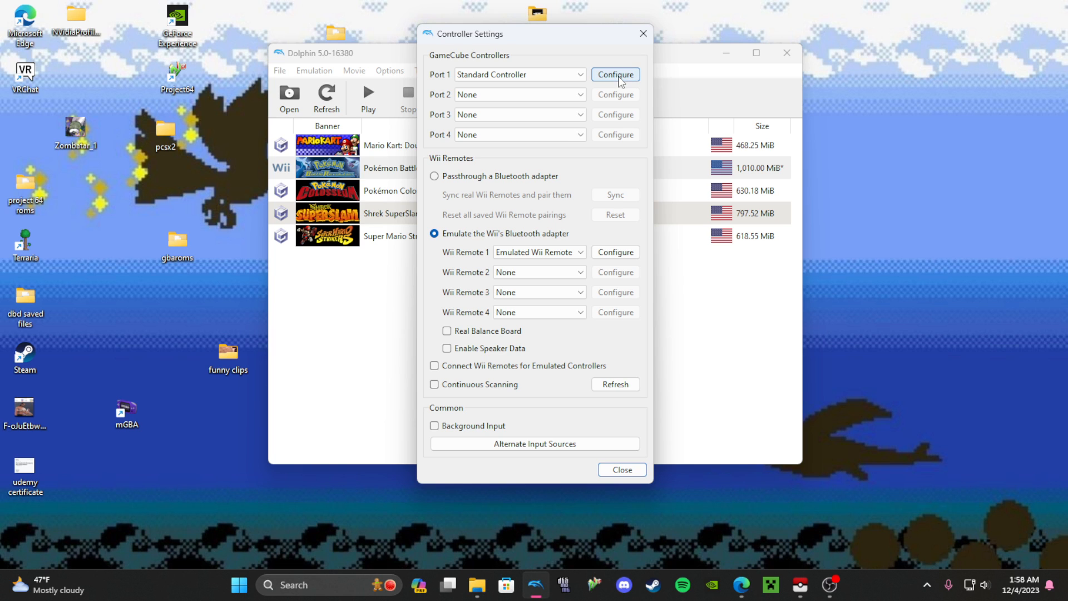
{"action": "left_click", "coordinate": [613, 74]}
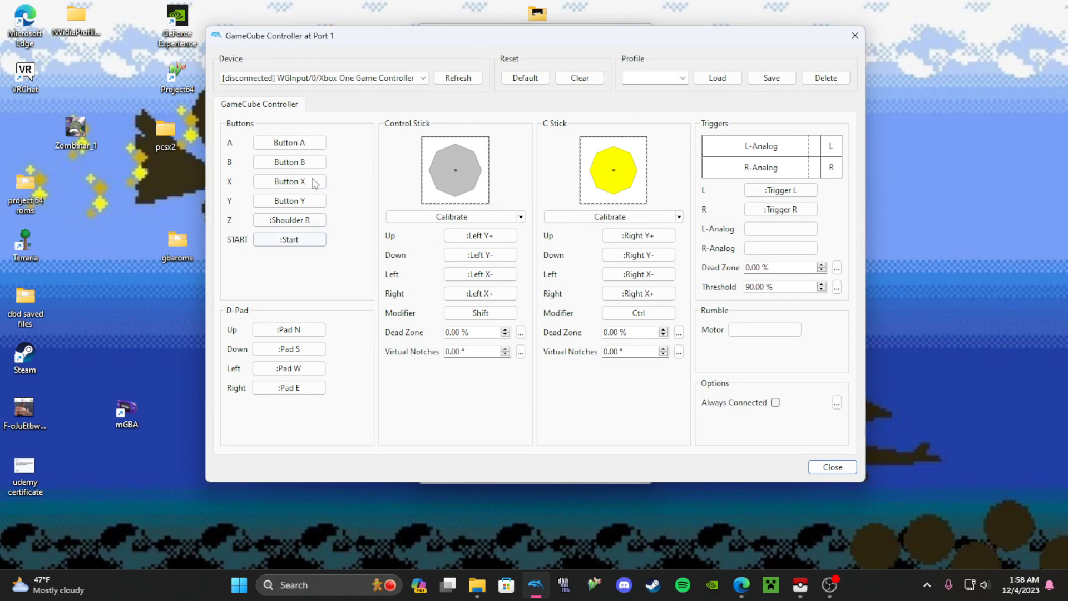
{"action": "mouse_move", "coordinate": [353, 198]}
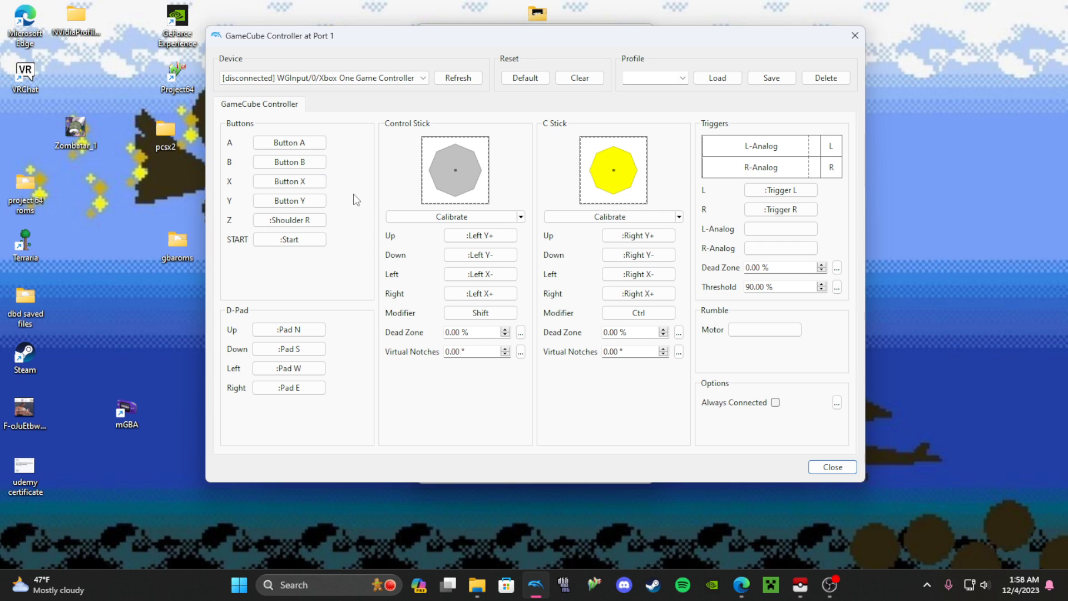
{"action": "mouse_move", "coordinate": [826, 483]}
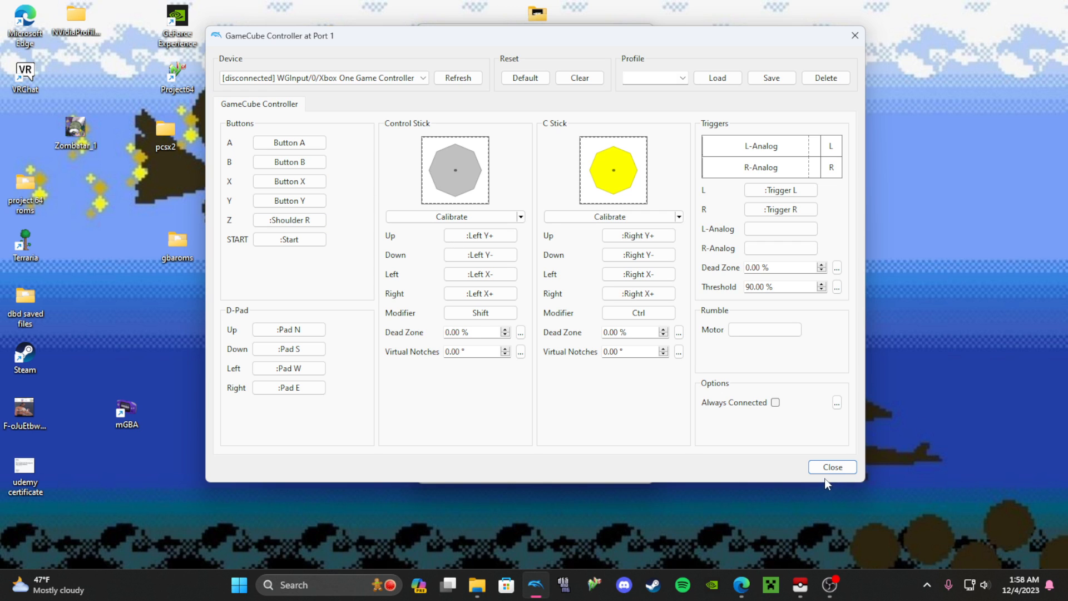
{"action": "left_click", "coordinate": [831, 467]}
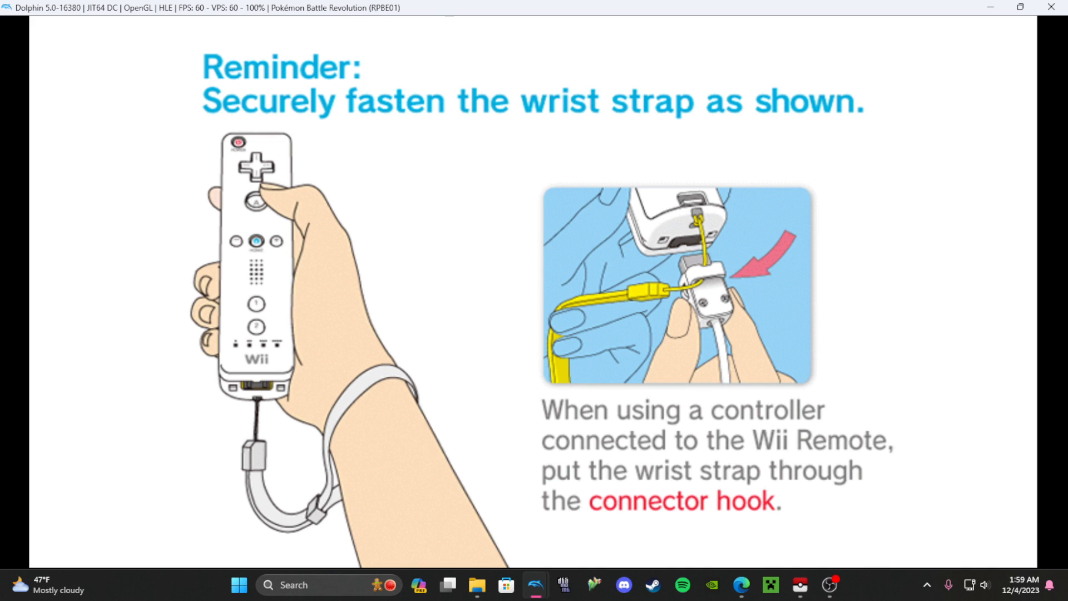
{"action": "mouse_move", "coordinate": [535, 585]}
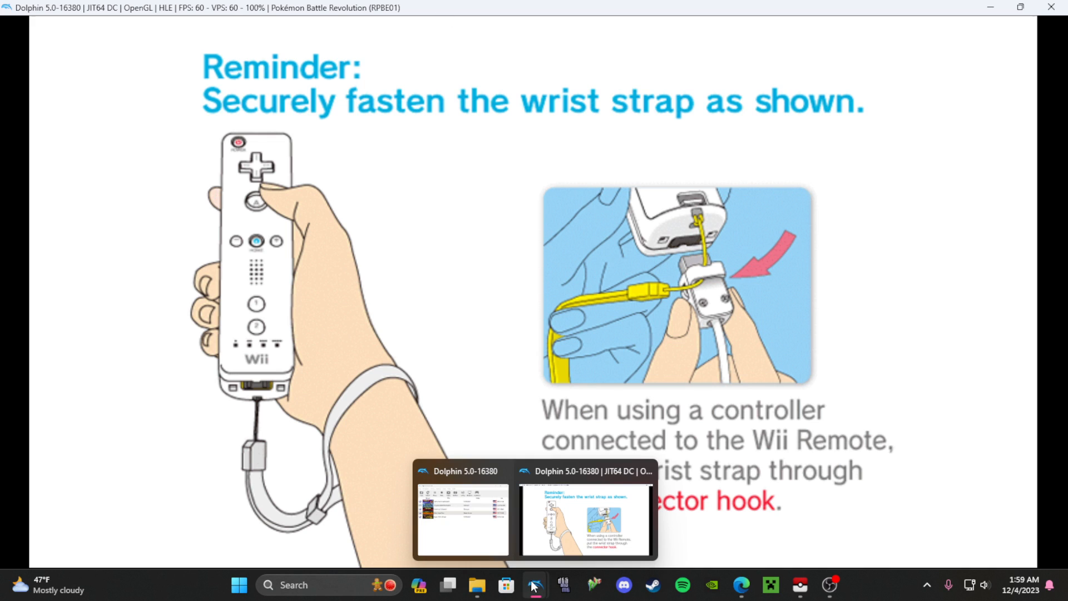
- Load Pokémon Battle Revolution's saved state from its slot and return to the game window
{"action": "left_click", "coordinate": [462, 518]}
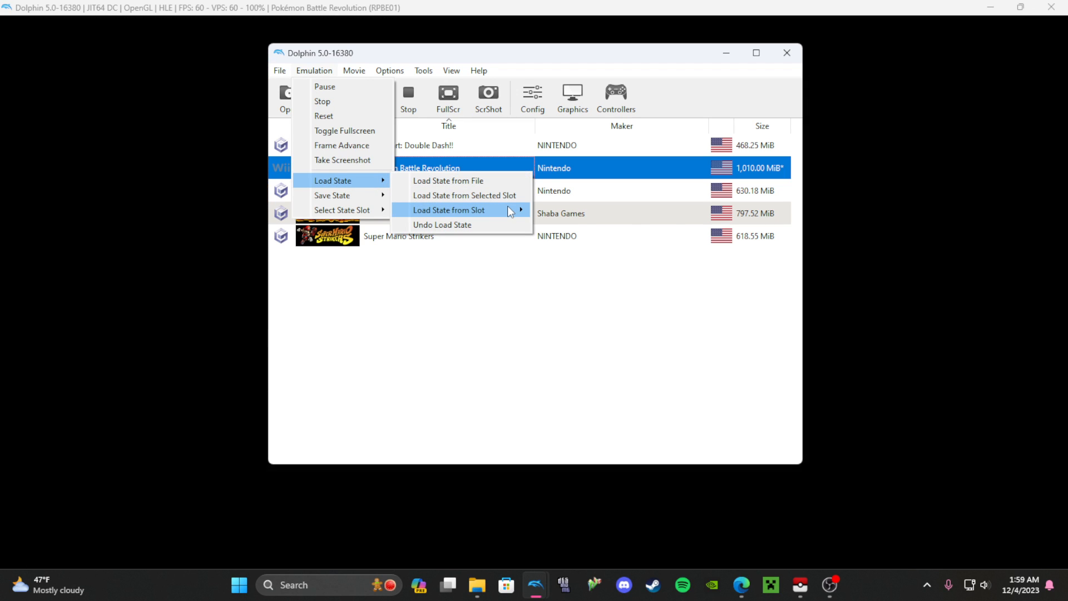
{"action": "left_click", "coordinate": [449, 209]}
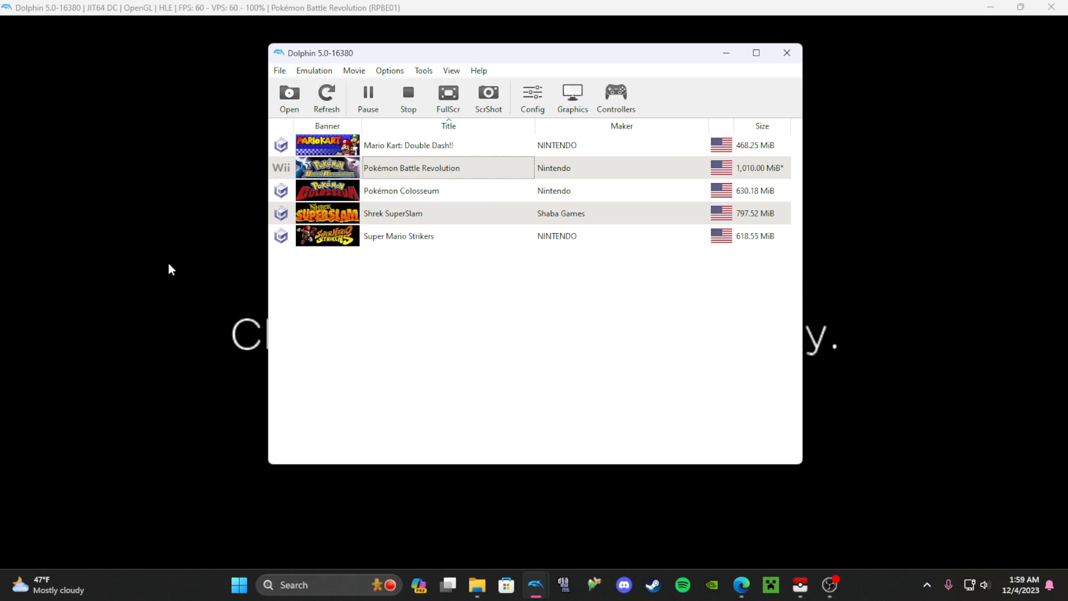
{"action": "double_click", "coordinate": [412, 168]}
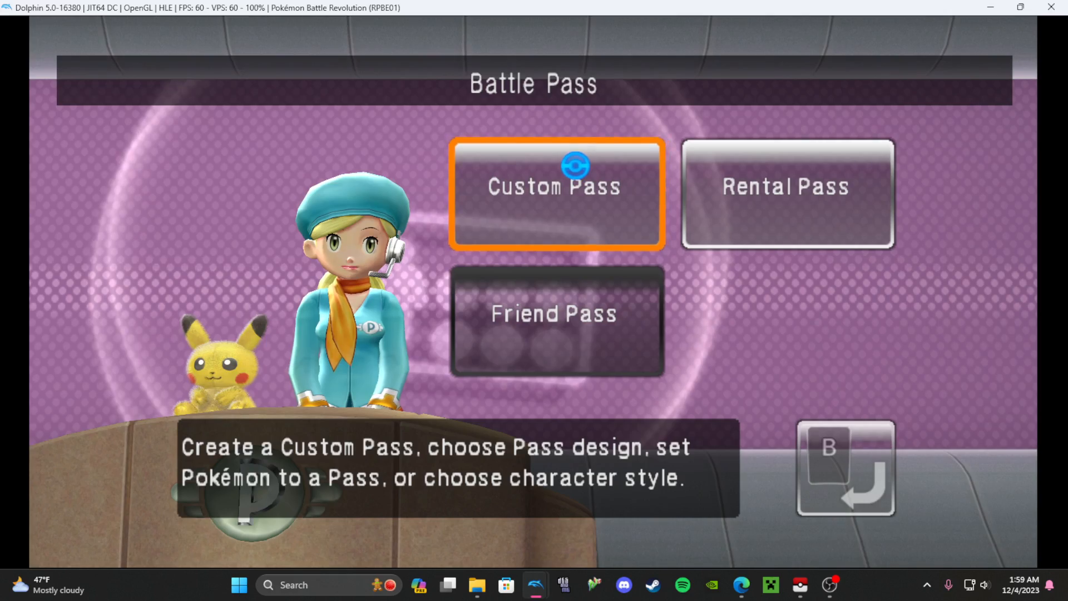
- Open Custom Pass, check the Lv. 5 Bagon's moves, then return to the Choose Pokémon to Set grid
{"action": "left_click", "coordinate": [554, 185]}
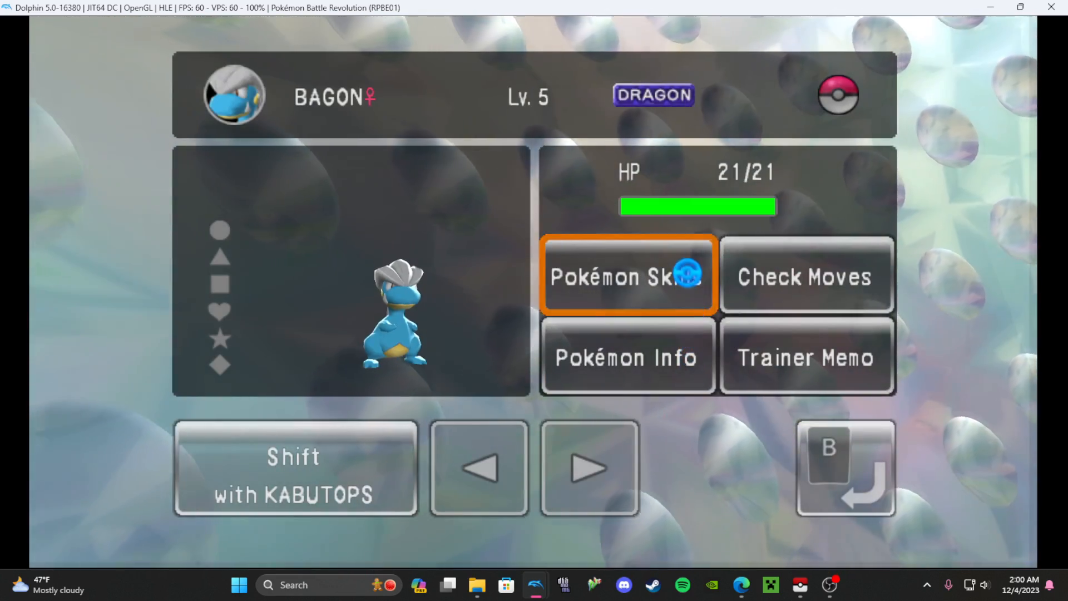
{"action": "left_click", "coordinate": [807, 276]}
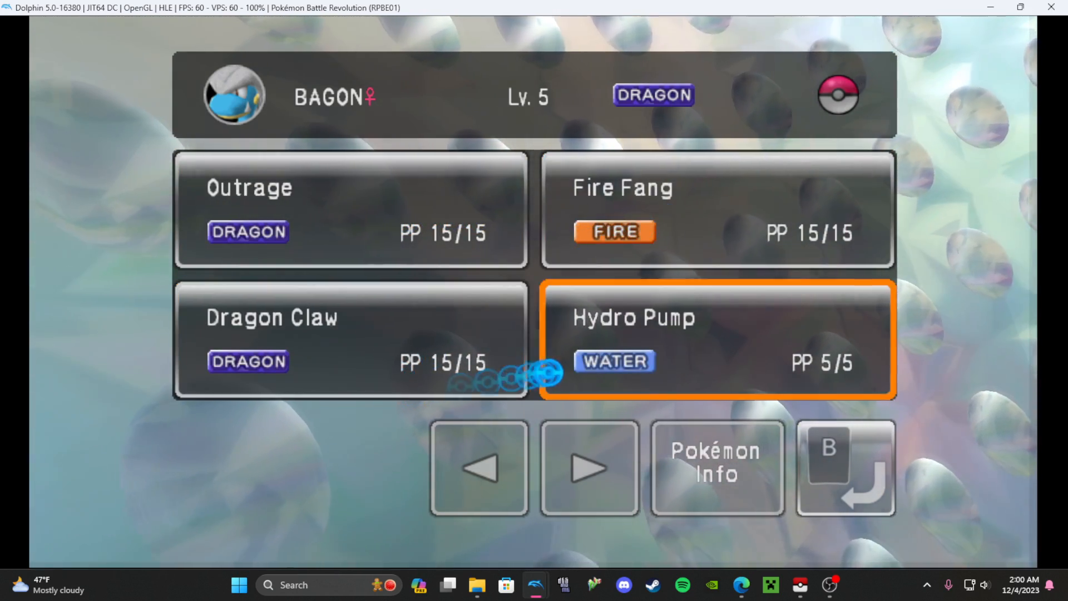
{"action": "left_click", "coordinate": [716, 469]}
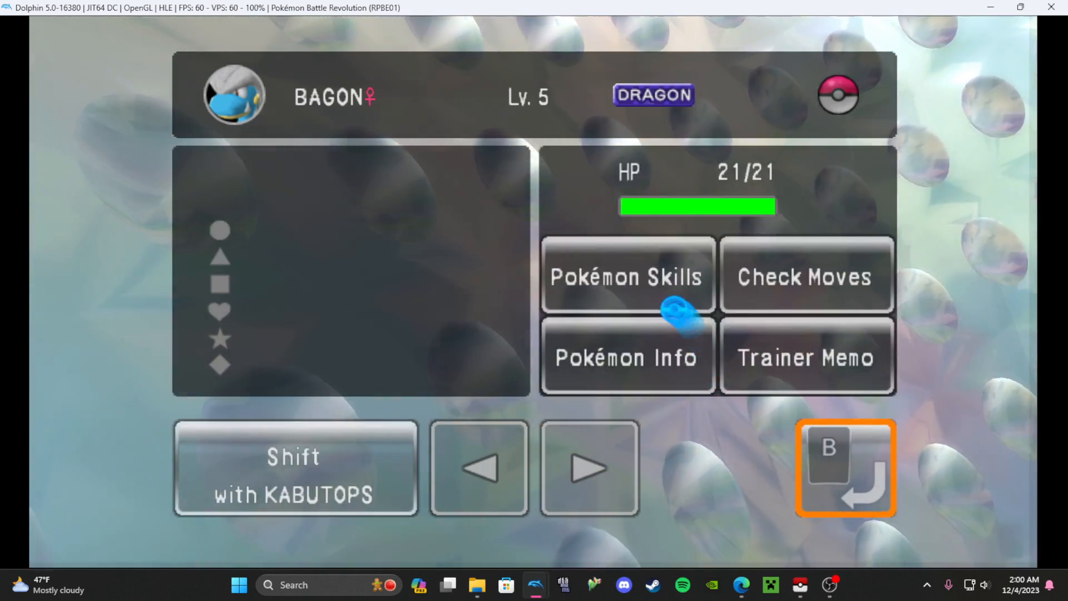
{"action": "left_click", "coordinate": [627, 276]}
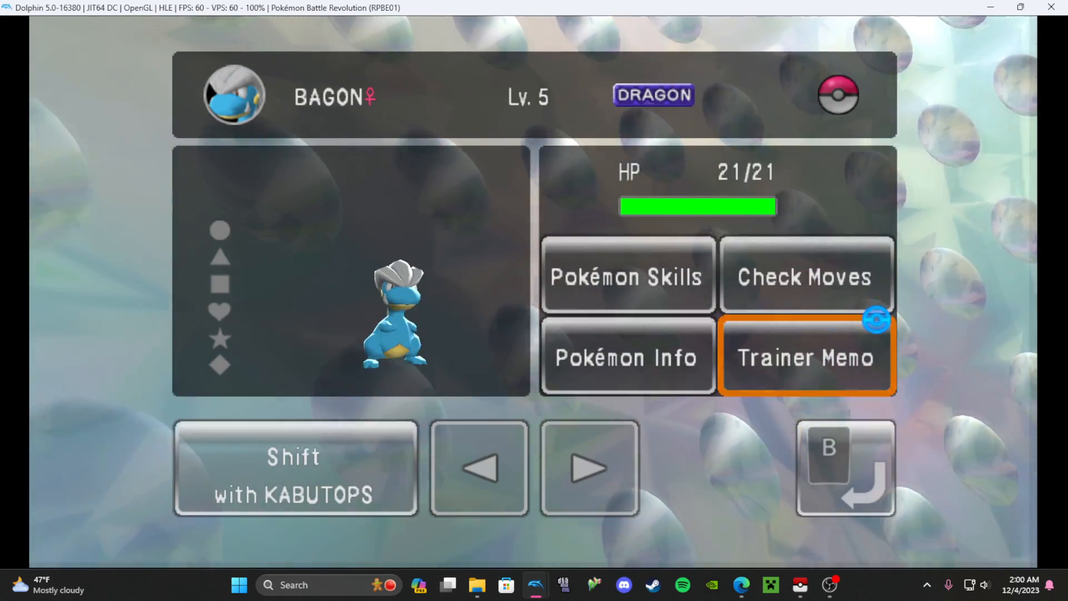
{"action": "left_click", "coordinate": [295, 469]}
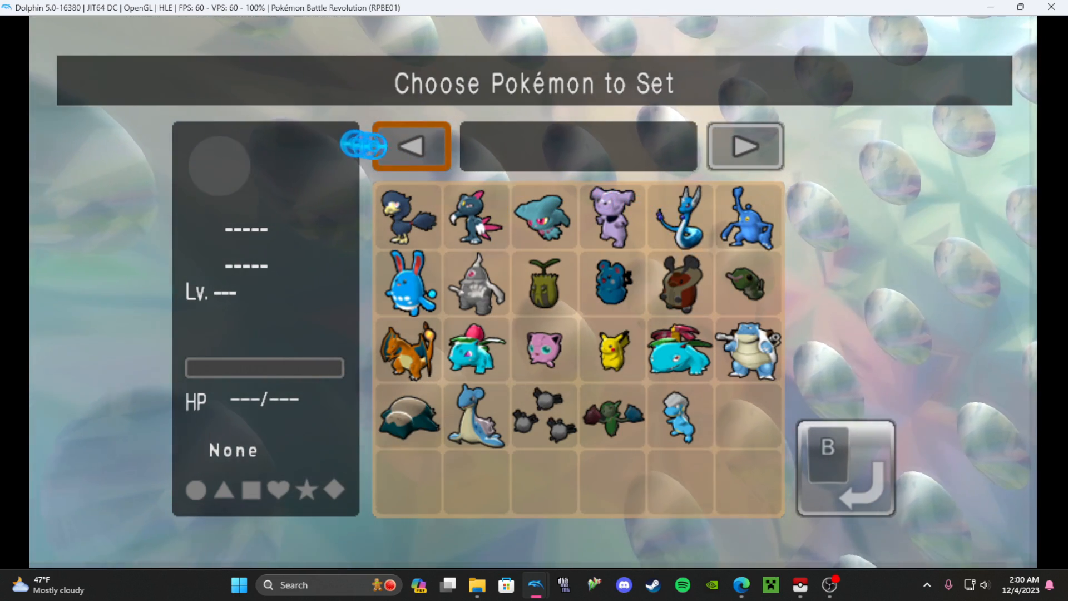
- Search the storage boxes for Ice-type Pokémon and page through the results
{"action": "left_click", "coordinate": [411, 145]}
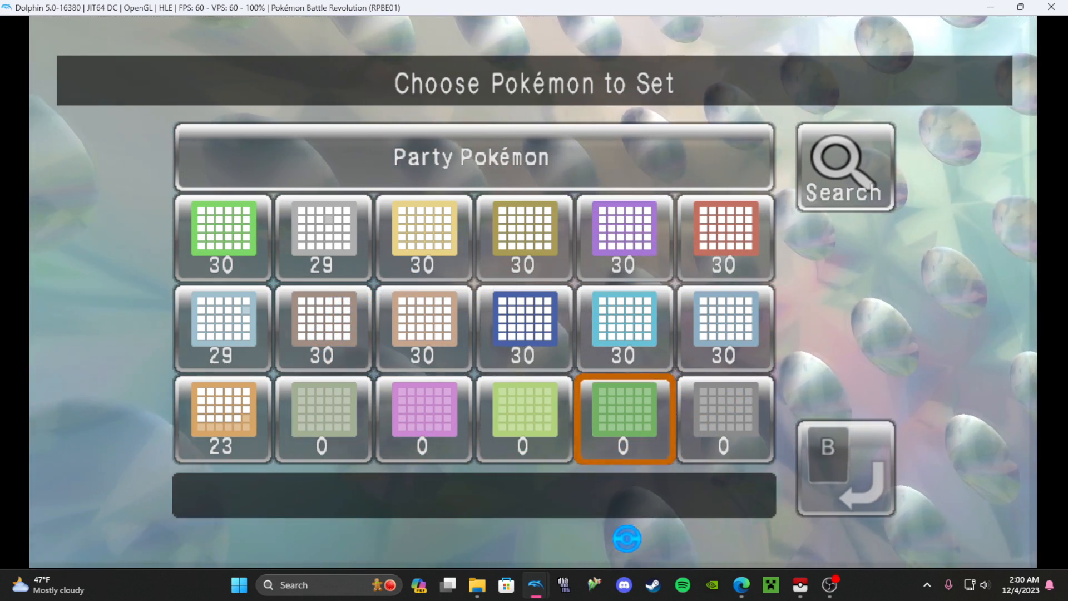
{"action": "left_click", "coordinate": [845, 166]}
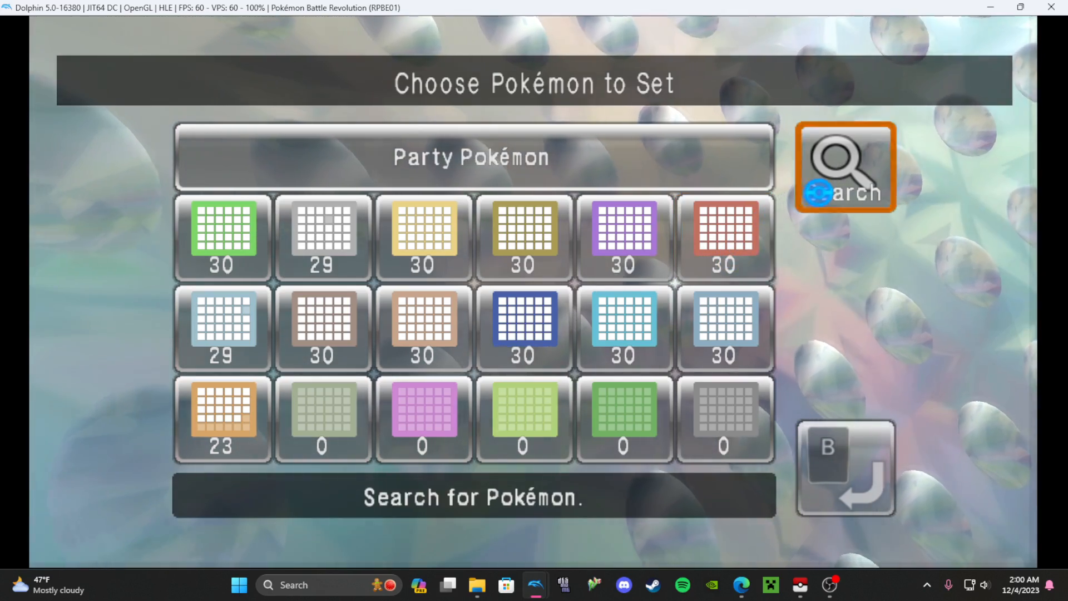
{"action": "left_click", "coordinate": [845, 167]}
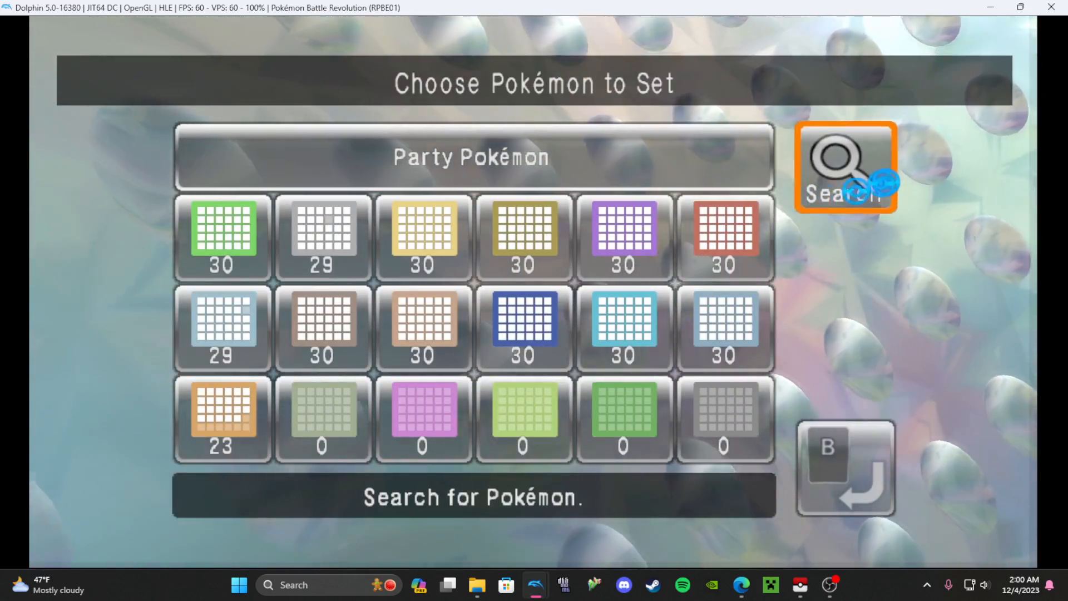
{"action": "left_click", "coordinate": [845, 167]}
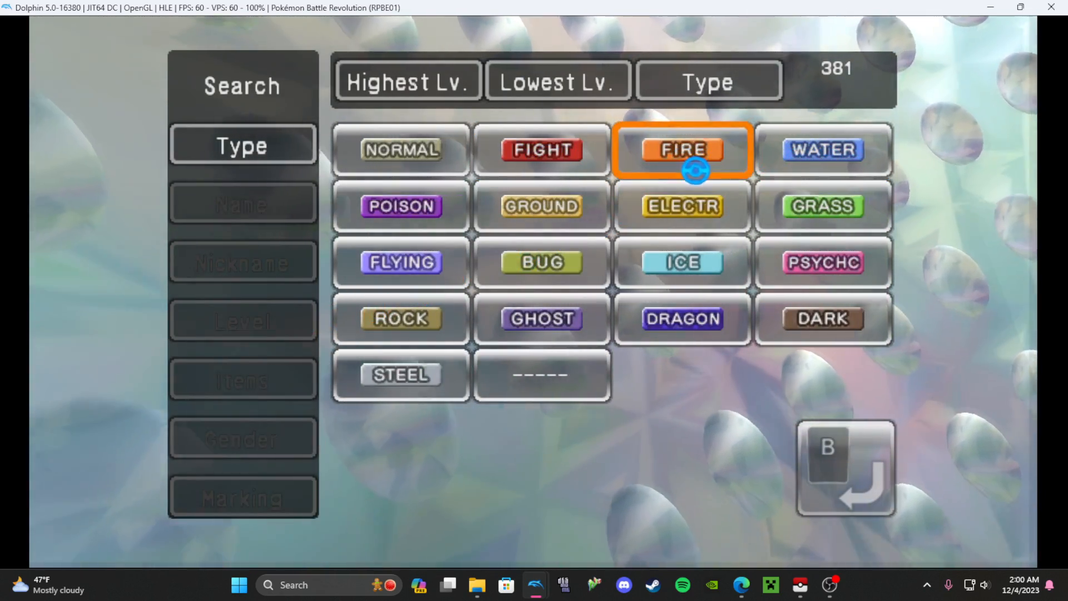
{"action": "left_click", "coordinate": [682, 149]}
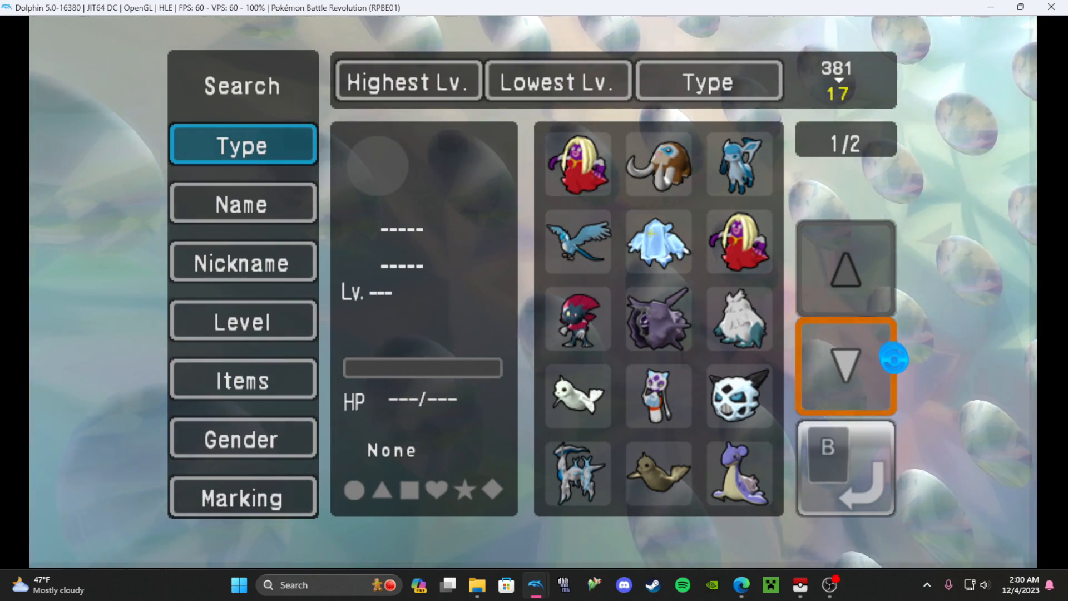
{"action": "left_click", "coordinate": [845, 366]}
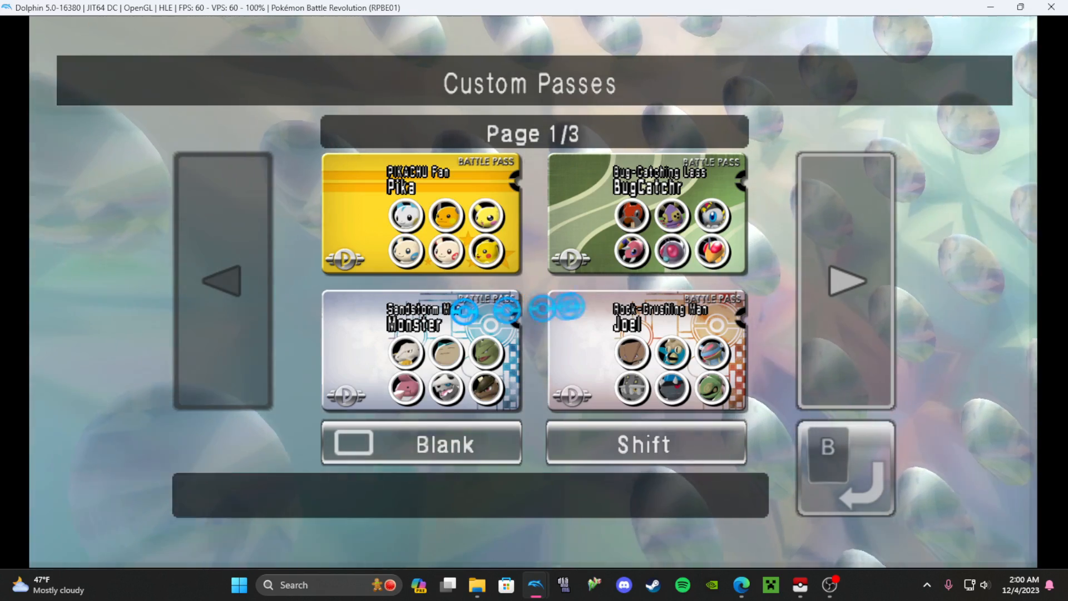
- Open the Lv. 100 Starmie from the purple storage box and check its moves
{"action": "left_click", "coordinate": [645, 213]}
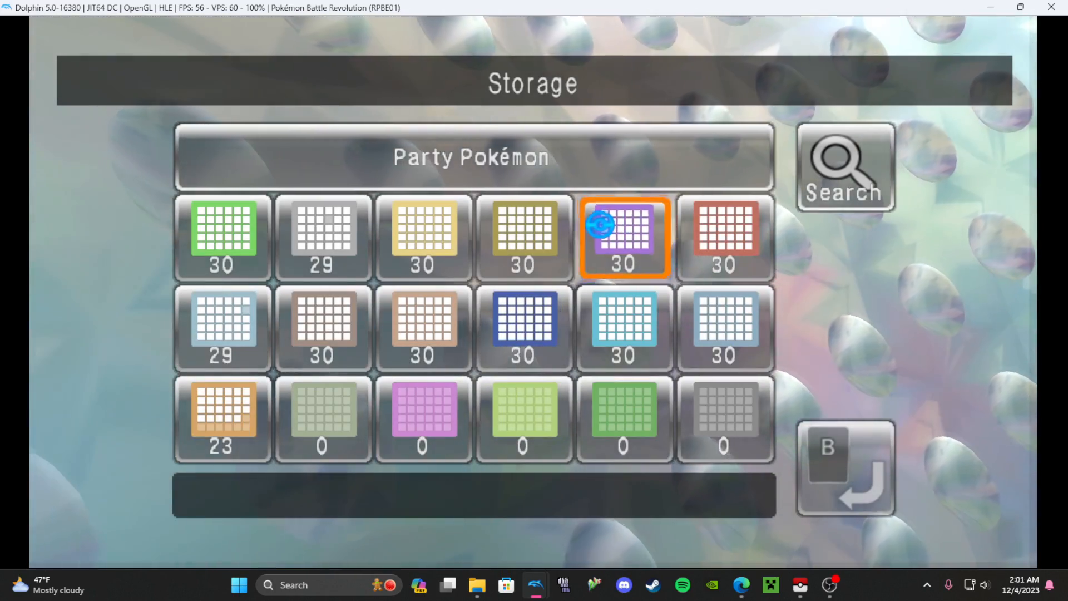
{"action": "left_click", "coordinate": [622, 237]}
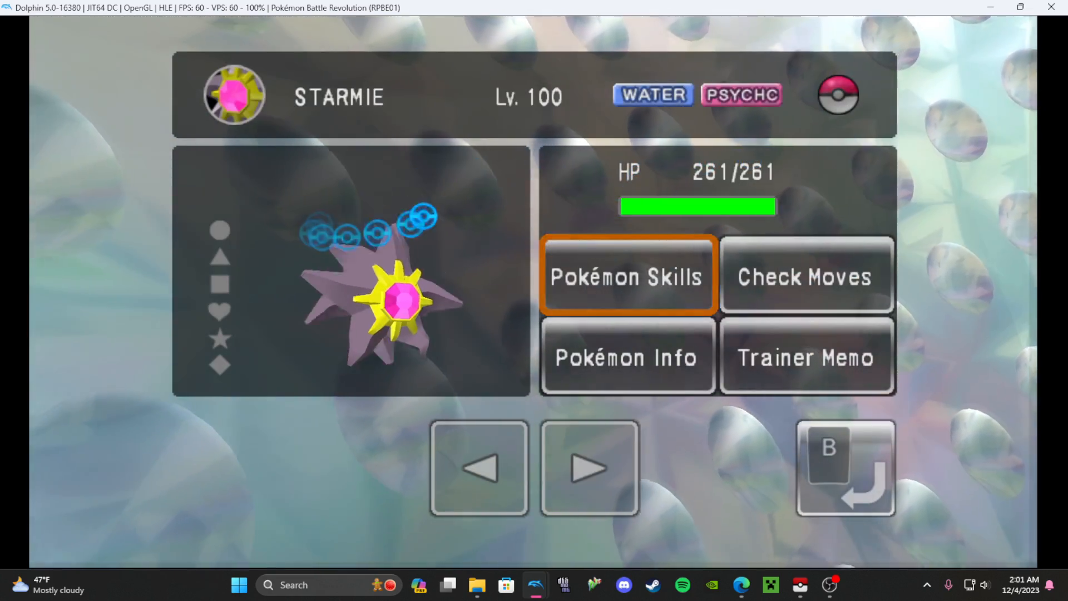
{"action": "left_click", "coordinate": [807, 276]}
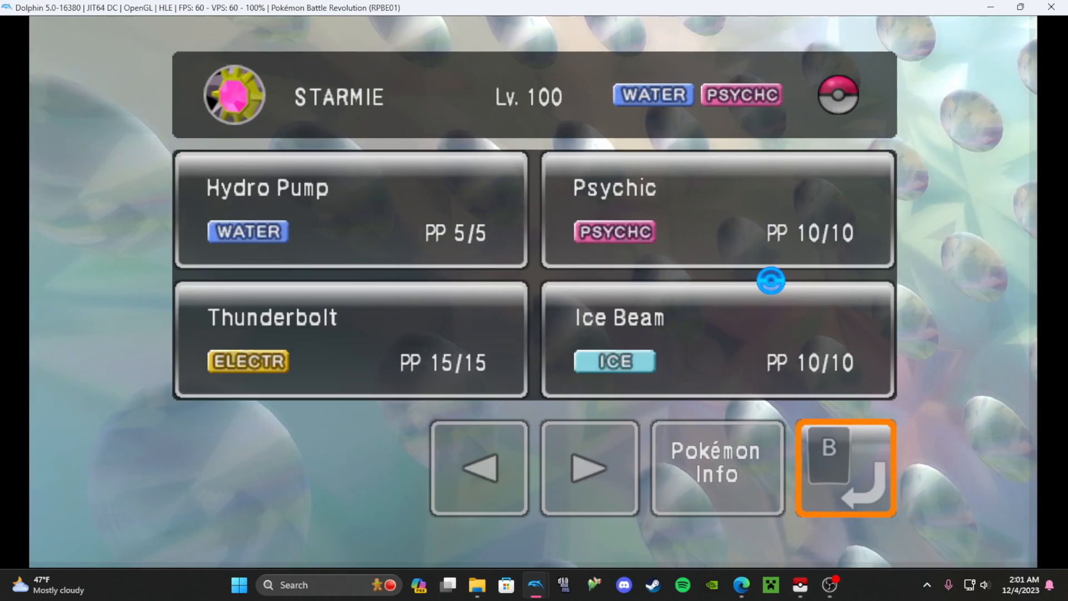
{"action": "left_click", "coordinate": [715, 468]}
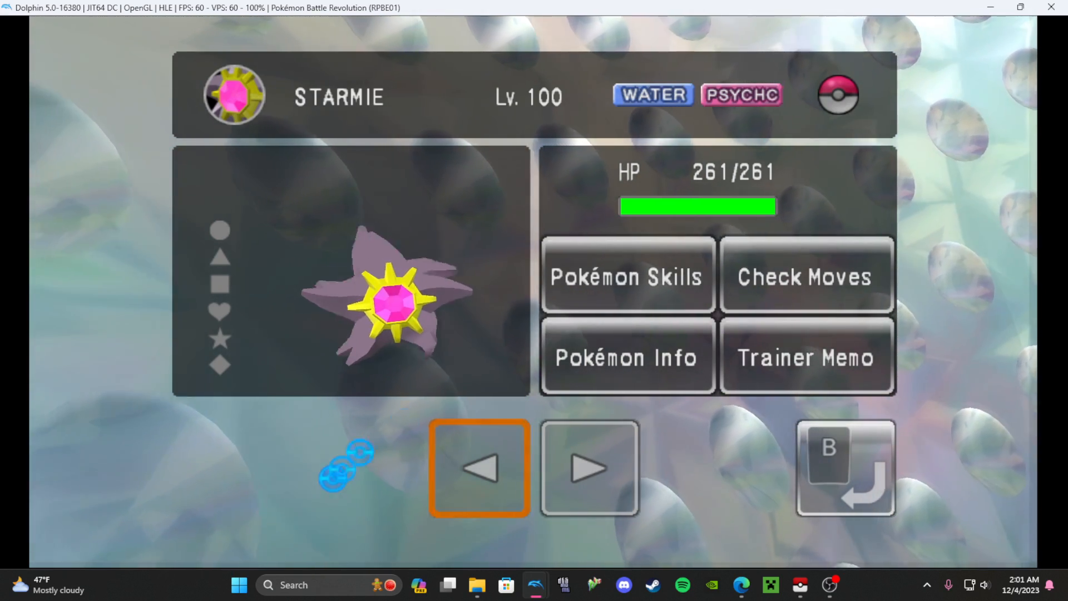
{"action": "mouse_move", "coordinate": [741, 585]}
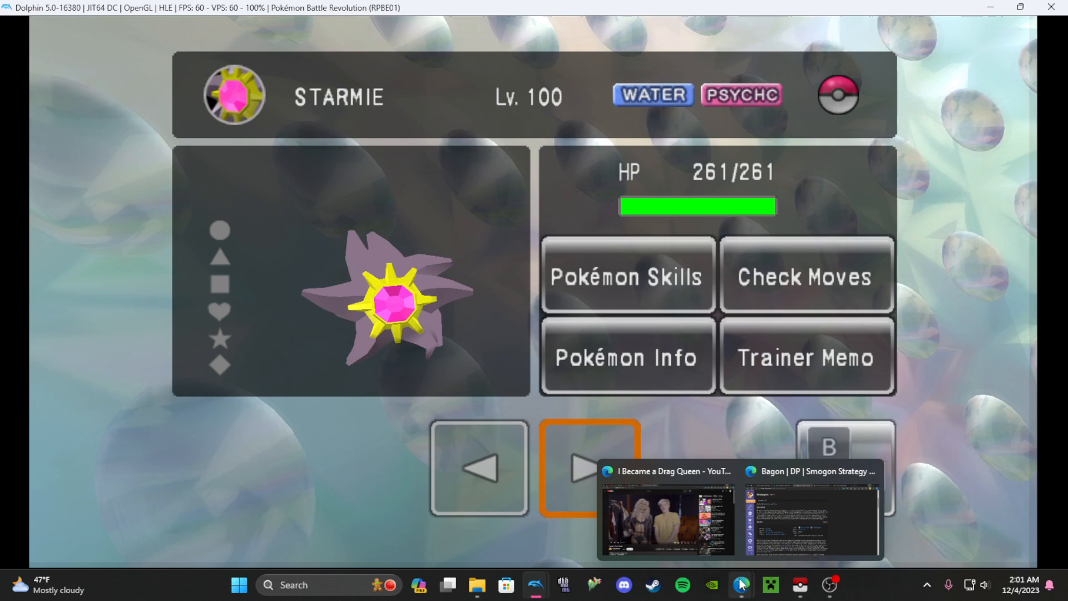
- Glance at Smogon's Bagon page in Edge, then show the Dolphin Emulator website tab
{"action": "left_click", "coordinate": [811, 518]}
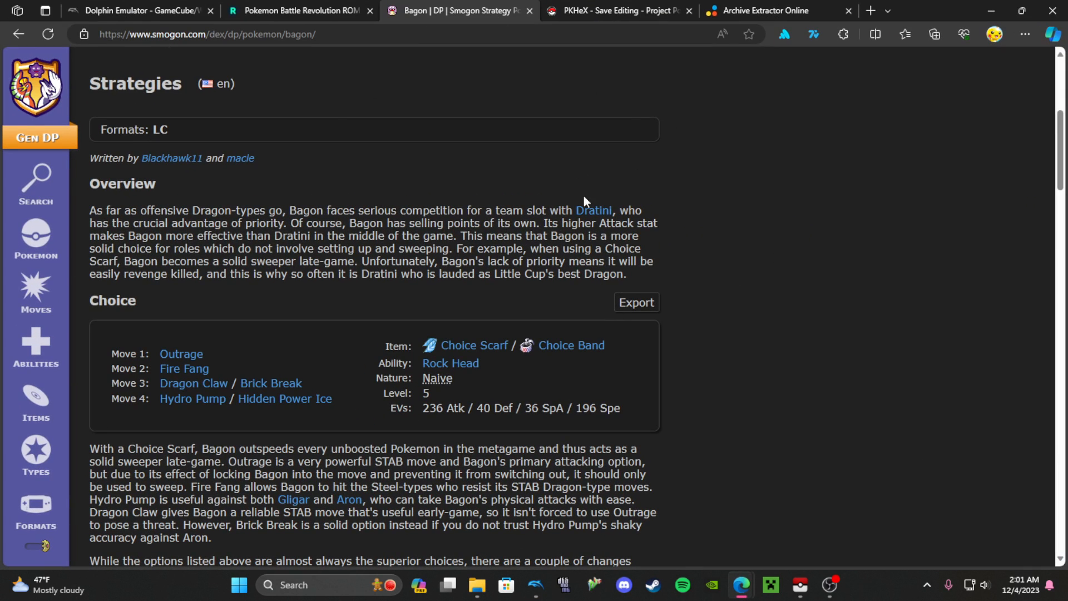
{"action": "mouse_move", "coordinate": [822, 122]}
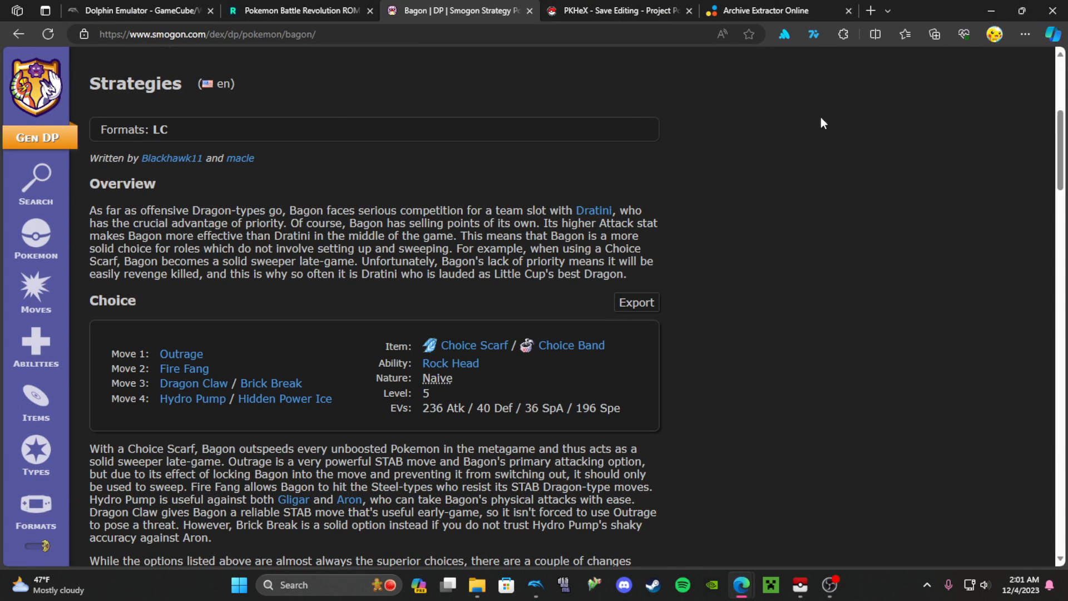
{"action": "left_click", "coordinate": [130, 10]}
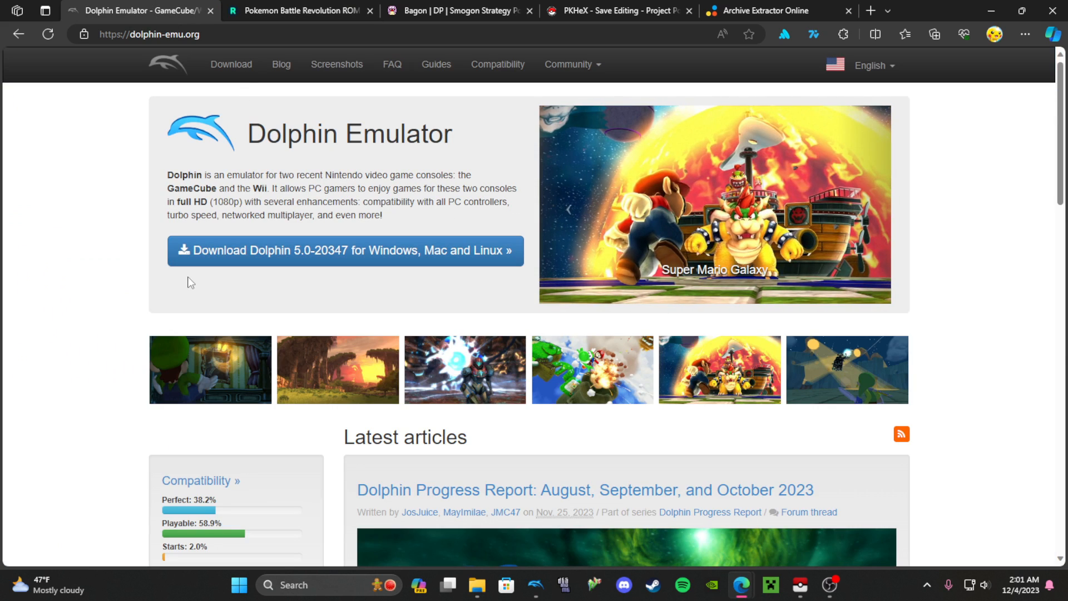
{"action": "mouse_move", "coordinate": [79, 312]}
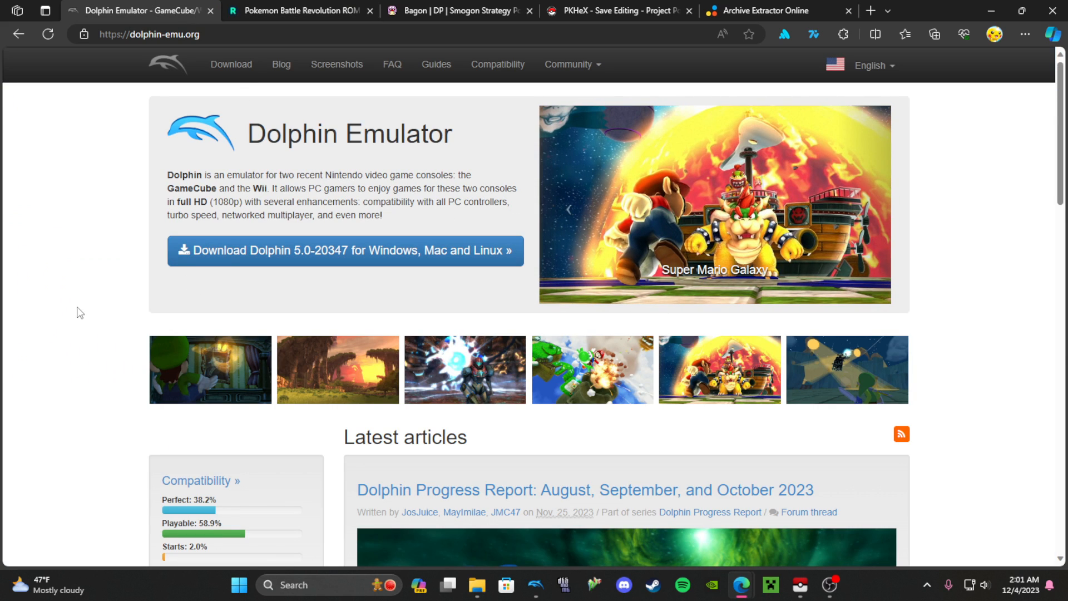